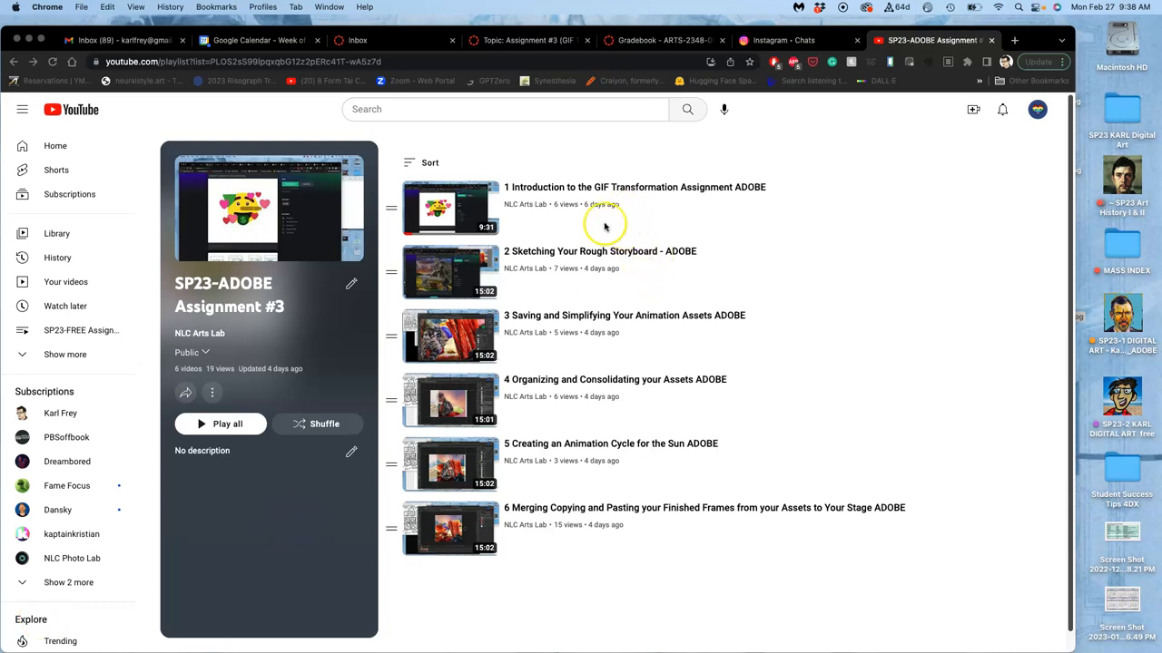
mouse_move(591, 490)
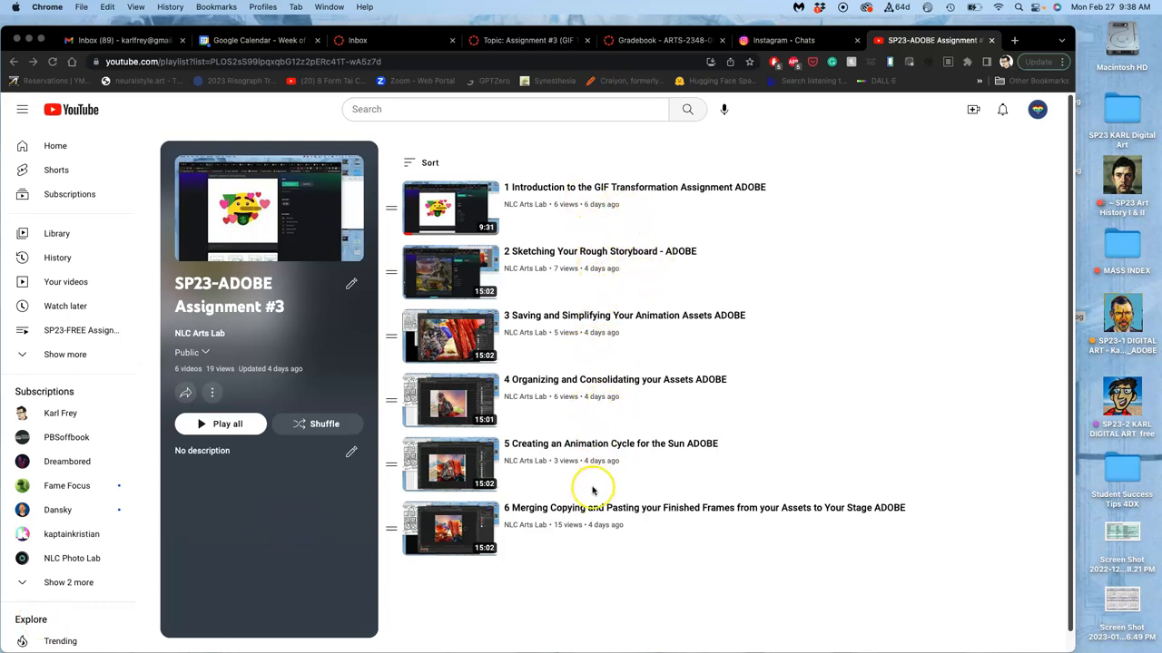
mouse_move(548, 527)
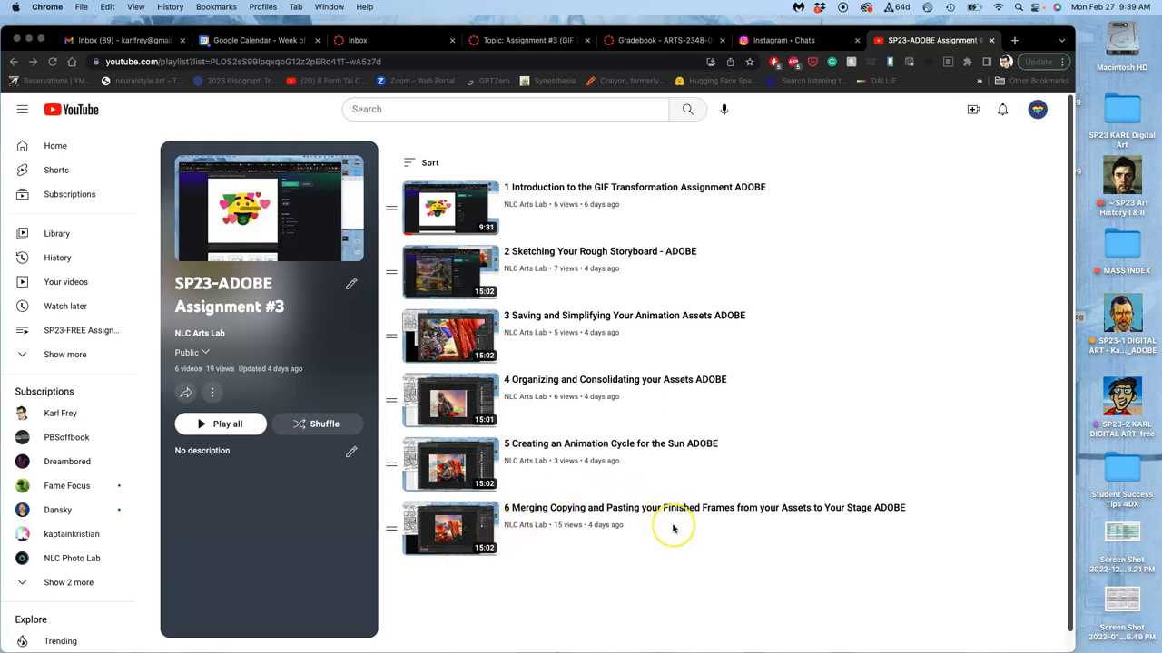
mouse_move(673, 528)
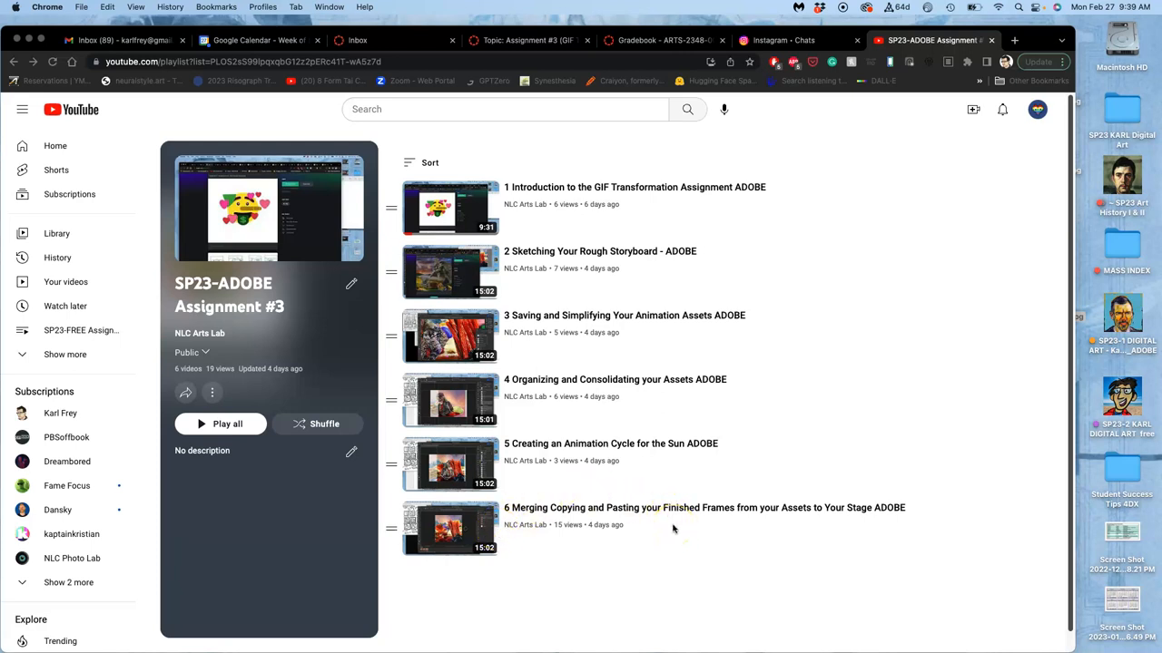
mouse_move(1046, 56)
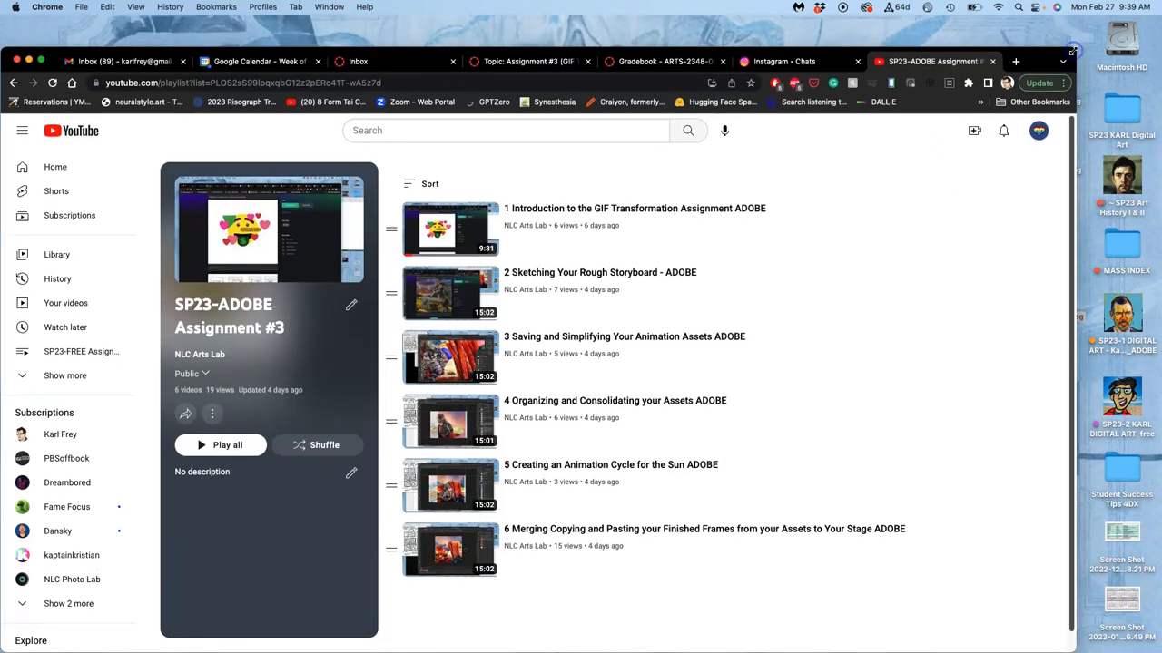
mouse_move(1152, 136)
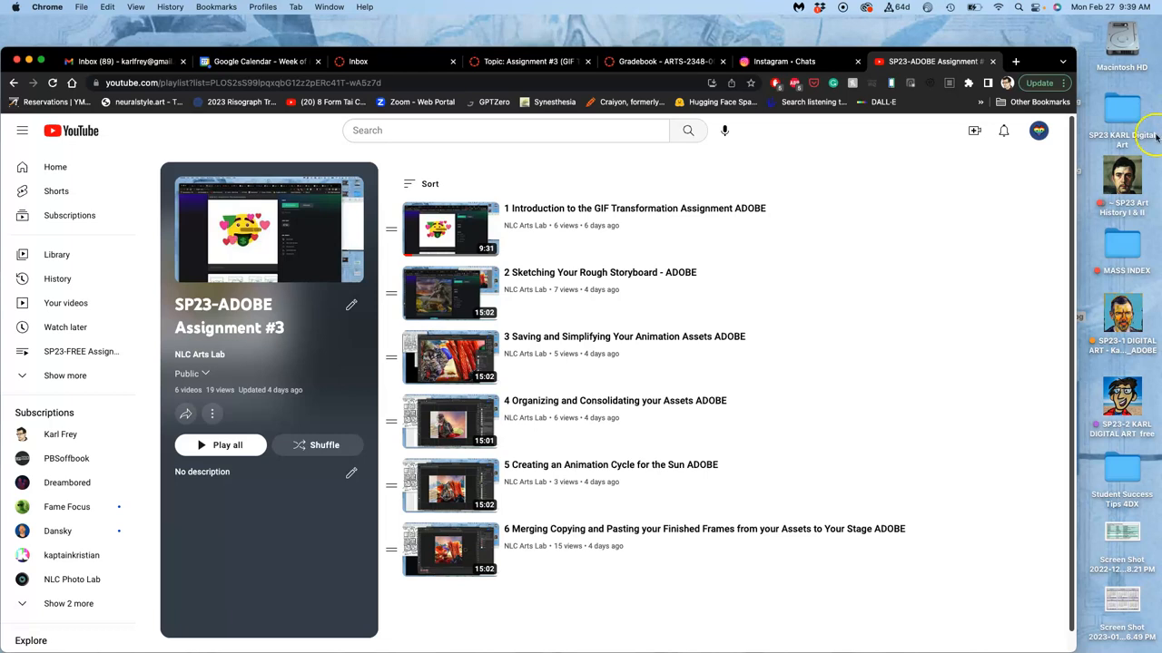
mouse_move(1129, 323)
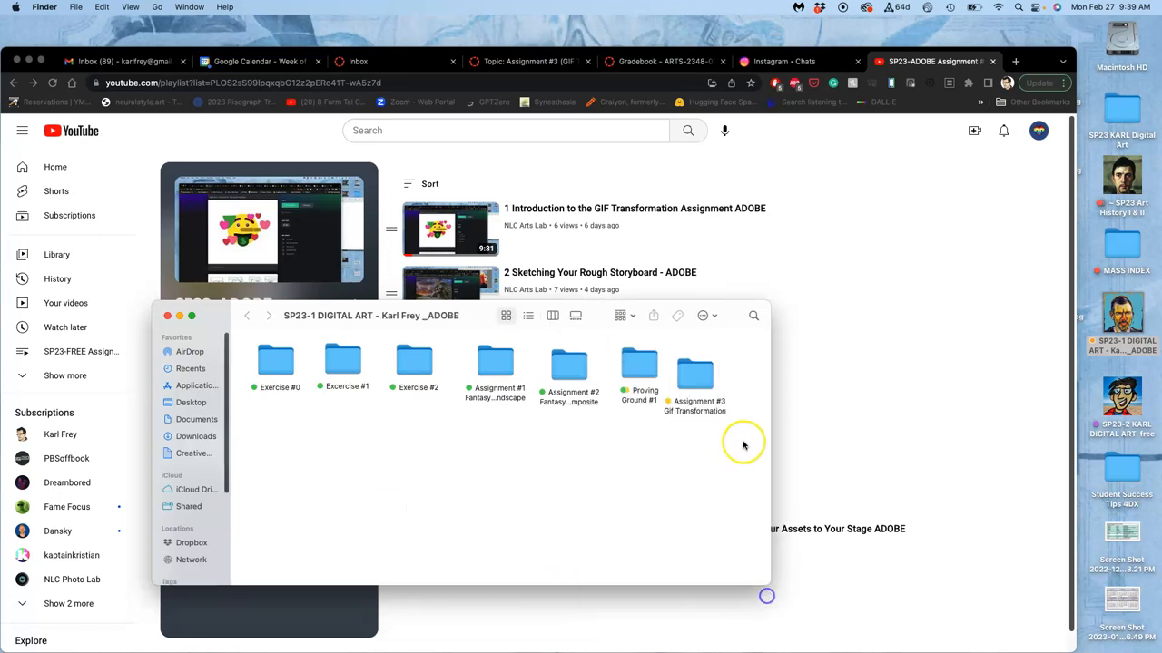
- Reach the Animation Assets folder inside Assignment #3 GIF Transformation and open its Photoshop stage file
double_click(694, 372)
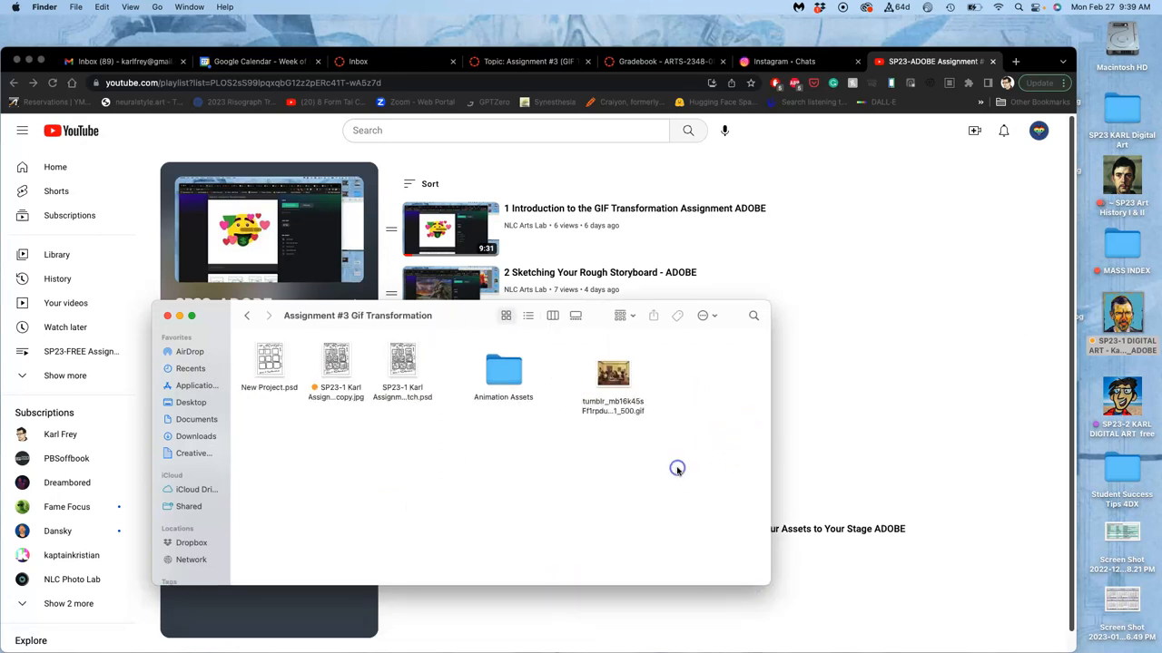
double_click(503, 370)
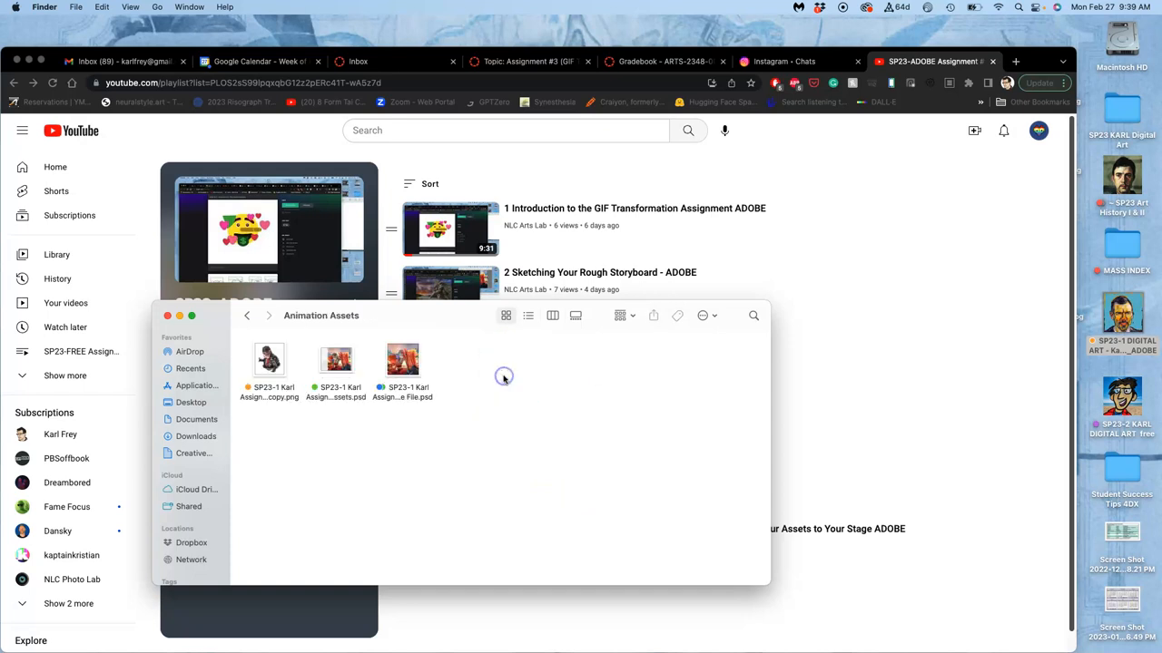
left_click(336, 360)
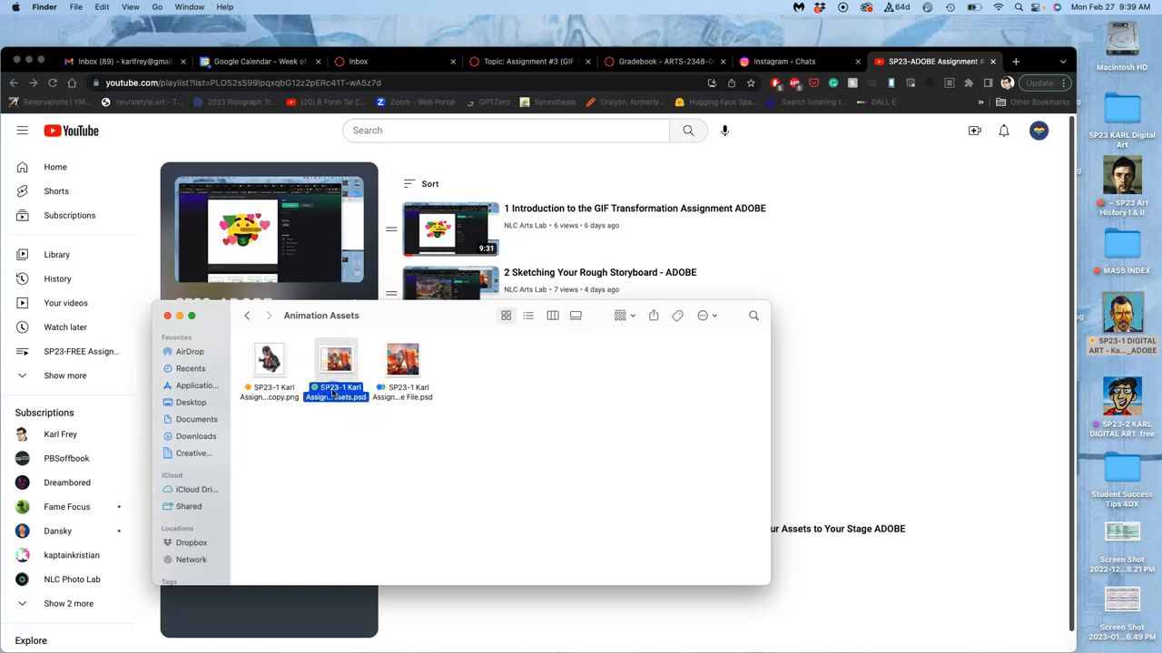
left_click(403, 359)
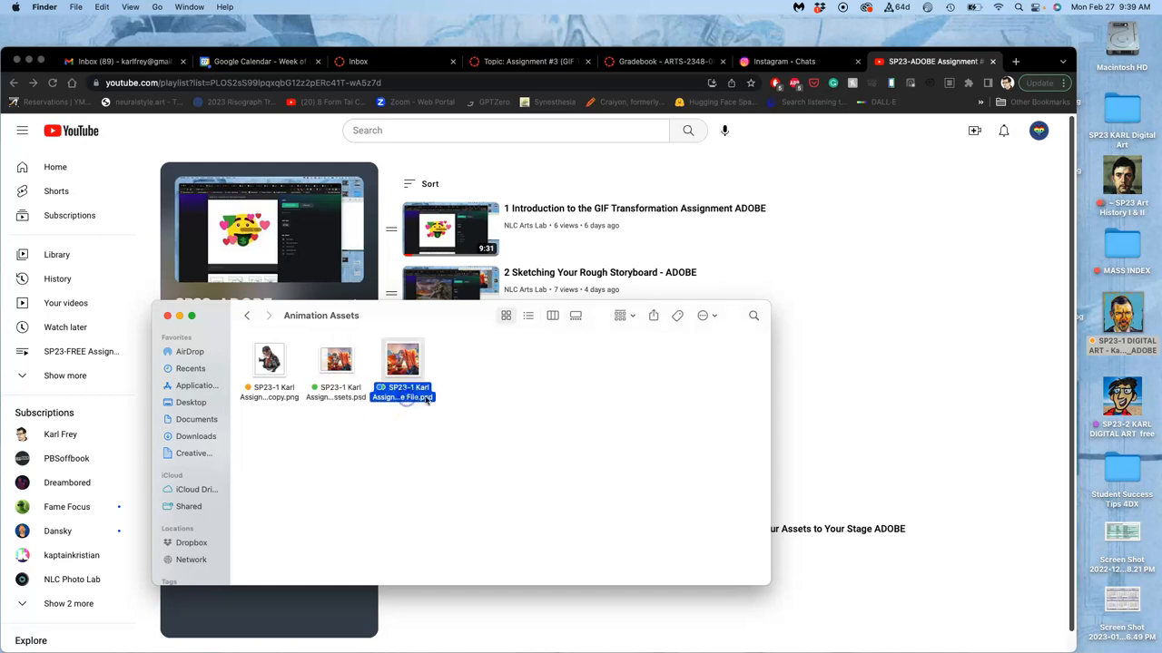
left_click(402, 392)
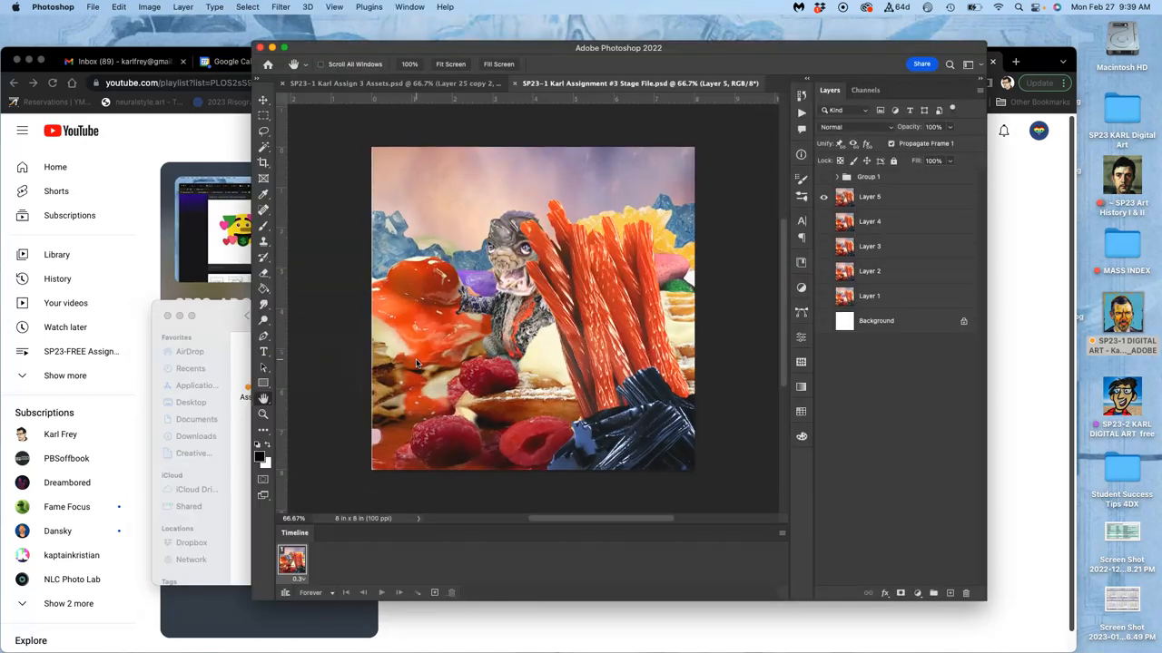
mouse_move(374, 111)
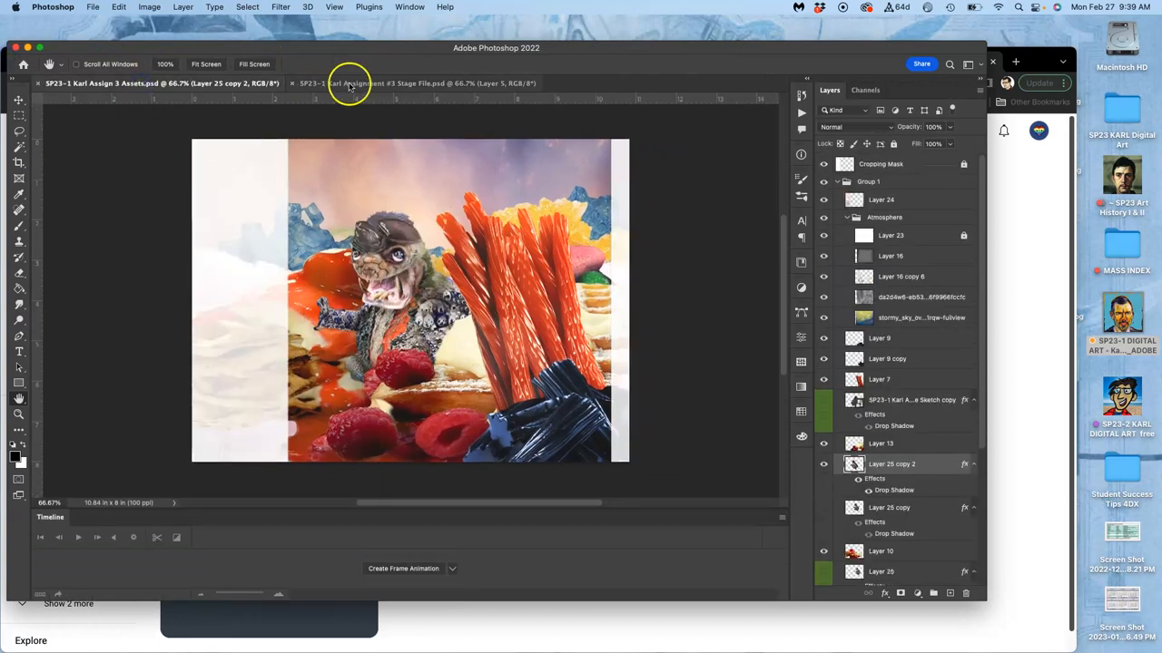
- Switch between the Stage and Assets documents and scroll the Assets layer list down to the background
left_click(416, 84)
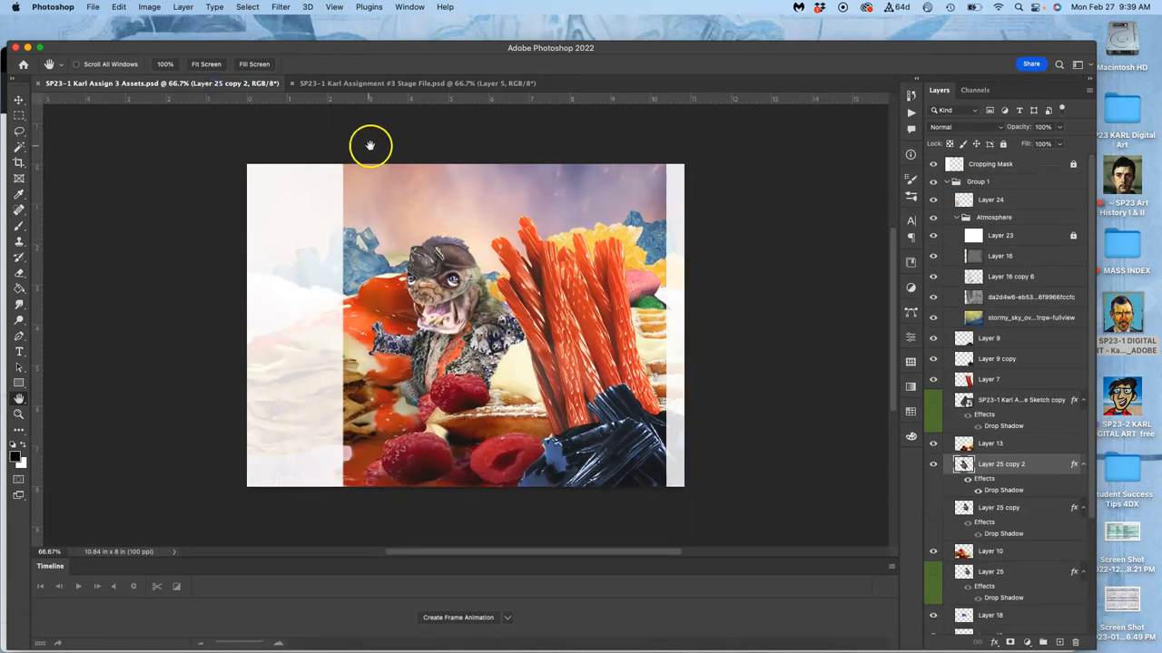
left_click(417, 83)
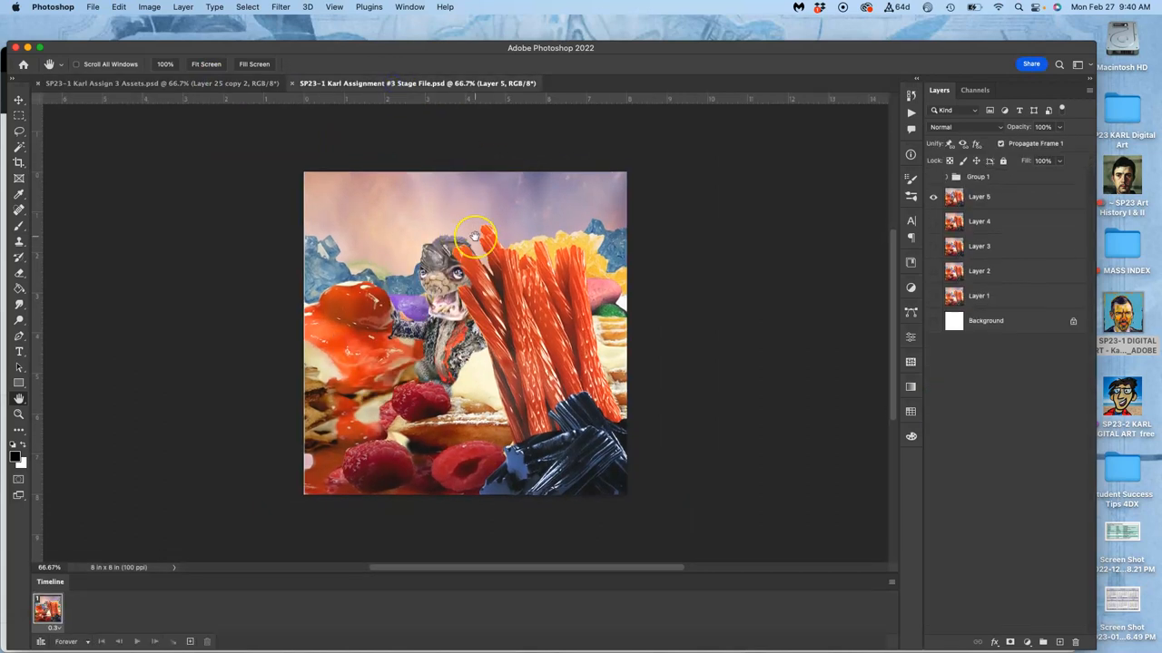
mouse_move(382, 252)
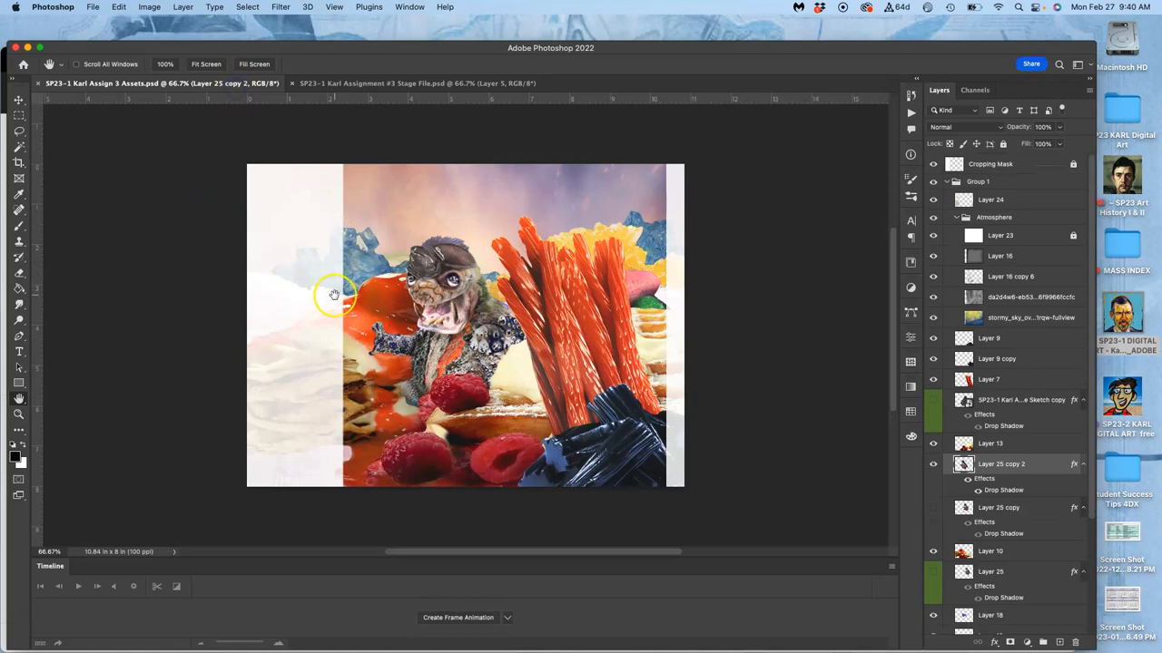
mouse_move(515, 244)
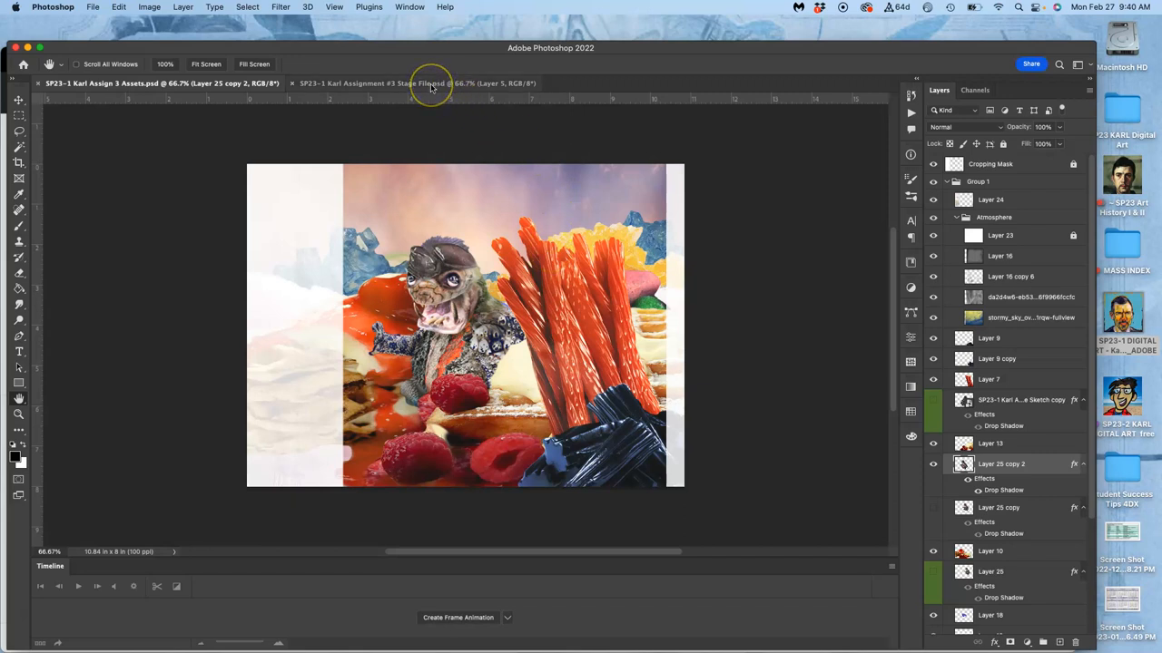
mouse_move(744, 169)
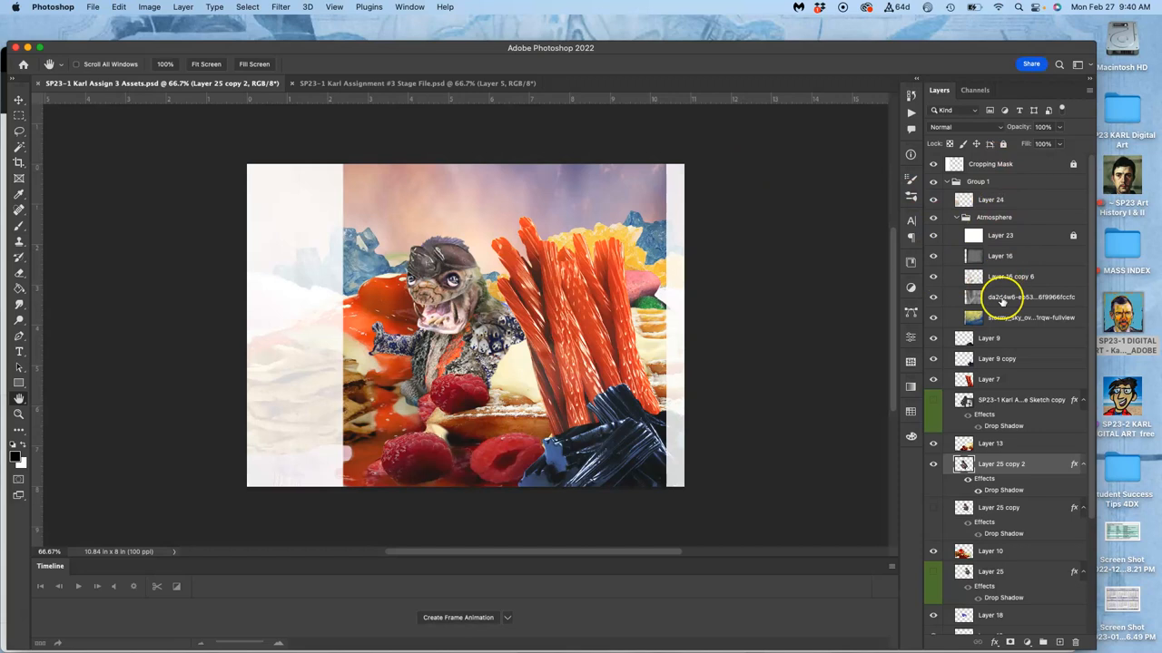
mouse_move(1001, 297)
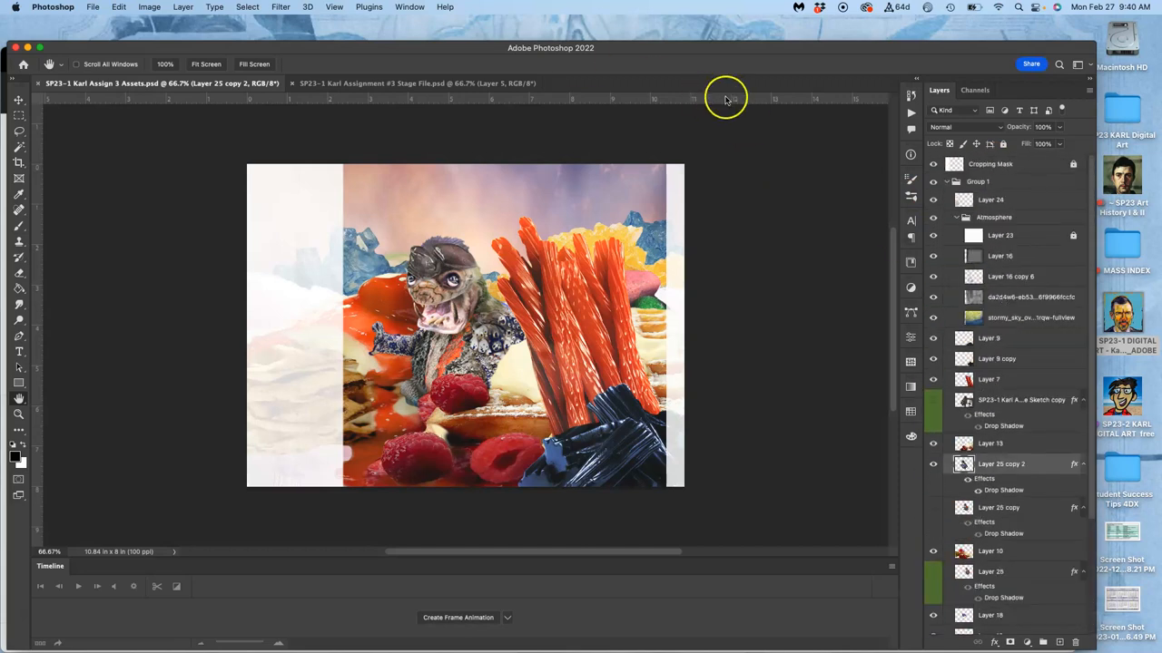
scroll("down", 3)
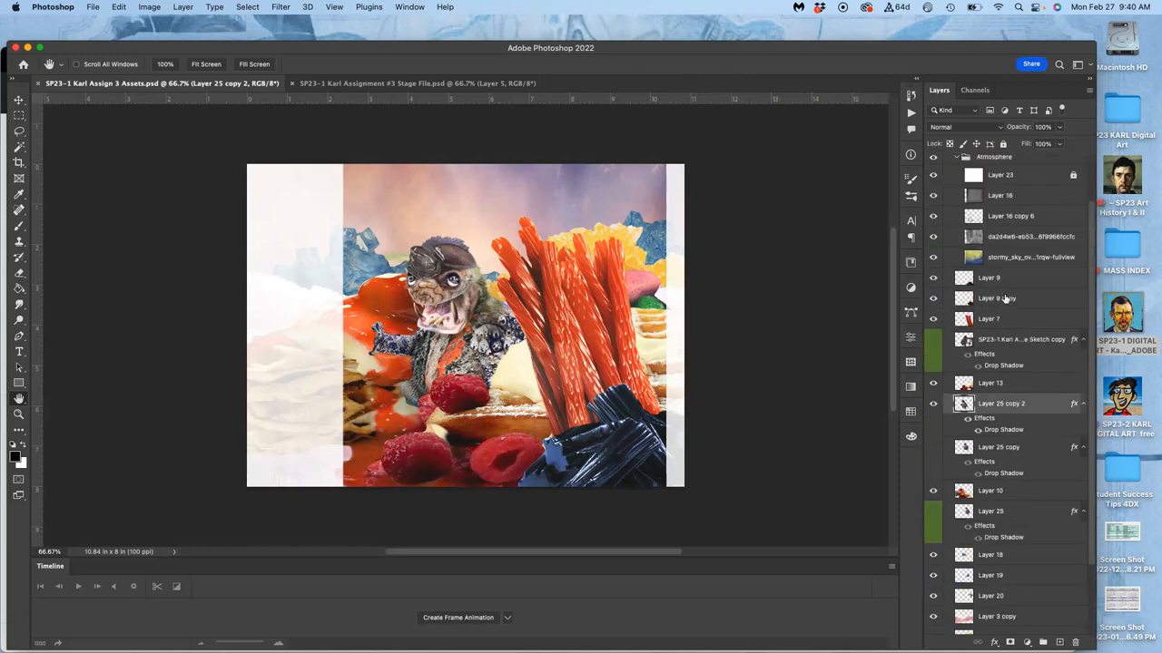
scroll("down", 3)
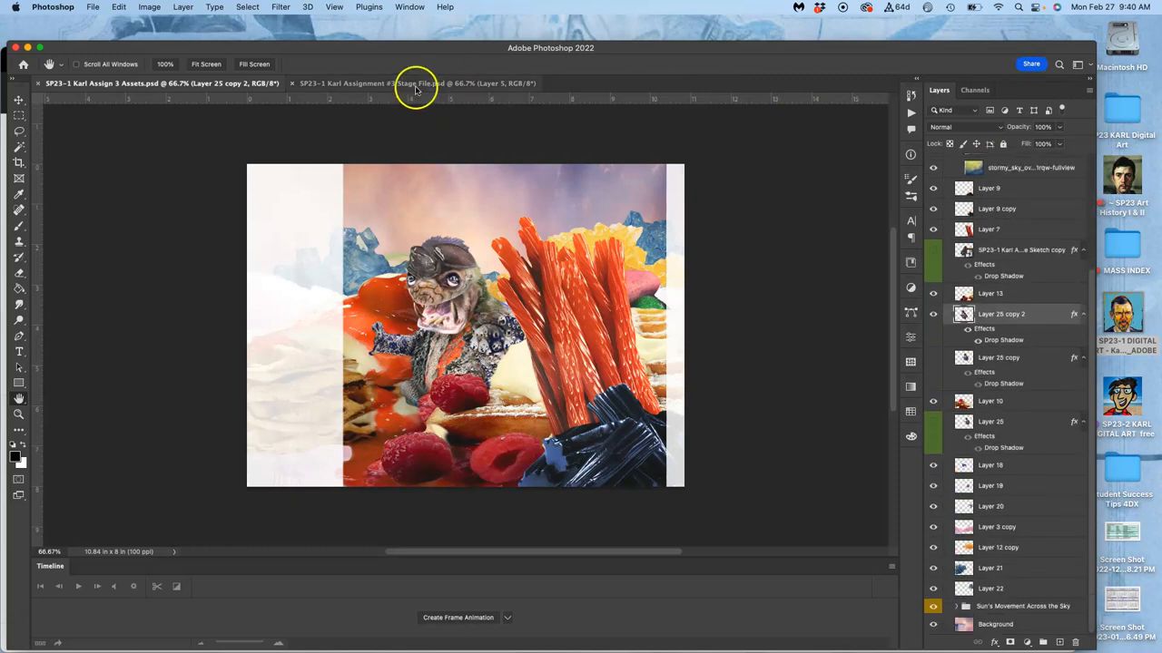
- In the Stage file, toggle each frame layer's visibility to compare poses and check what Group 1 contains
left_click(417, 83)
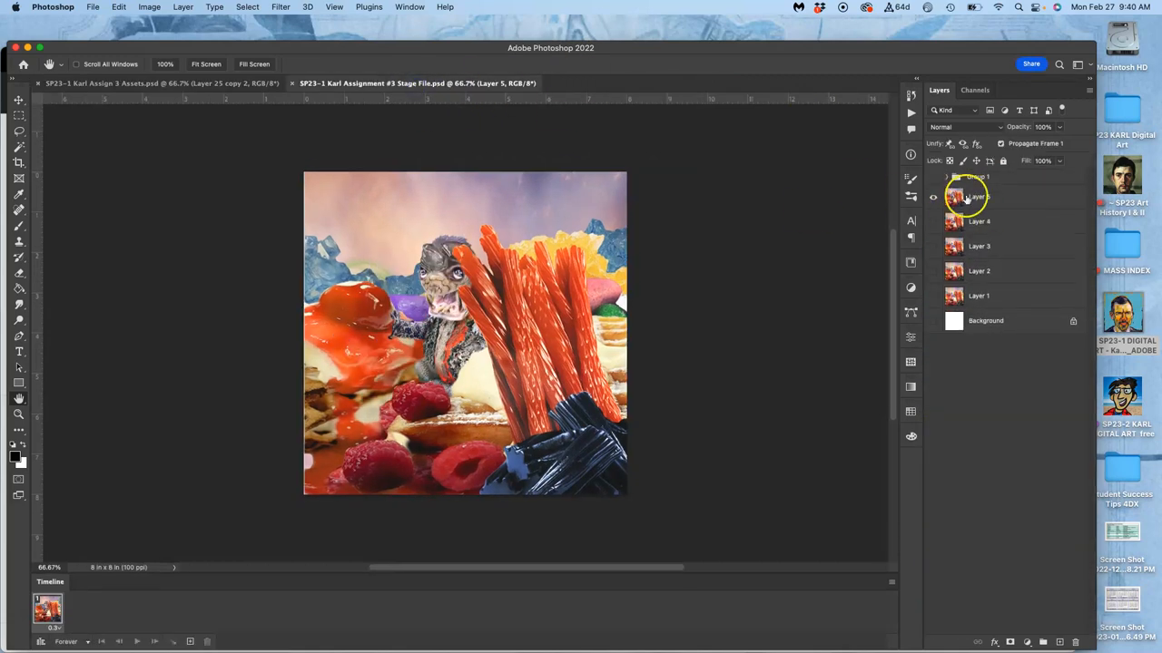
left_click(933, 196)
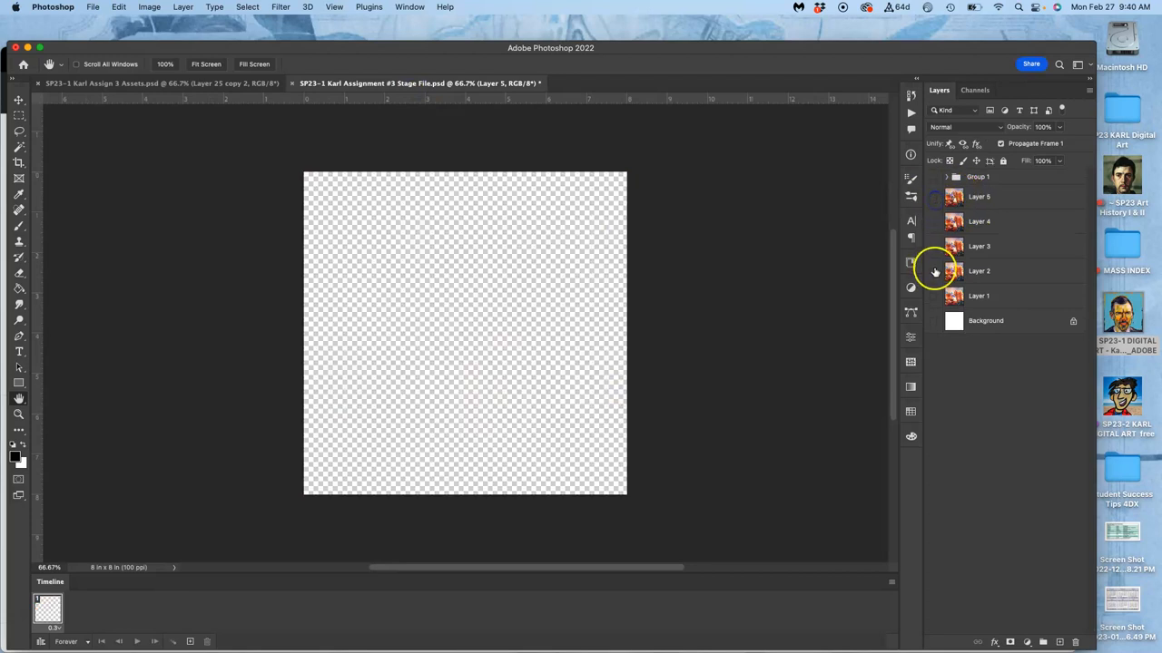
left_click(937, 270)
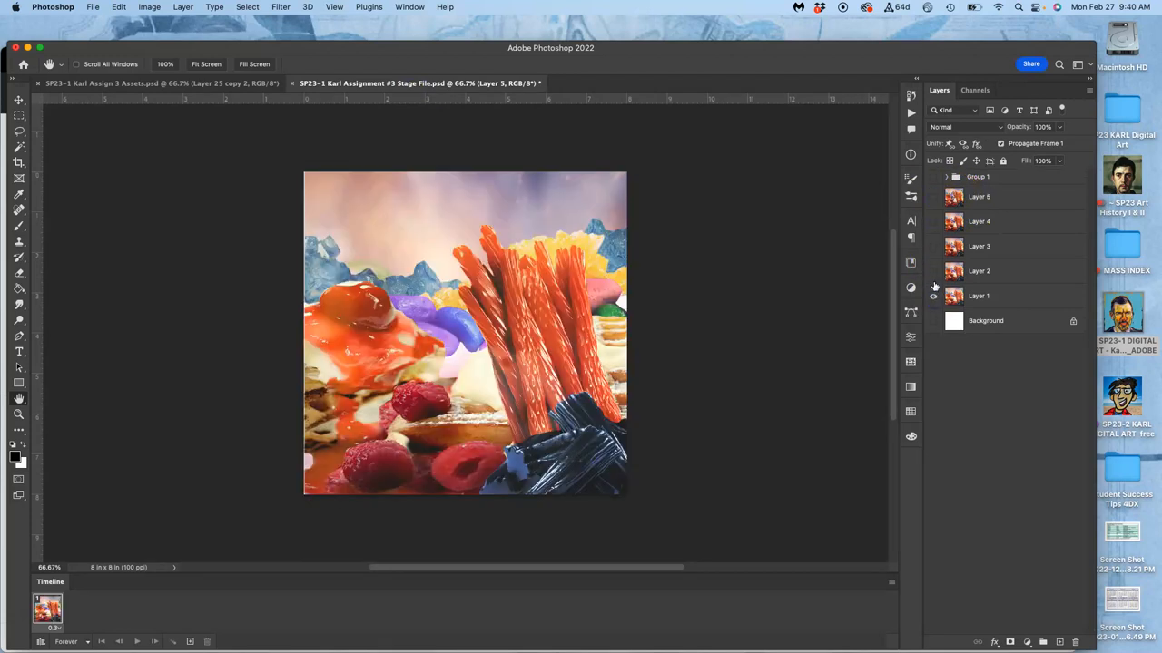
left_click(933, 247)
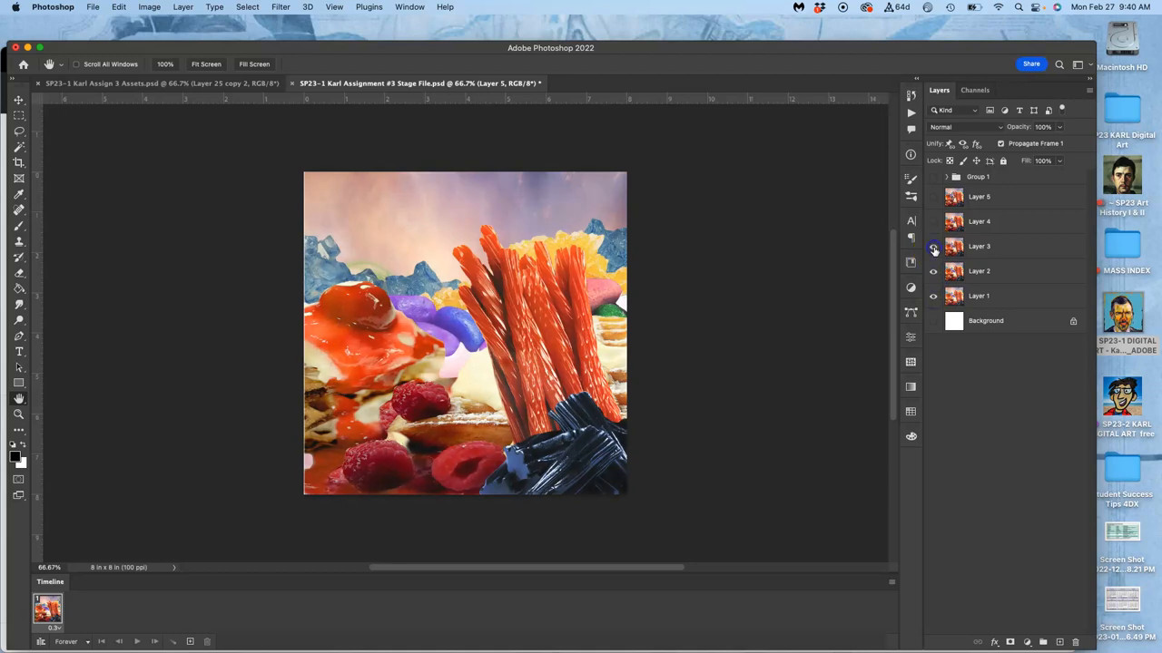
left_click(933, 247)
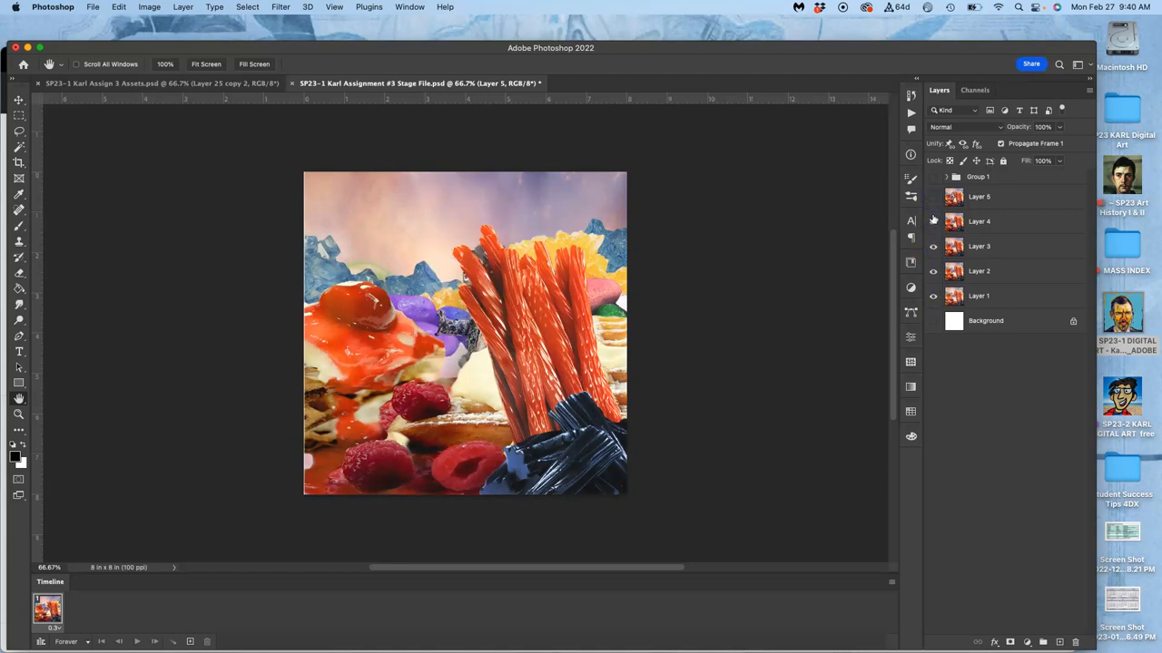
left_click(933, 222)
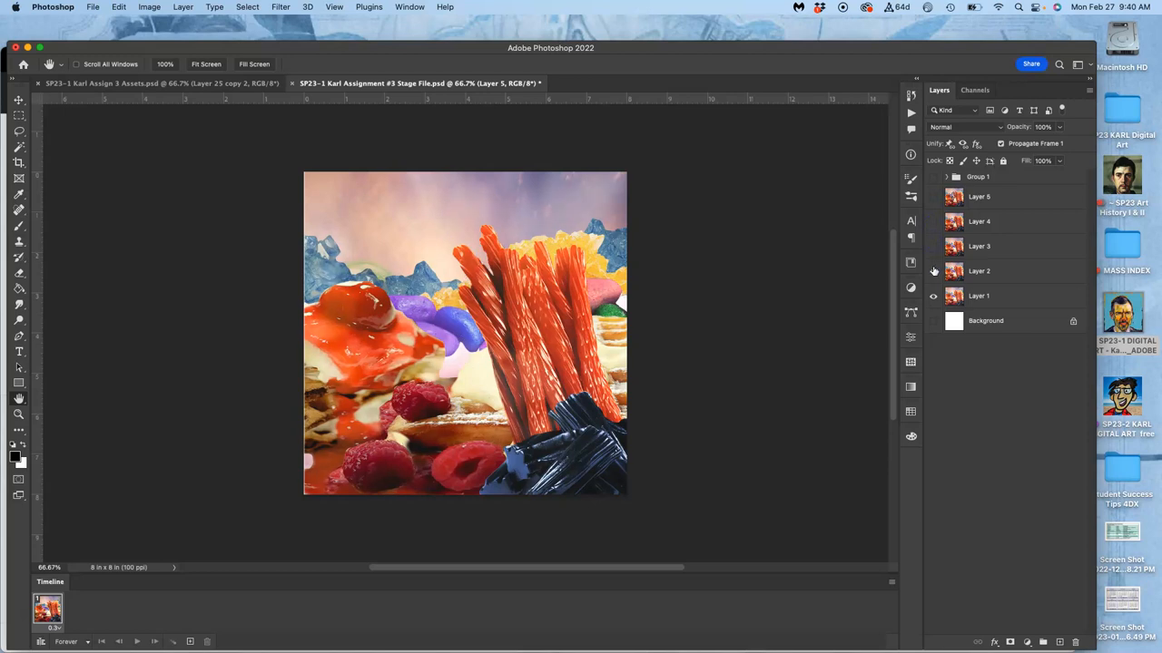
left_click(933, 294)
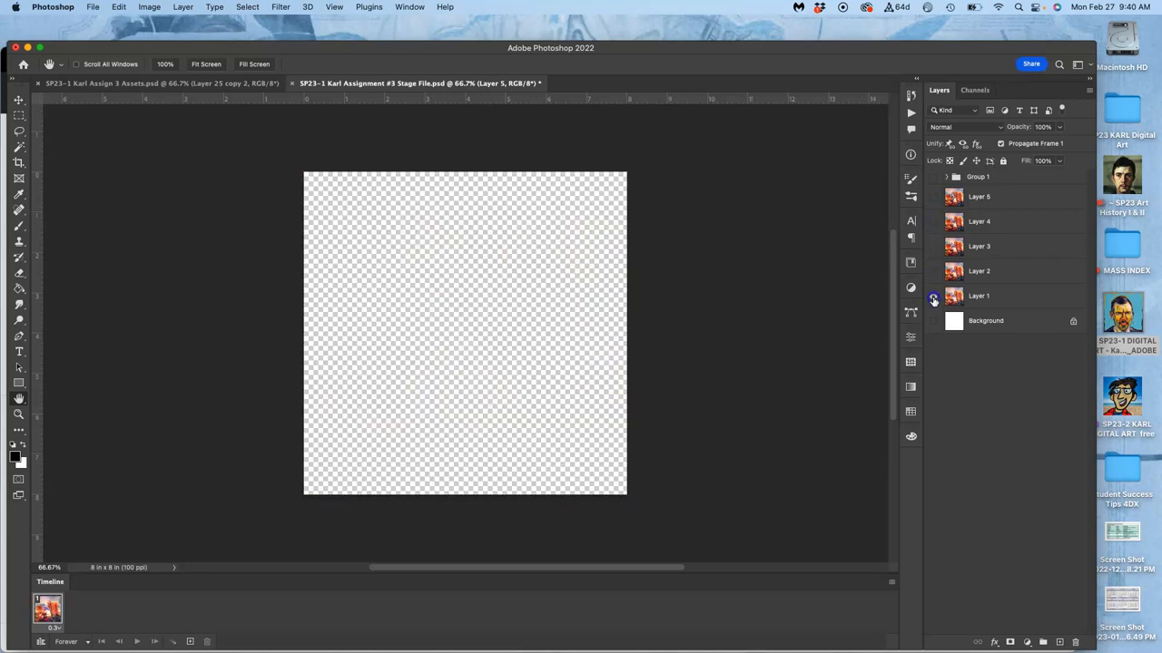
left_click(933, 295)
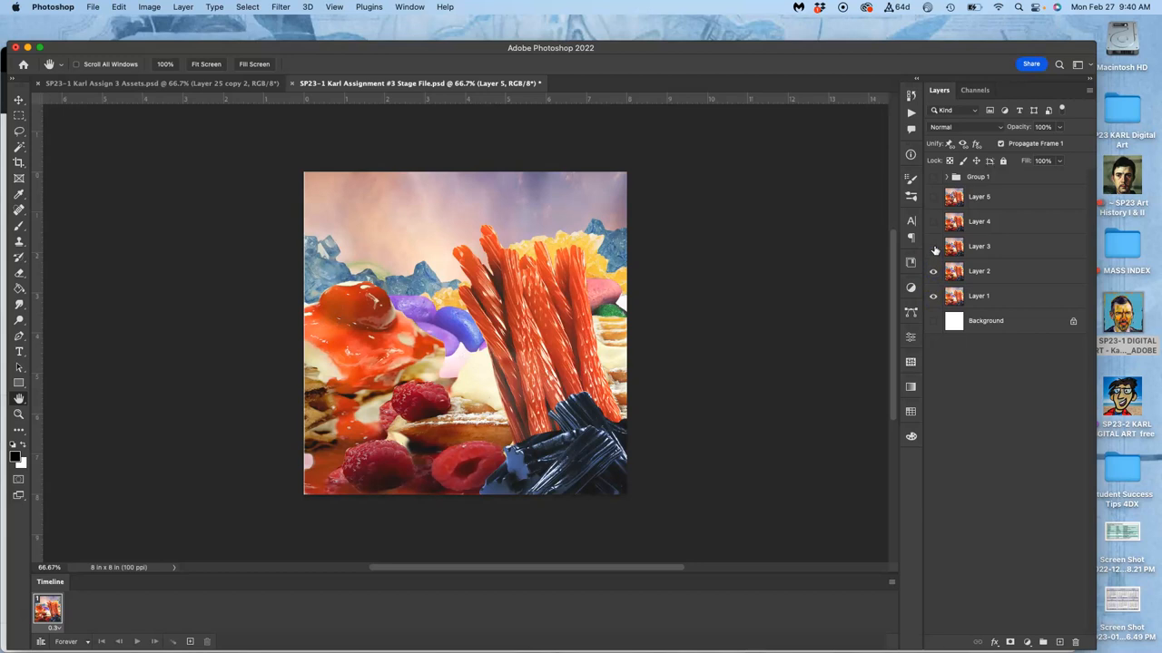
left_click(932, 221)
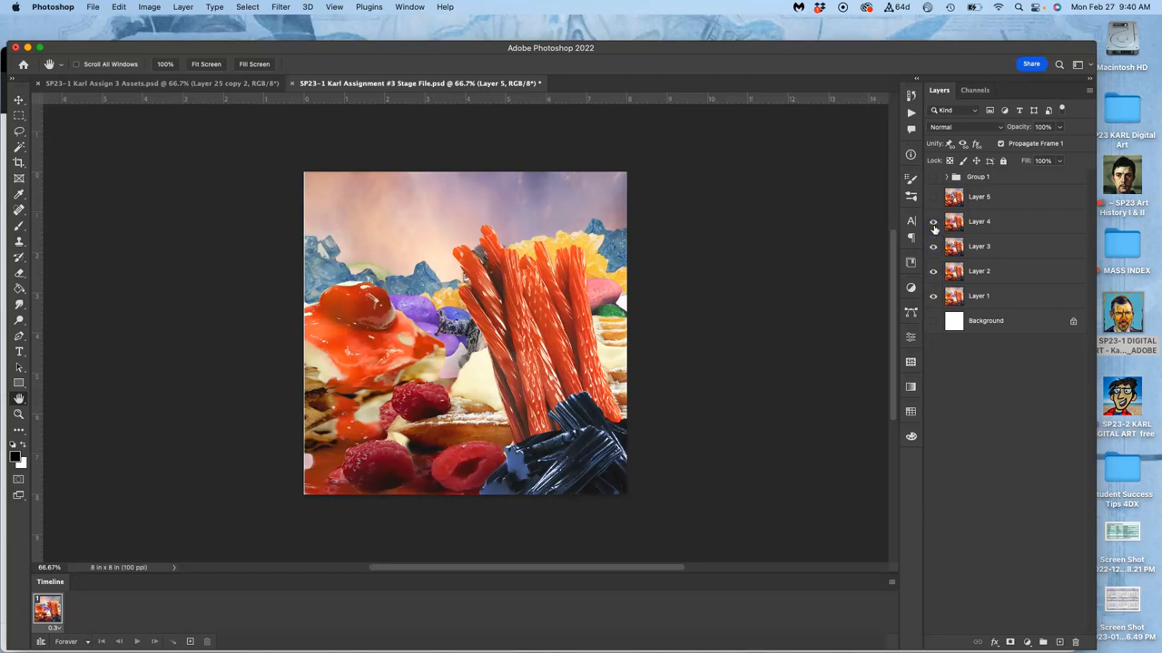
left_click(933, 209)
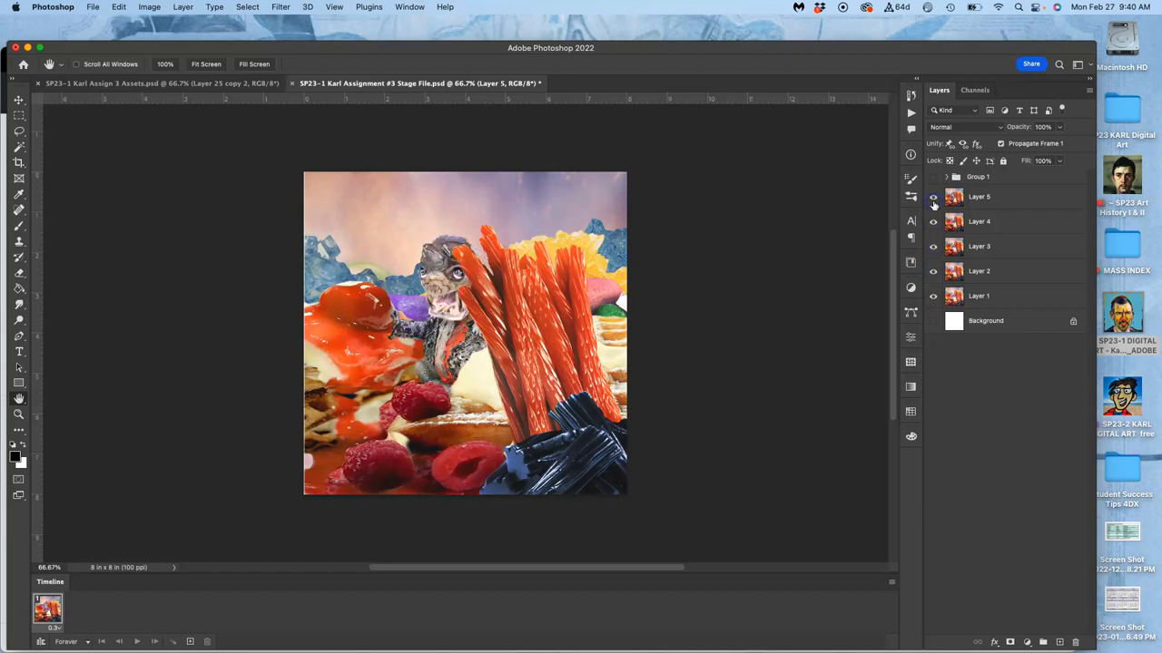
left_click(933, 176)
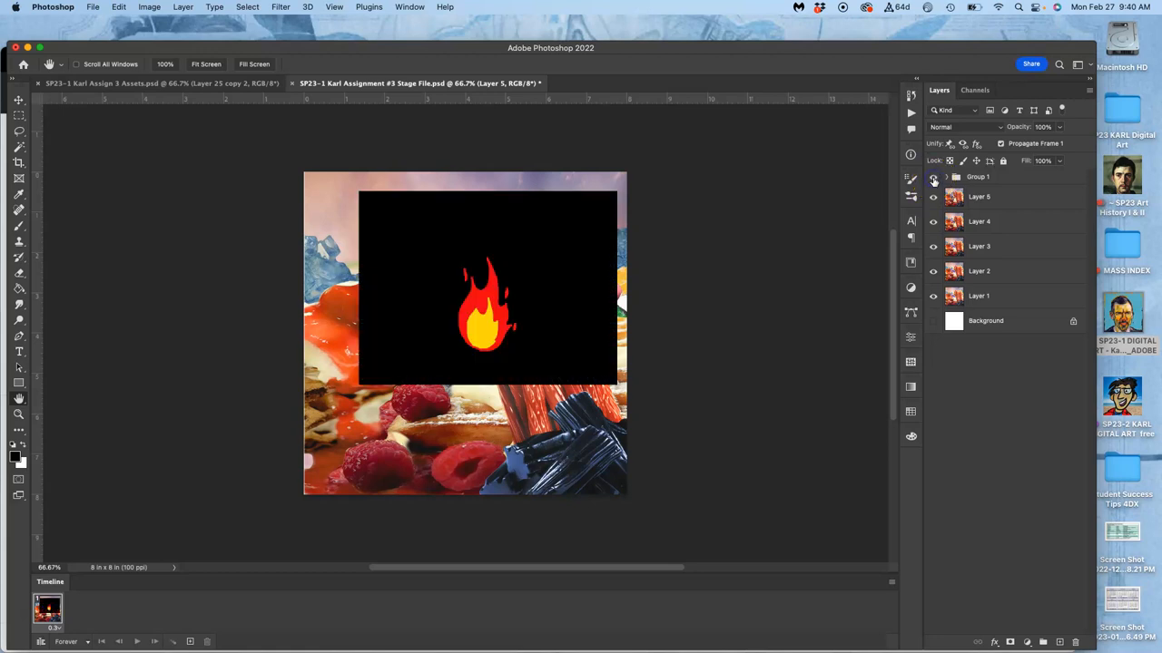
left_click(933, 176)
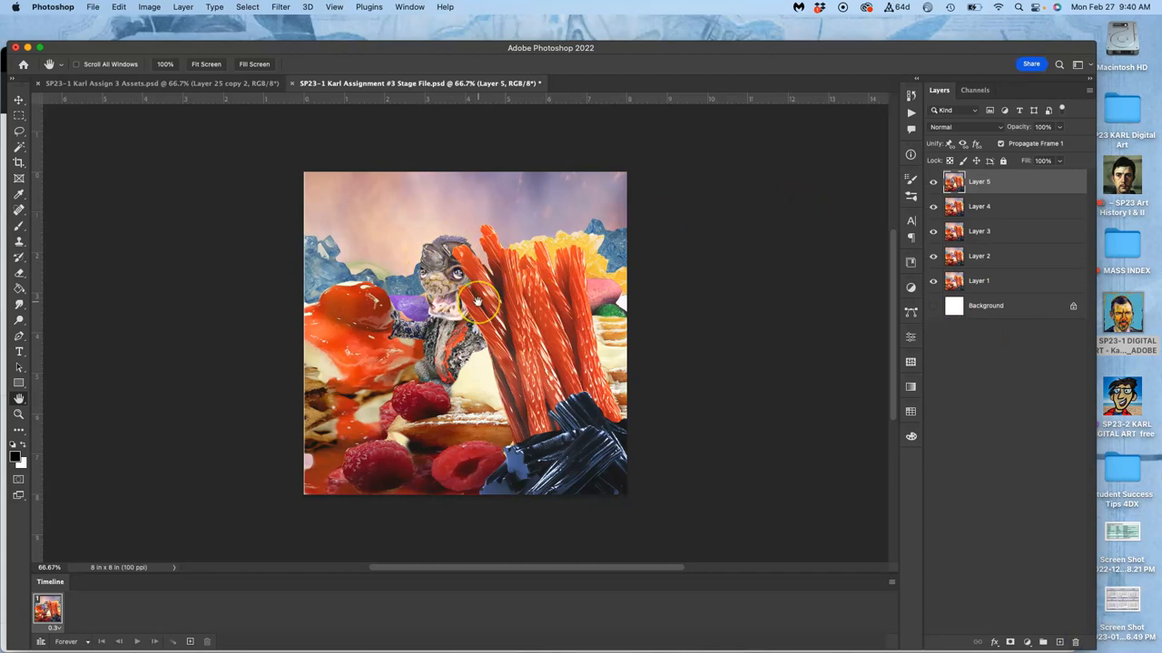
mouse_move(444, 276)
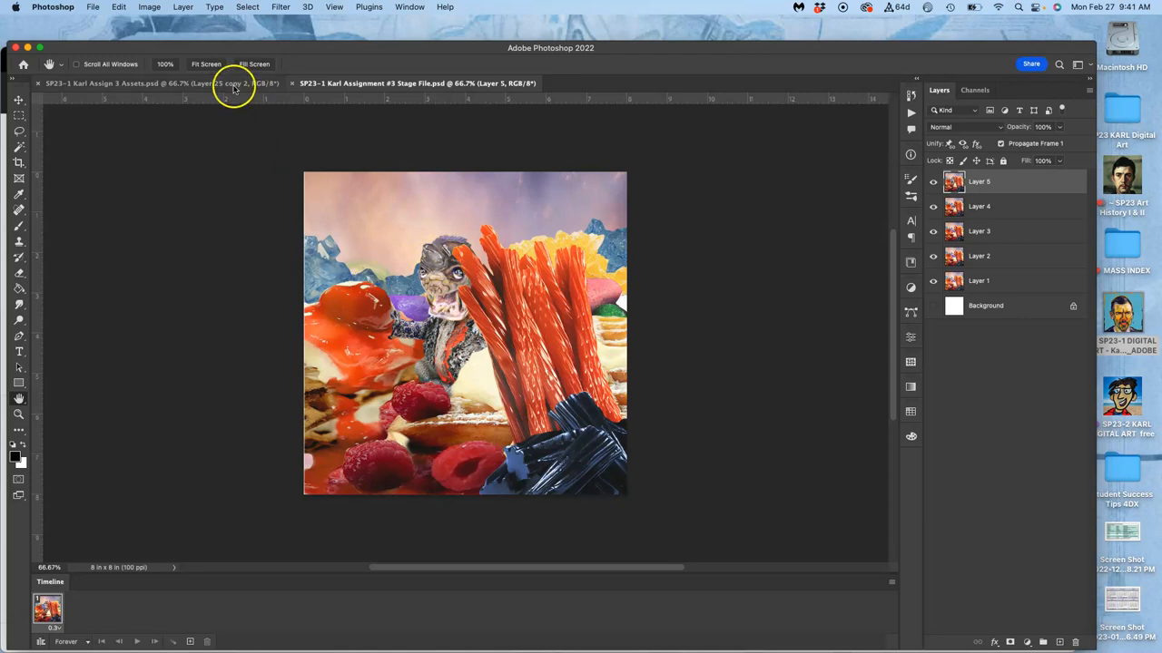
- In the Assets file, expand the Atmosphere group and select Layer 25 copy 2 to duplicate it as Layer 25 copy 3
left_click(136, 83)
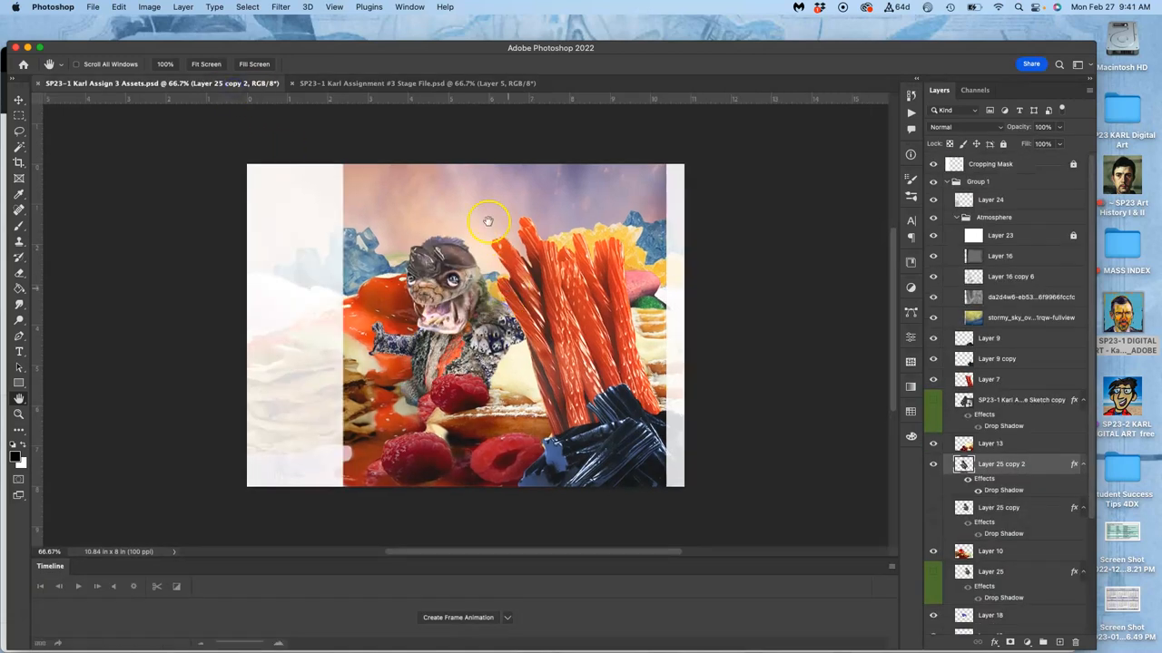
left_click(418, 84)
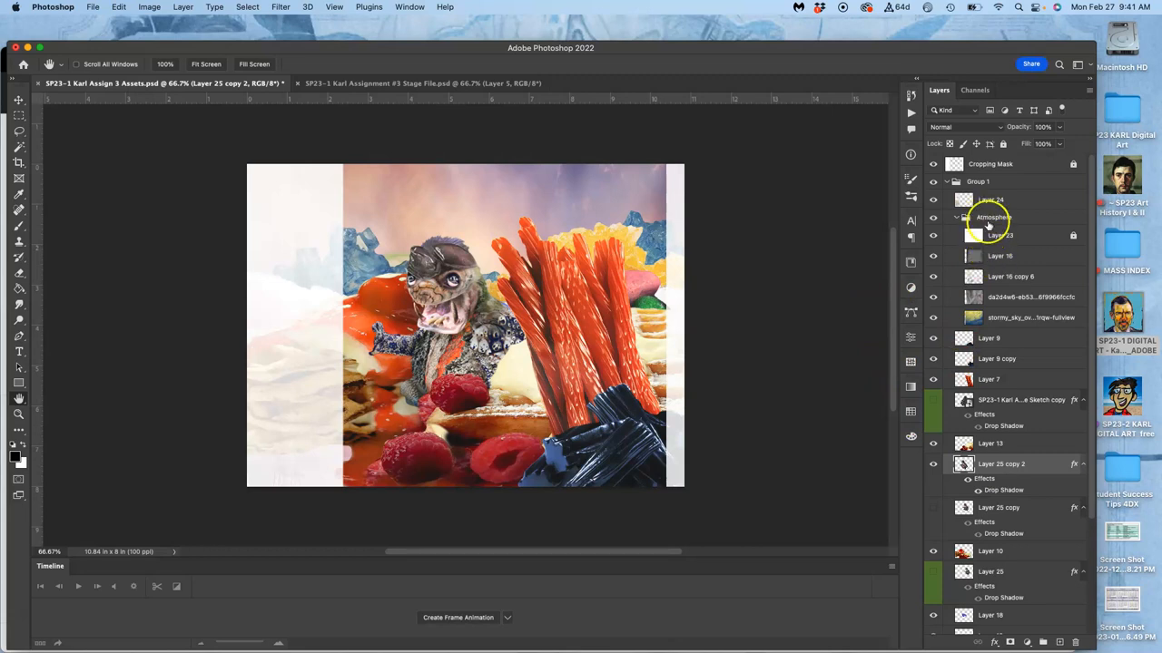
left_click(995, 218)
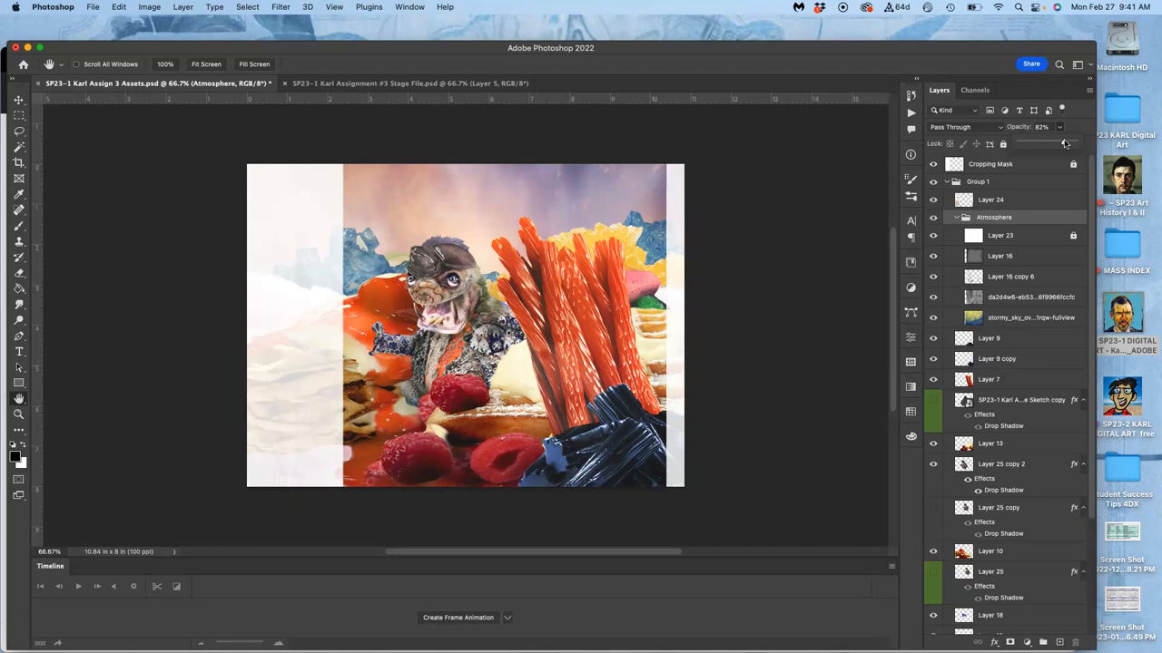
mouse_move(998, 149)
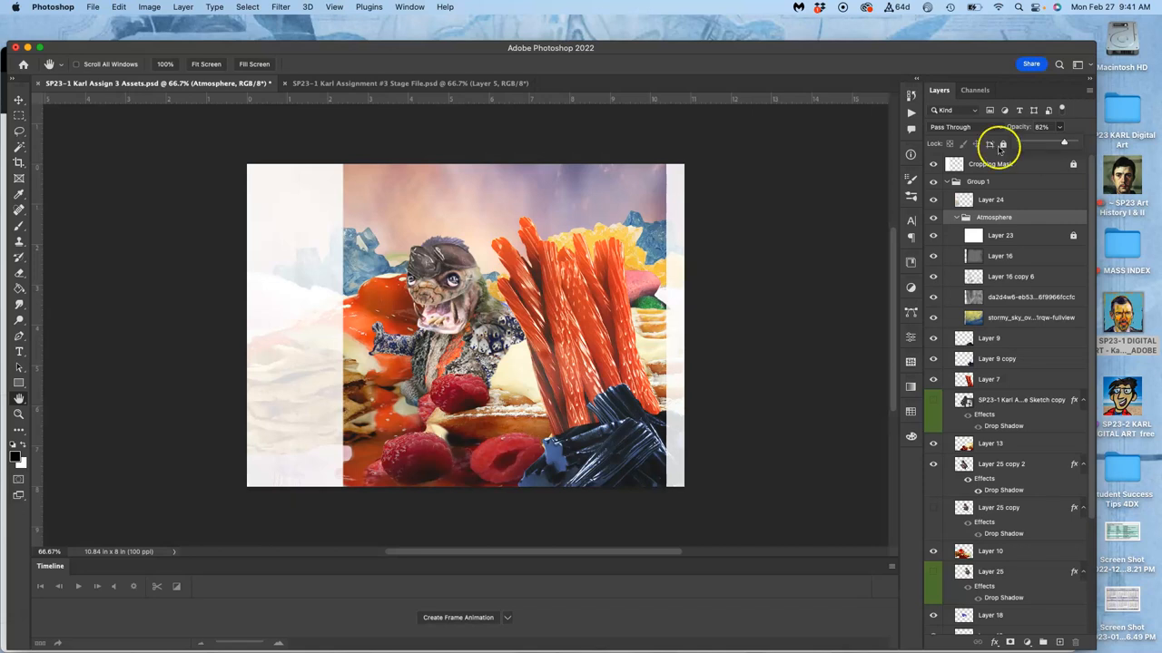
mouse_move(580, 330)
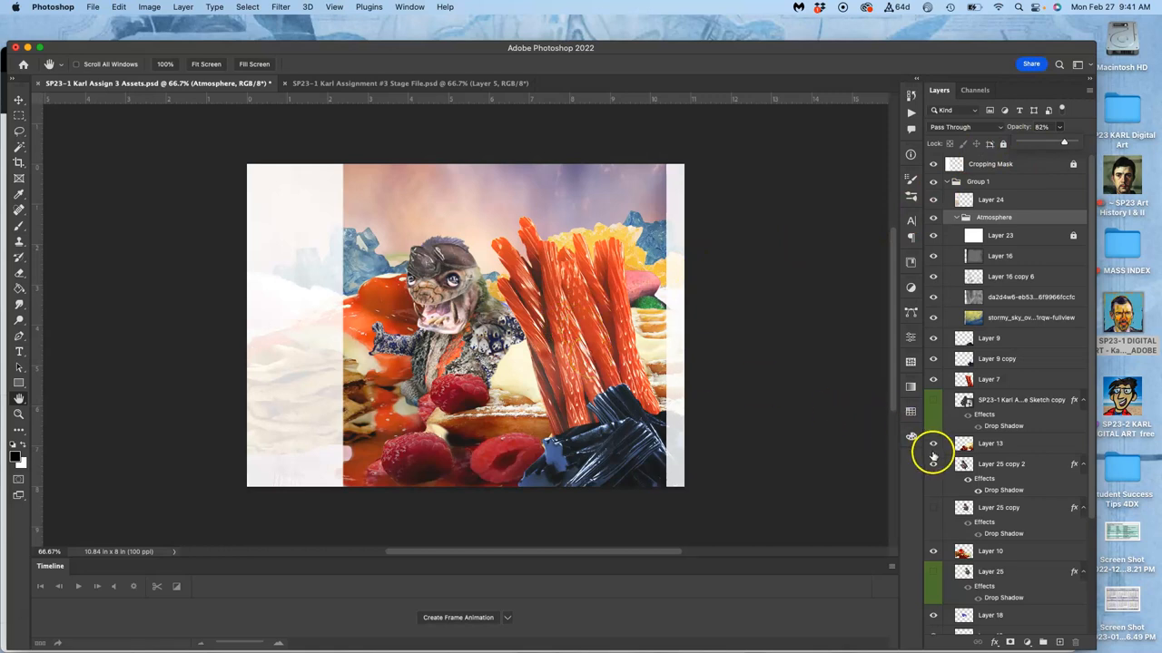
left_click(409, 84)
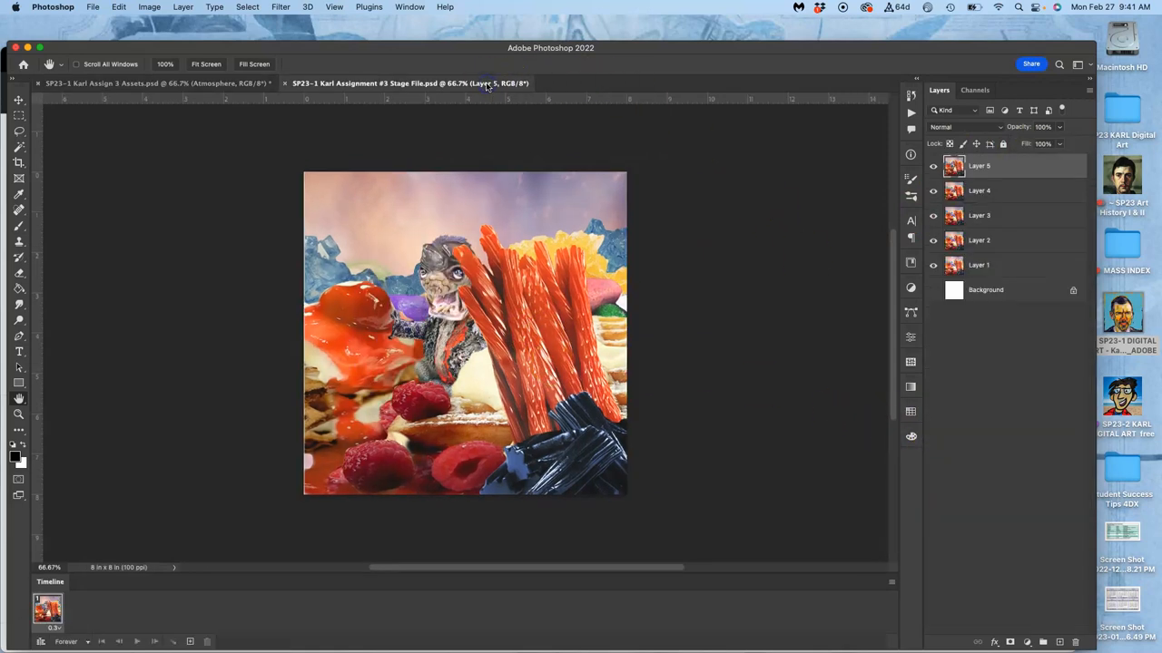
left_click(155, 83)
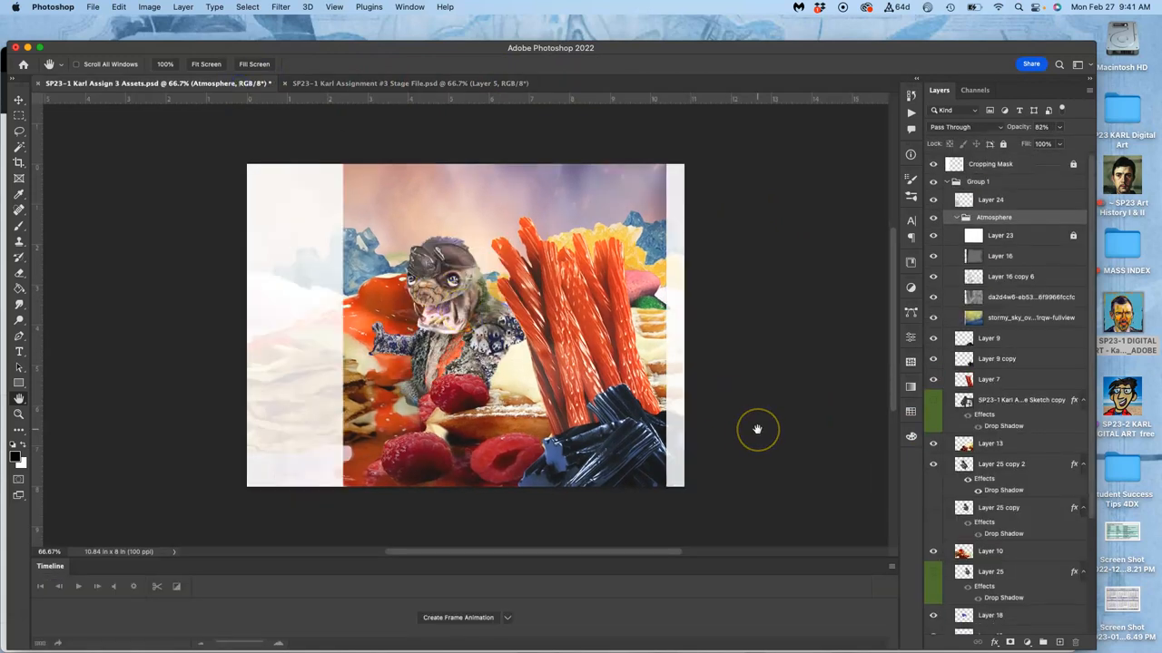
mouse_move(1002, 479)
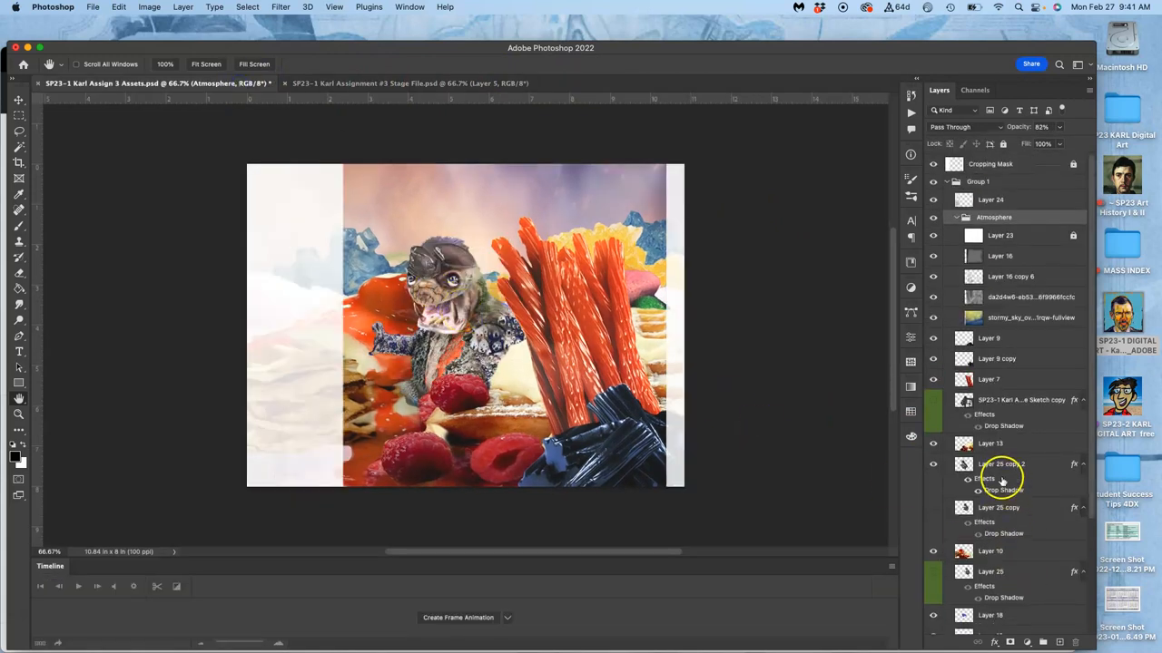
left_click(933, 465)
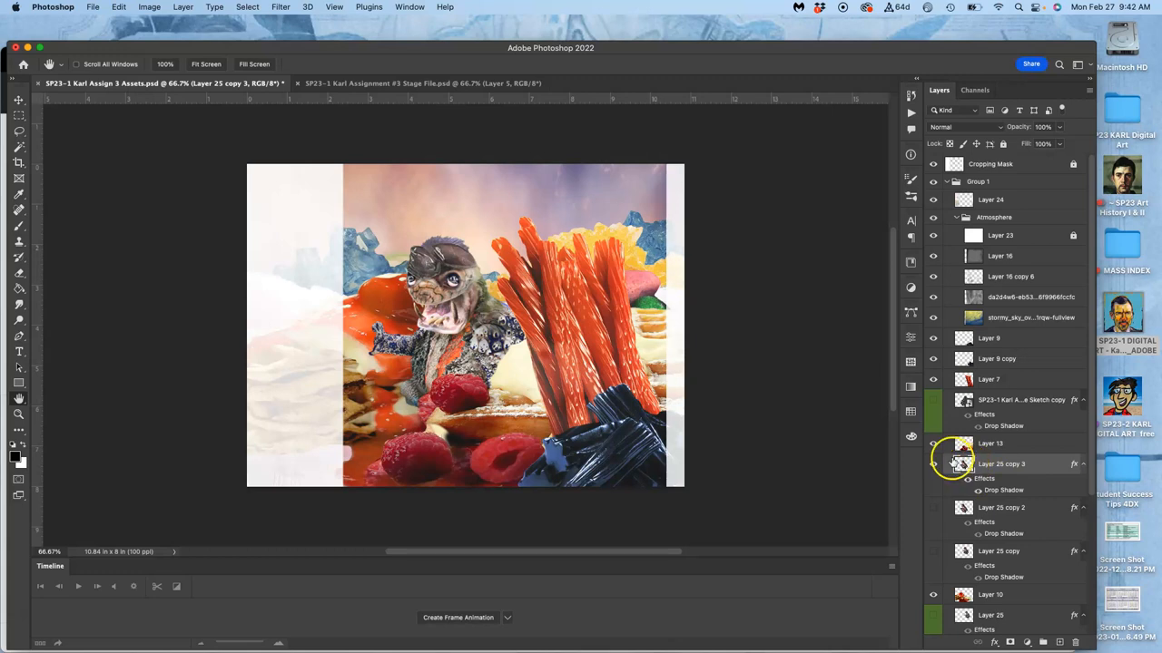
- Puppet Warp the copied creature, pulling its arm and turning its head further to the side, then commit
left_click(120, 7)
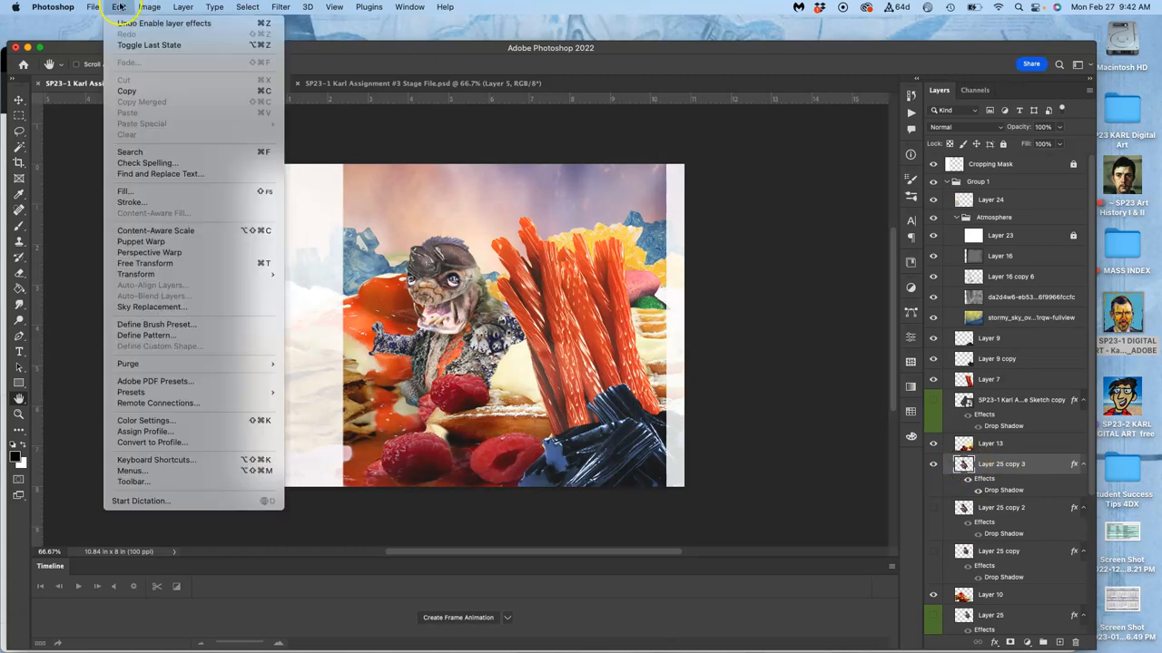
left_click(142, 239)
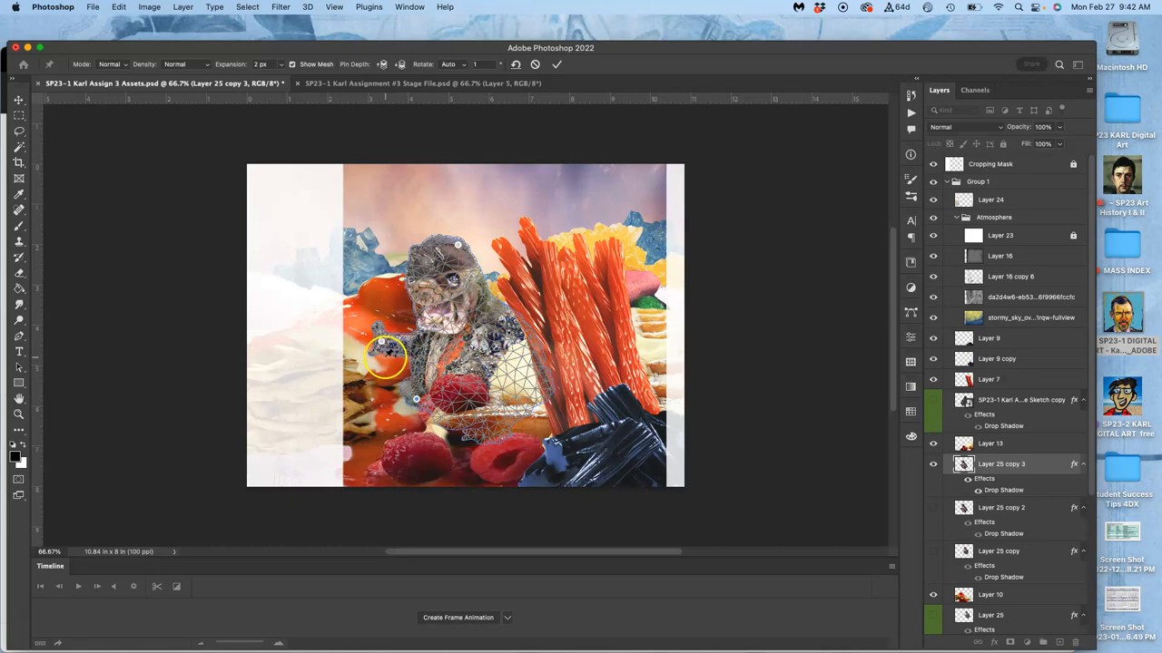
left_click_drag(381, 354, 399, 336)
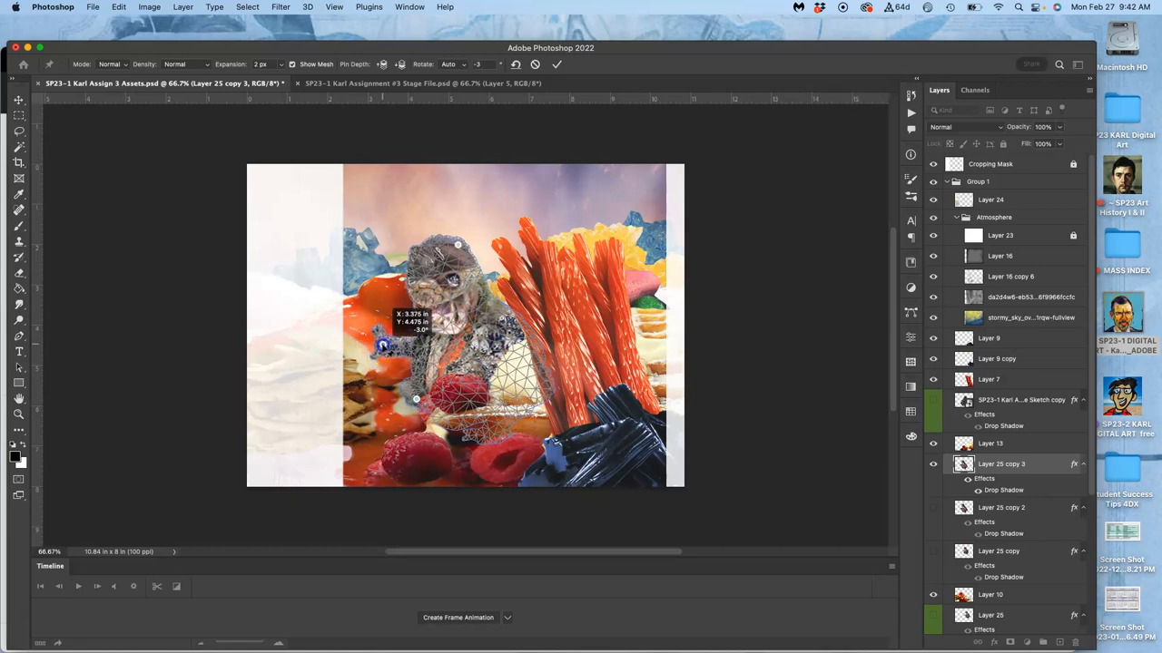
left_click_drag(413, 327, 457, 250)
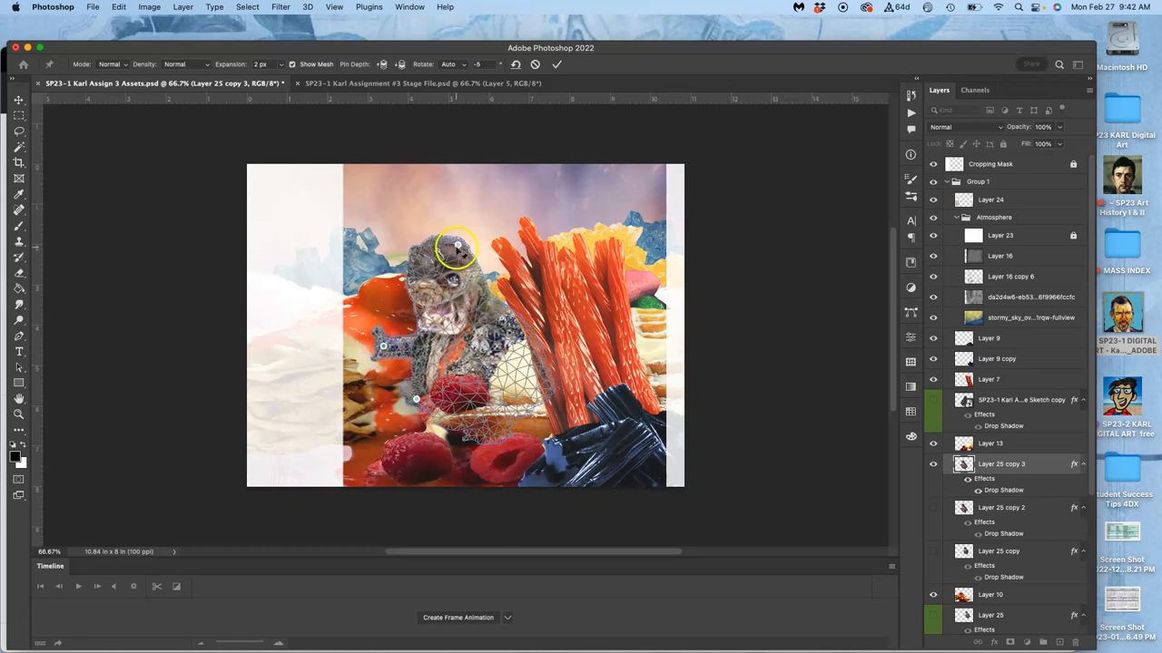
left_click_drag(458, 250, 454, 250)
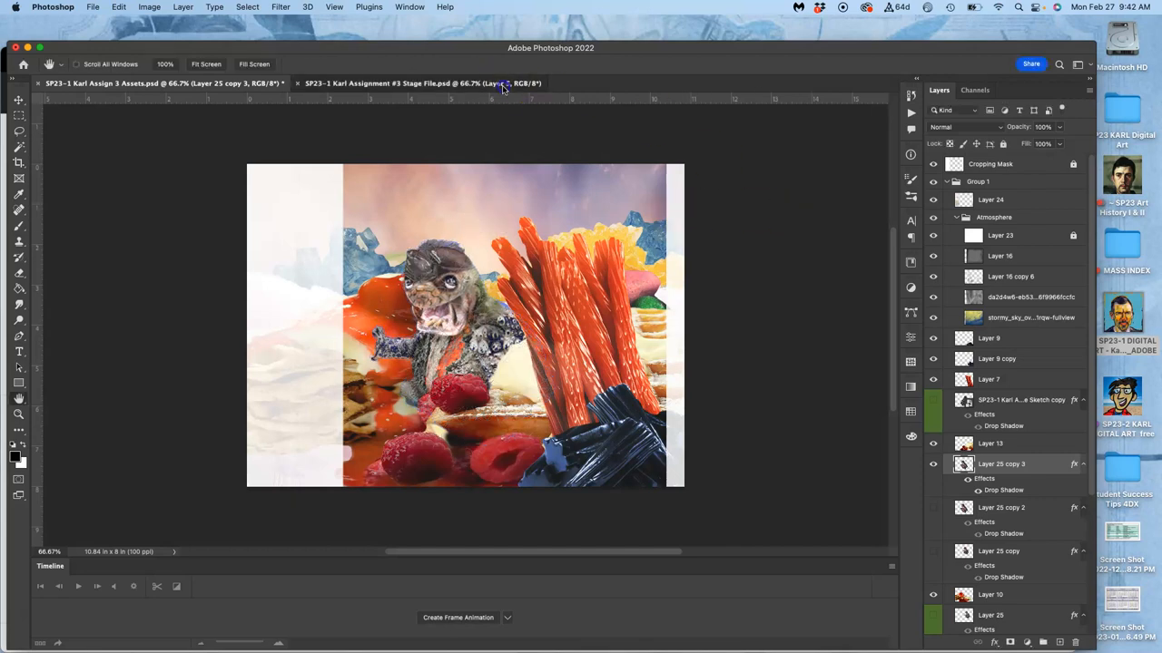
left_click(421, 83)
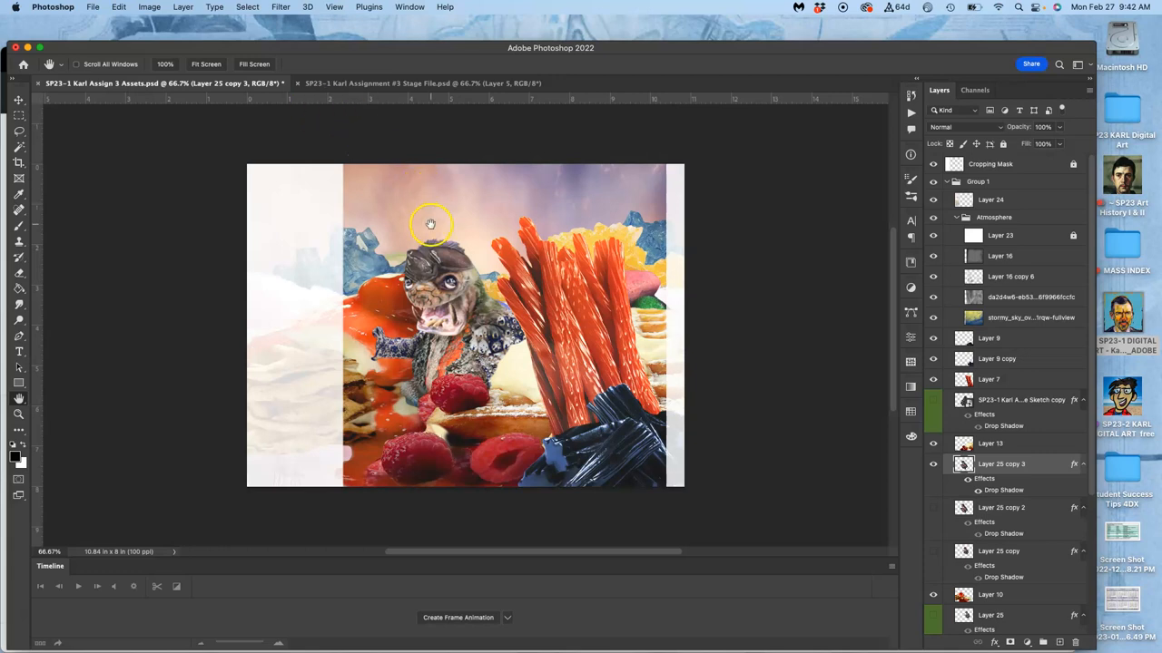
mouse_move(435, 76)
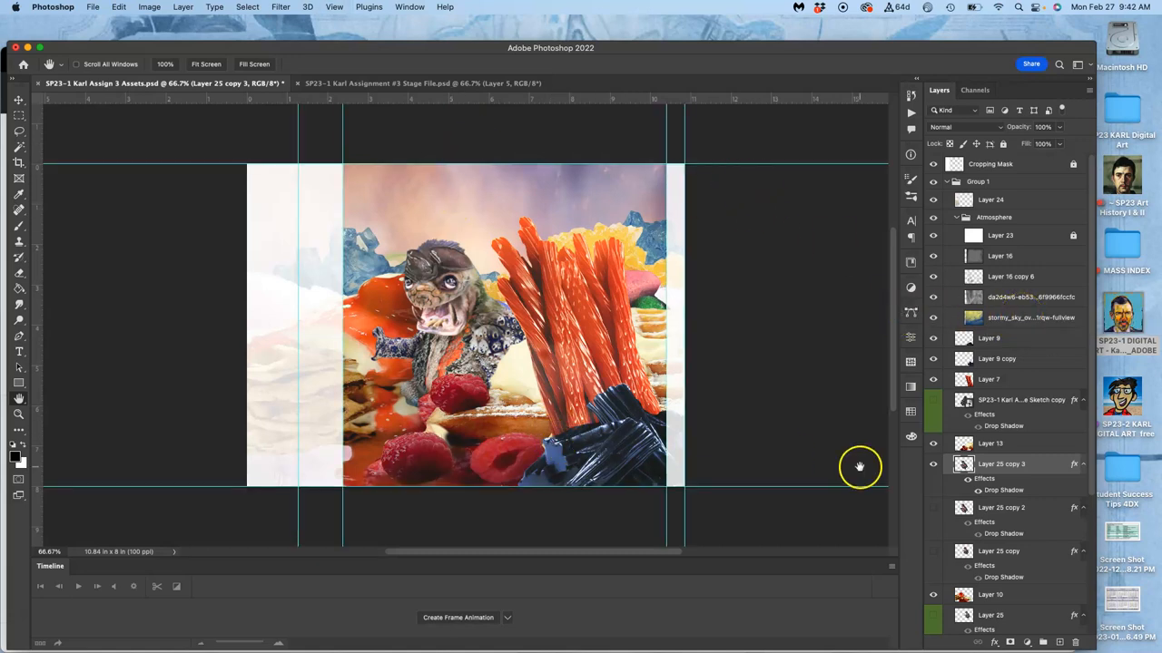
mouse_move(1015, 143)
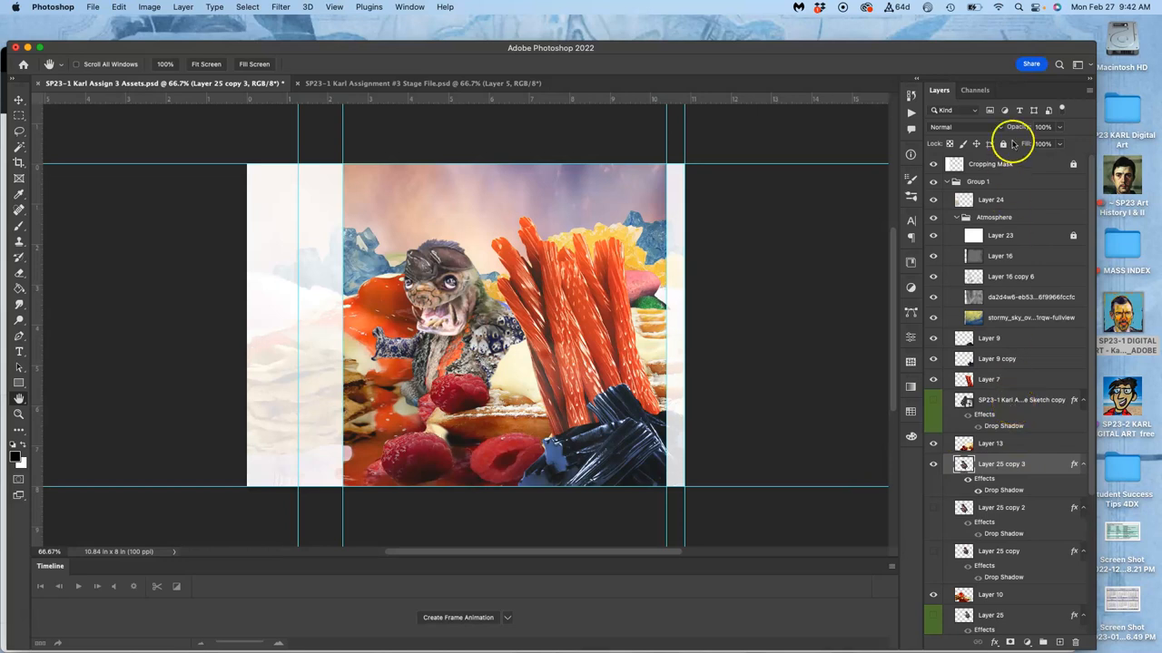
mouse_move(996, 182)
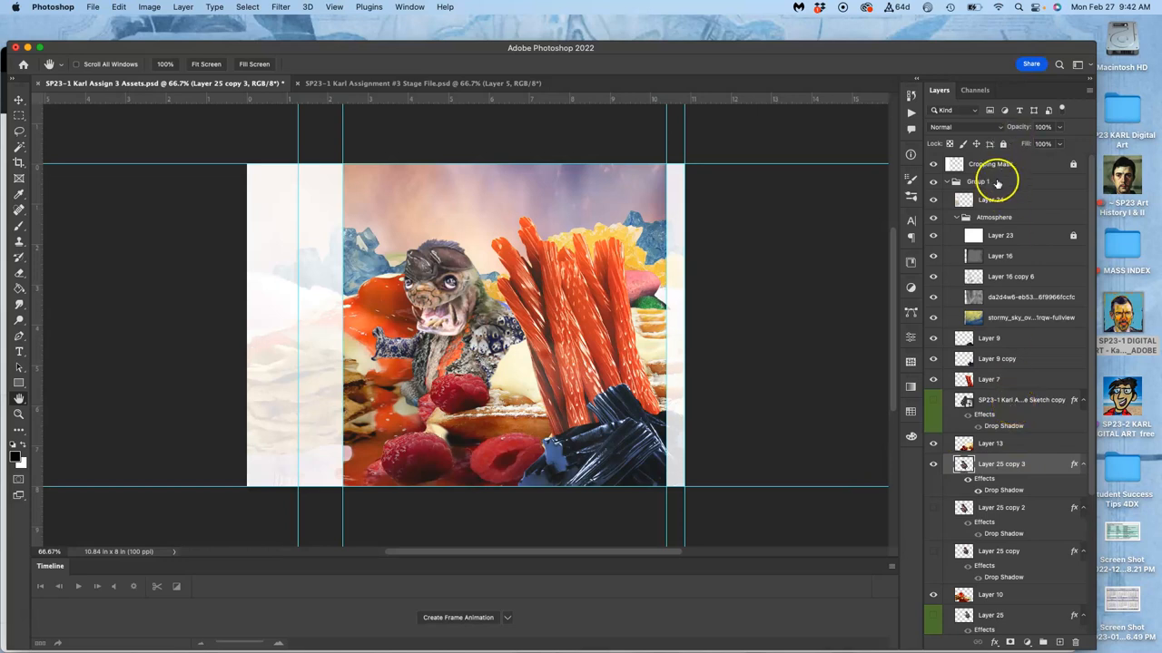
- Check Group 1's contents and merge the creature scene into a stamped Layer 26 at the top of the Assets layers
left_click(933, 182)
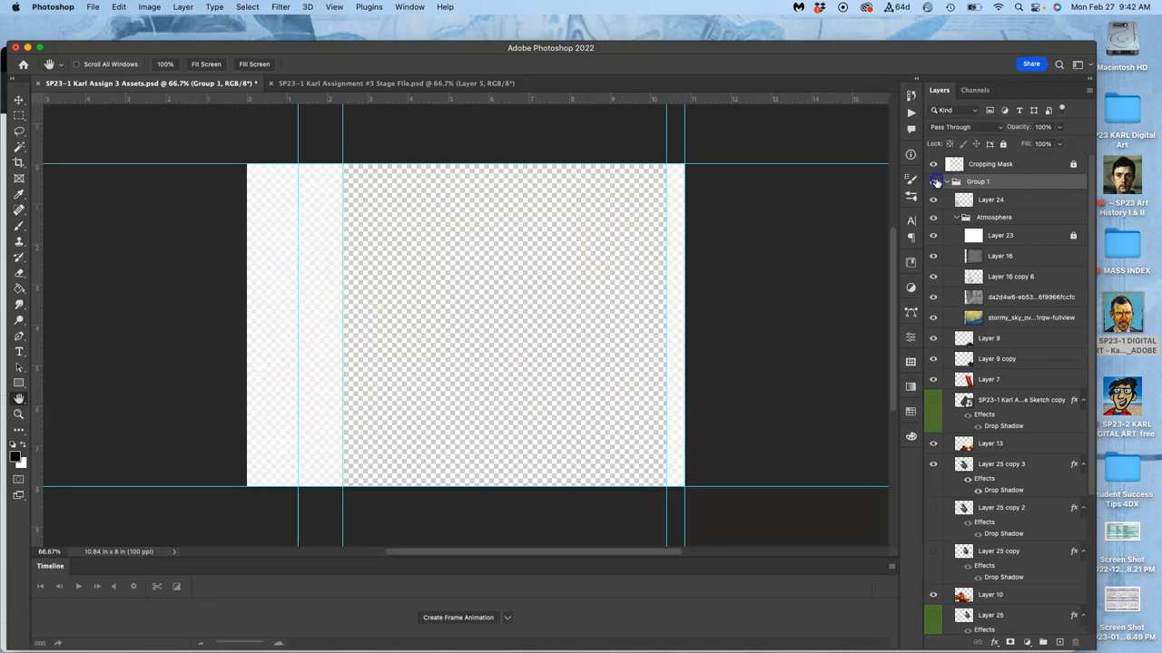
left_click(933, 163)
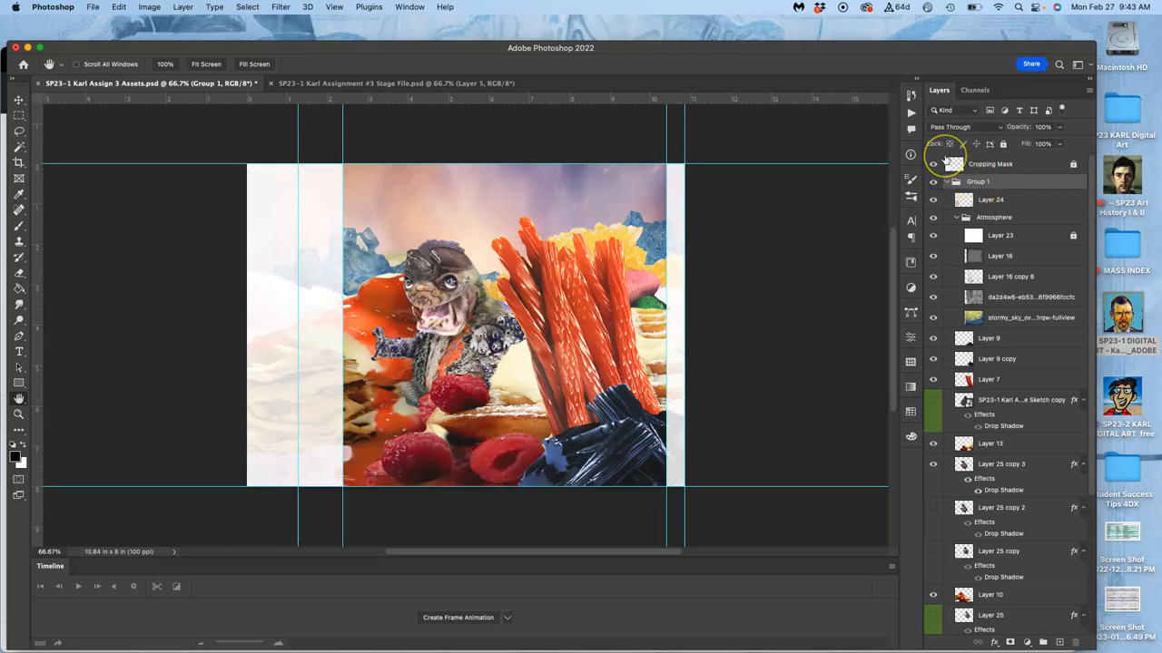
mouse_move(233, 11)
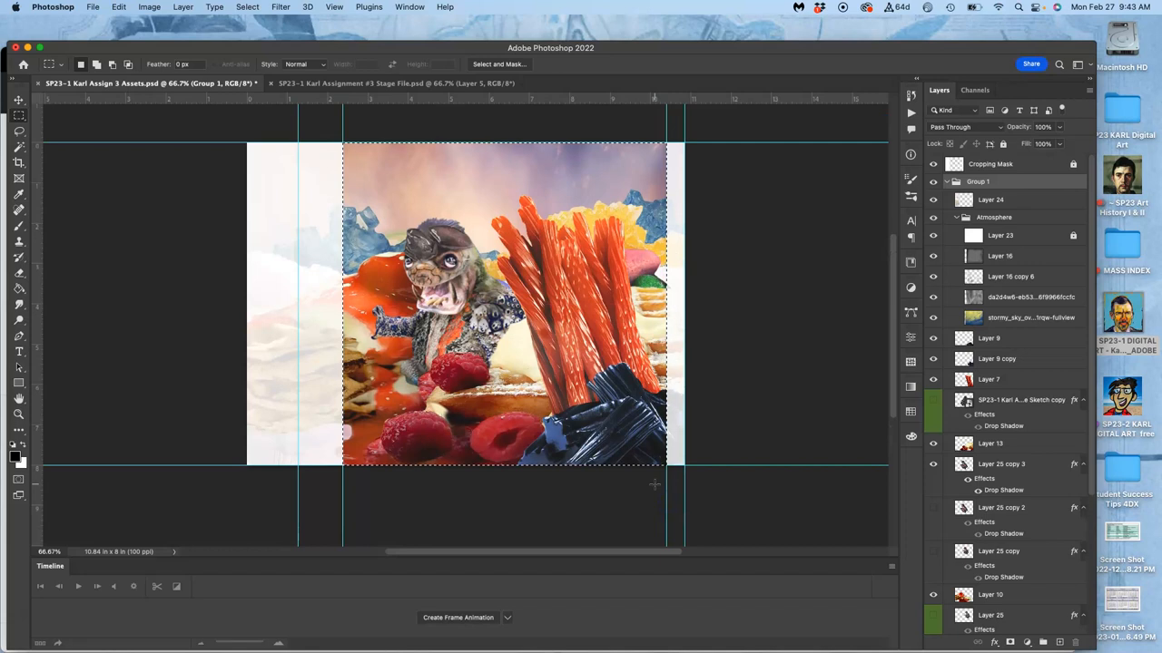
mouse_move(639, 462)
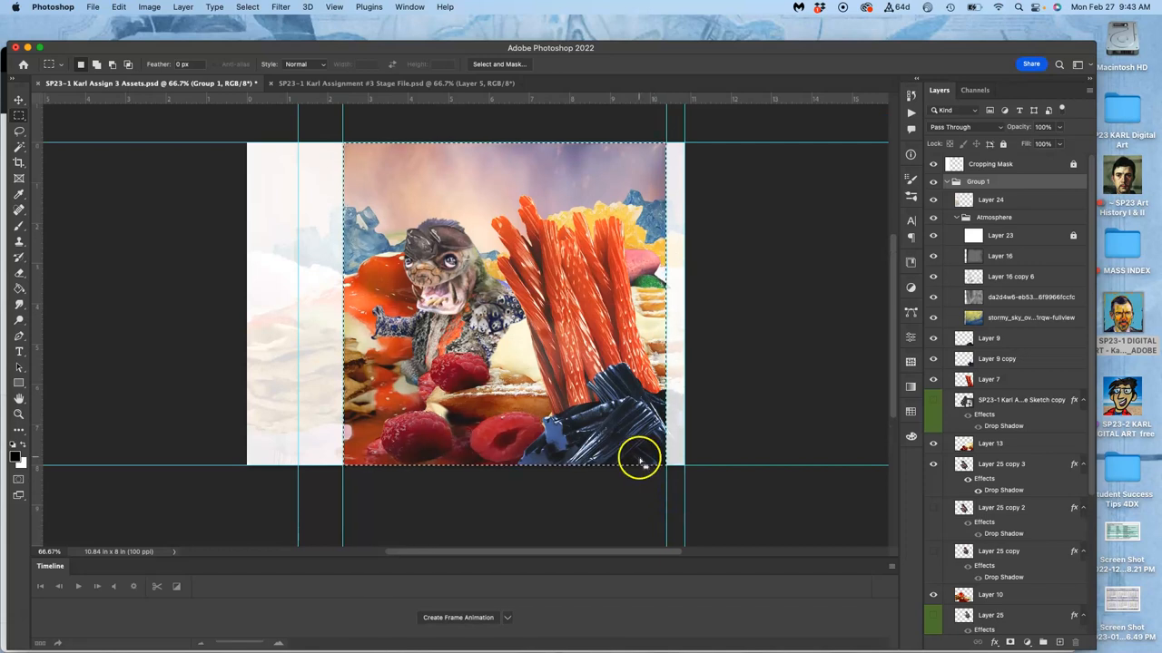
left_click(181, 7)
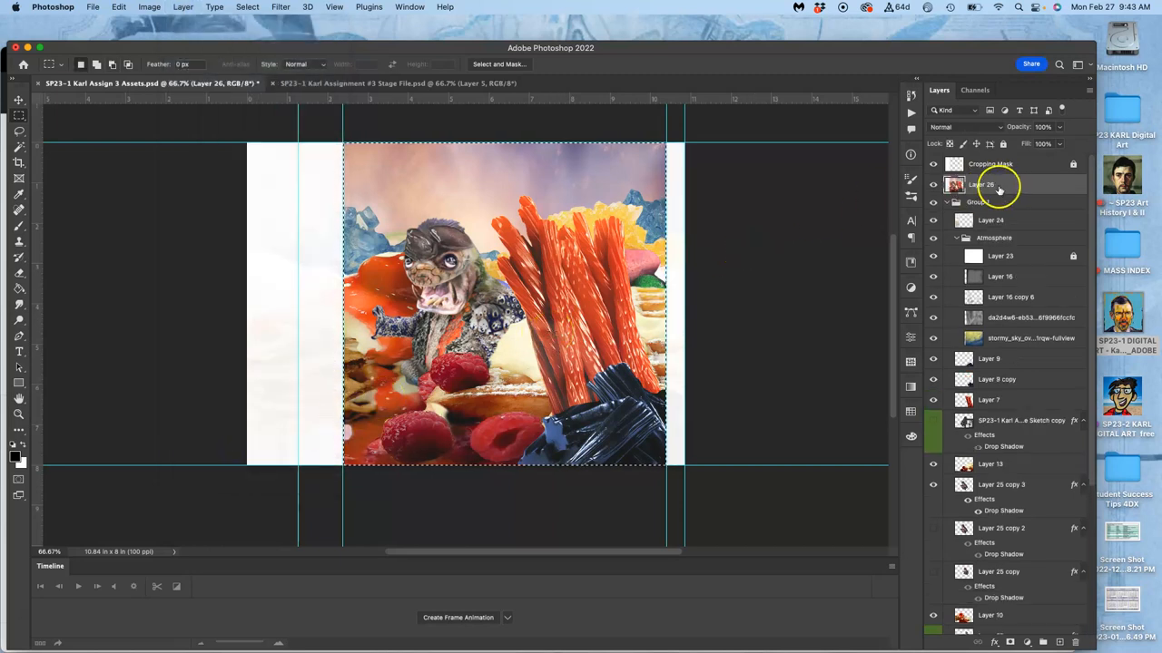
mouse_move(998, 187)
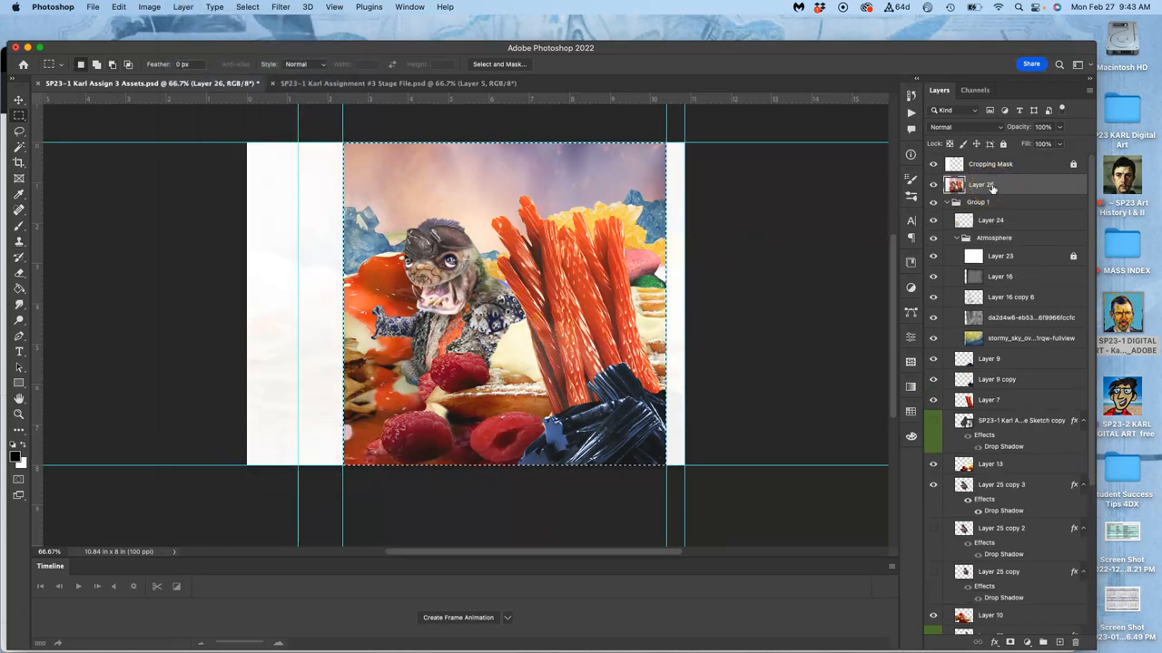
mouse_move(934, 164)
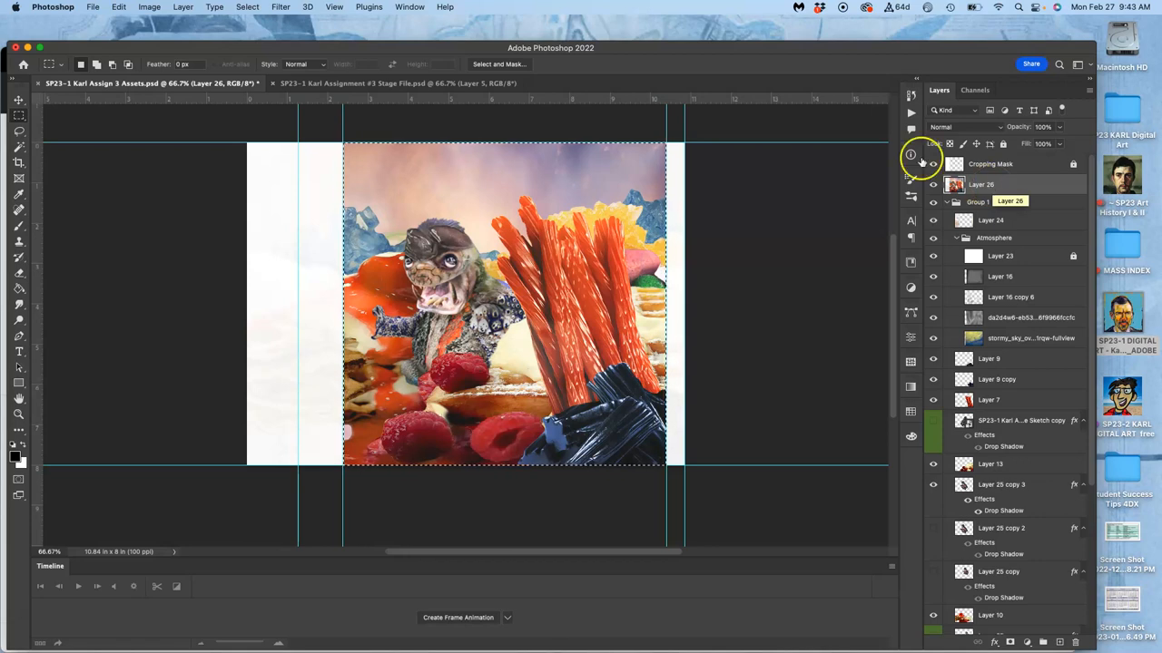
left_click(396, 84)
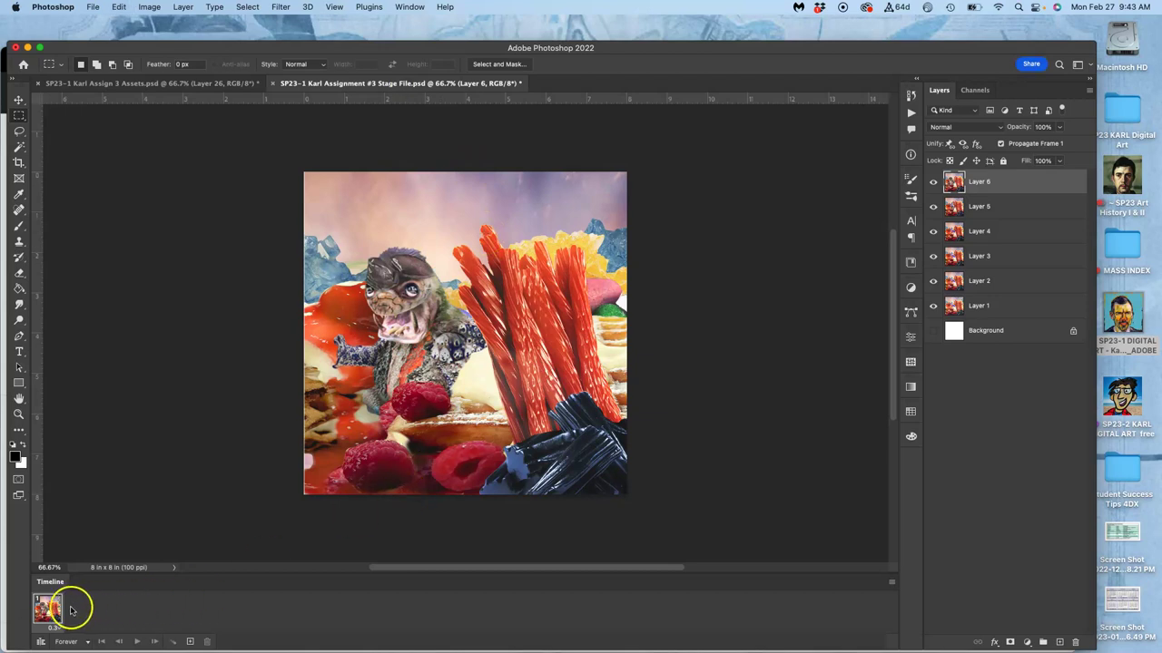
mouse_move(105, 610)
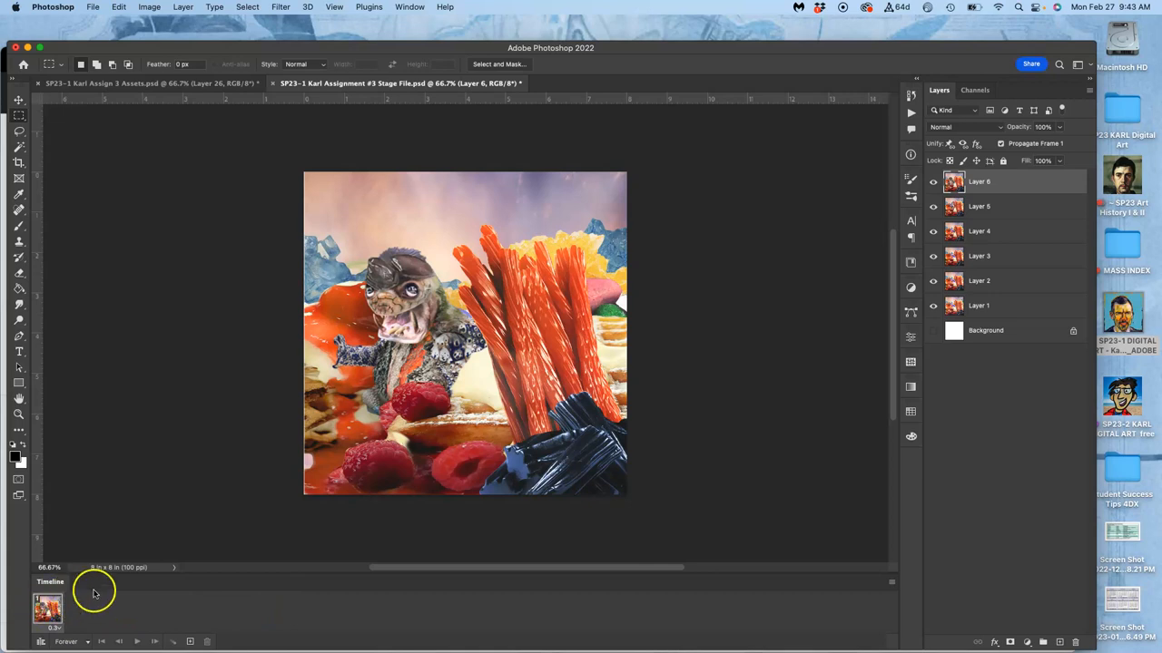
mouse_move(806, 236)
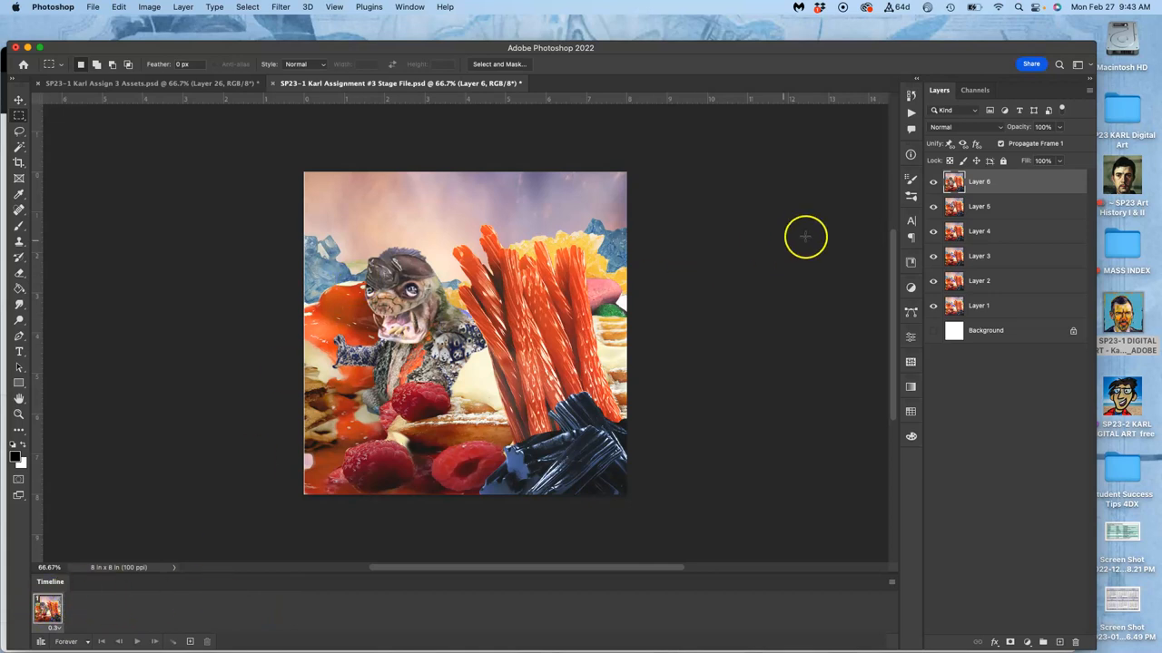
- Hide and reshow Layer 6 in the Stage file to compare its creature pose with Layer 5
left_click(933, 181)
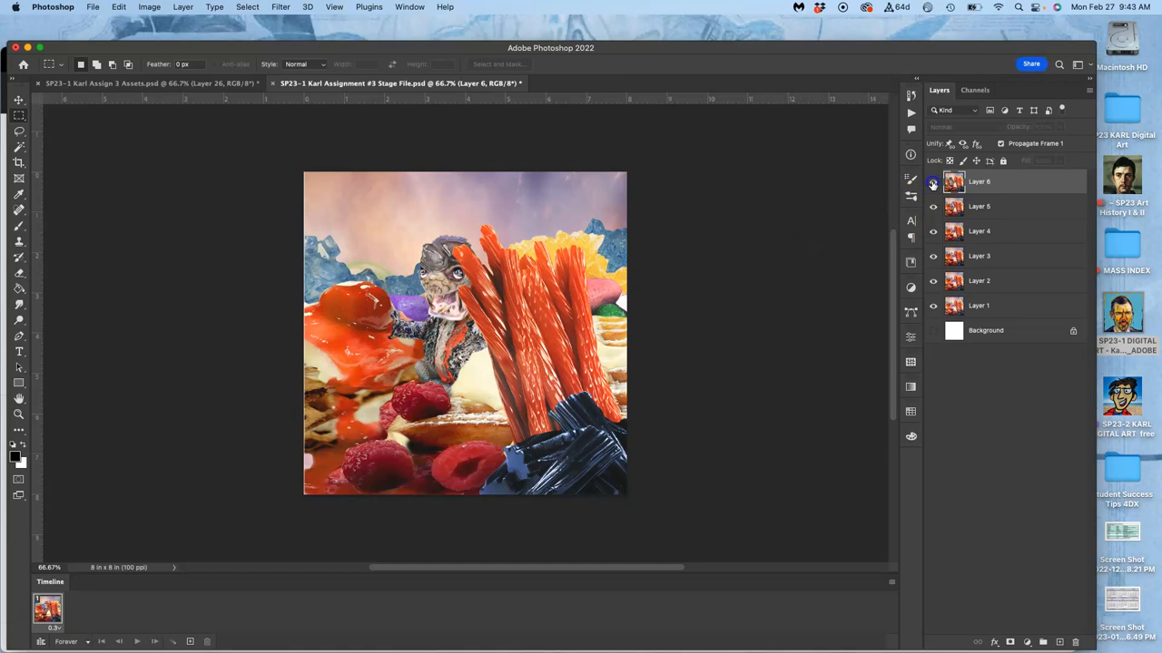
left_click(933, 182)
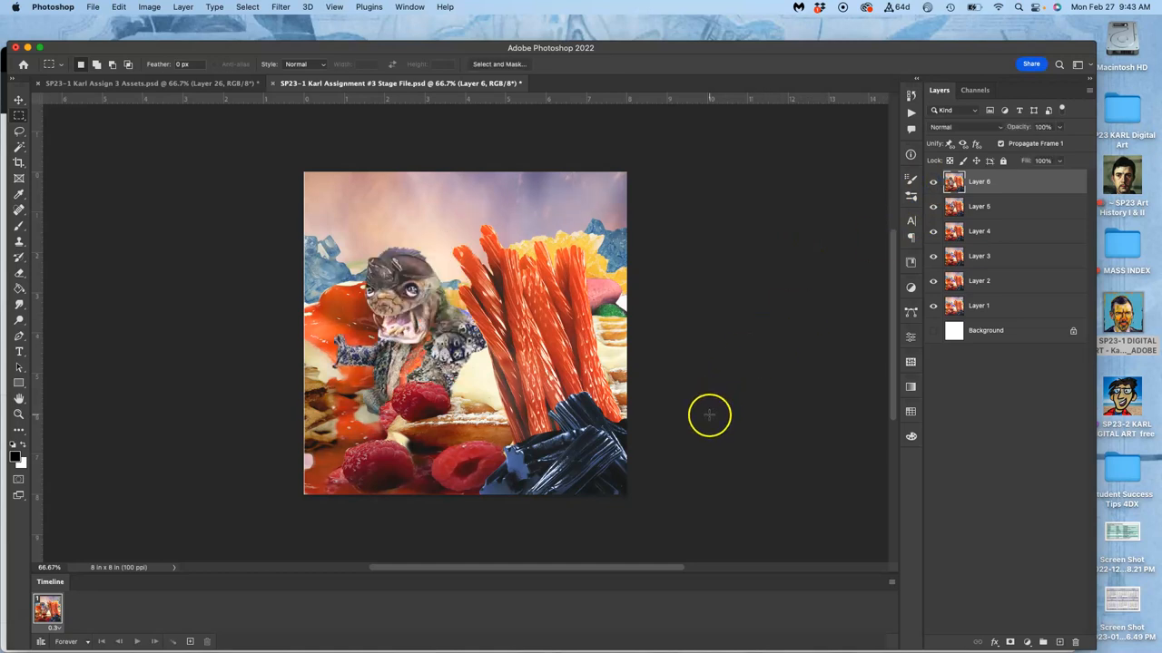
mouse_move(935, 247)
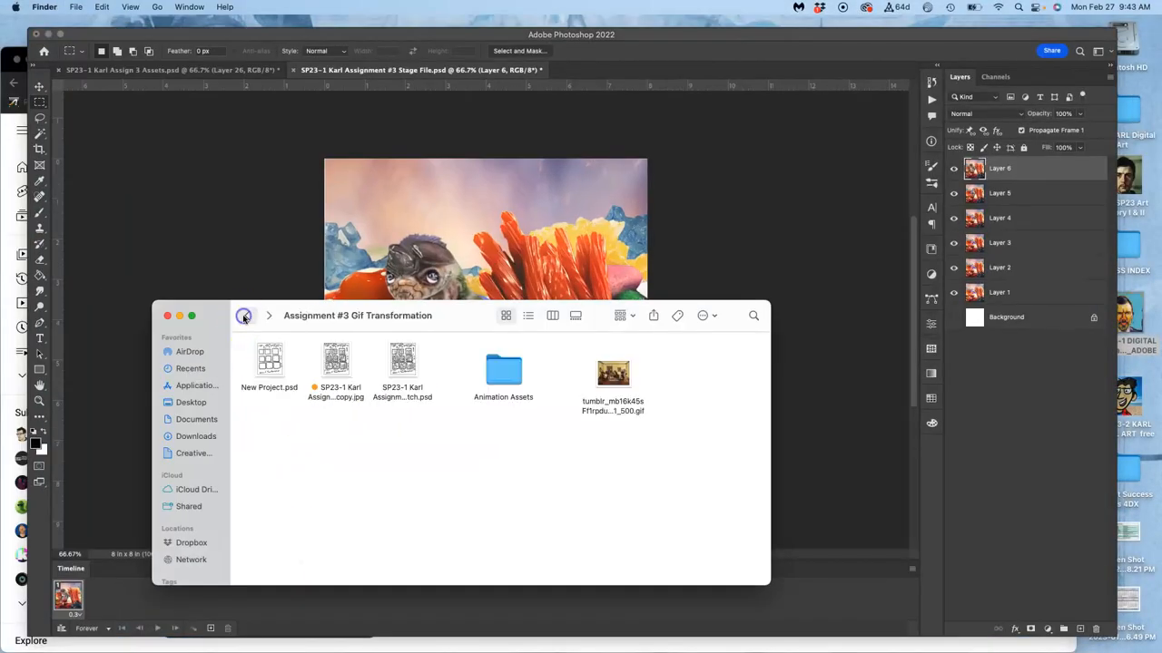
- Select and open the JPG copy of the assignment from the Finder folder
left_click(336, 359)
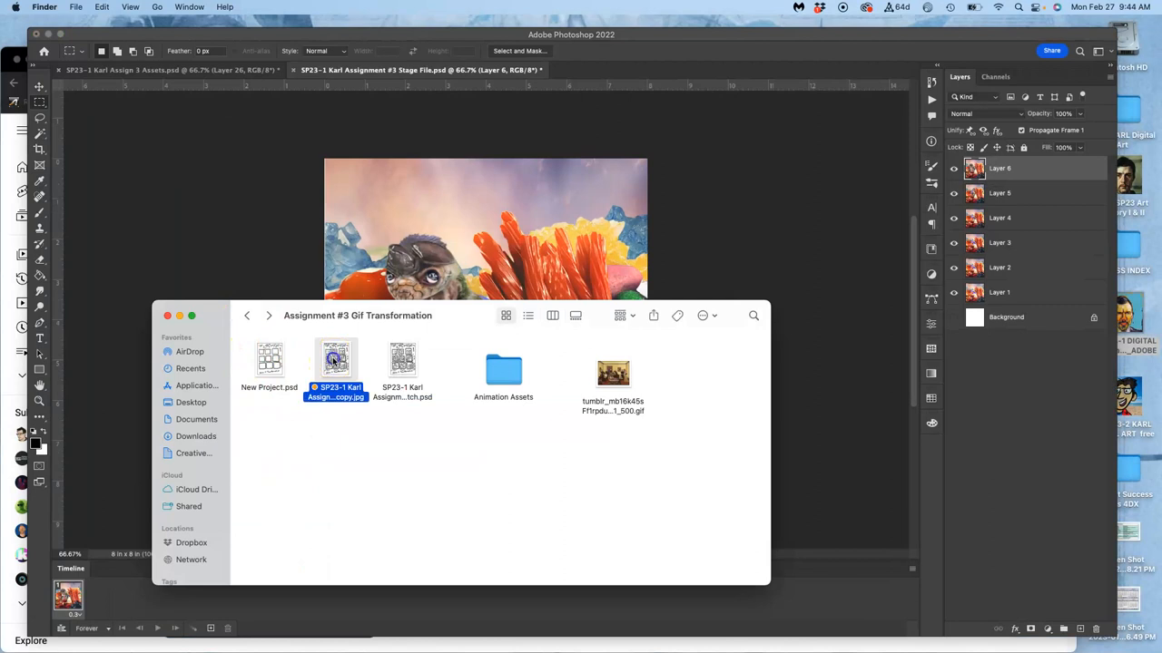
double_click(334, 359)
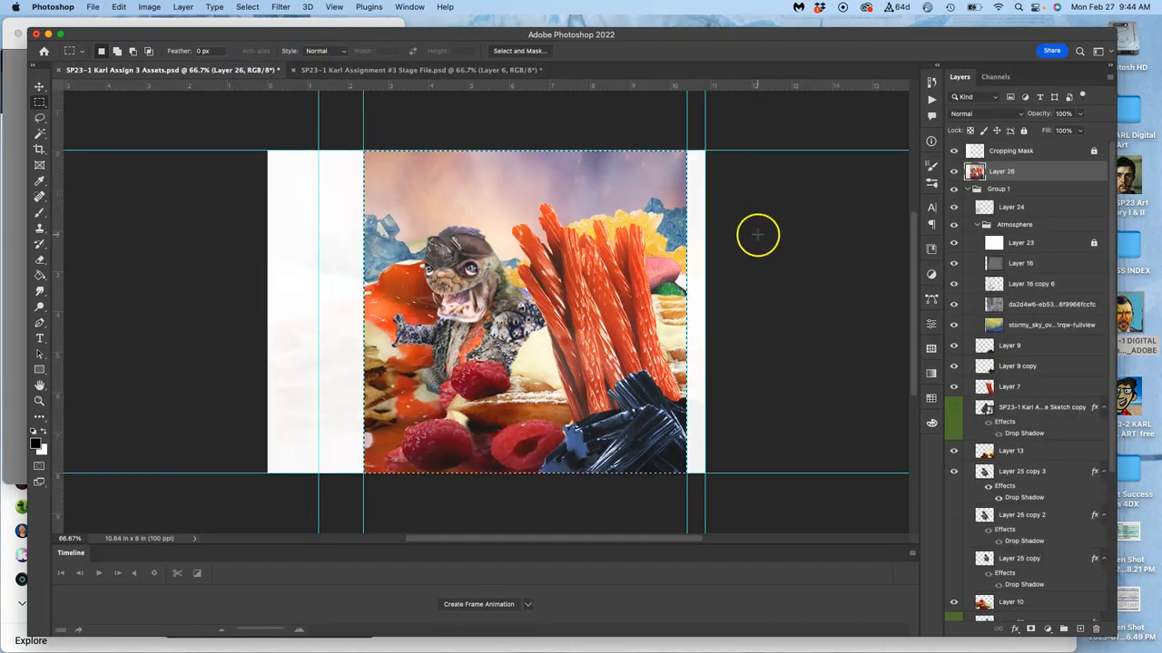
mouse_move(853, 185)
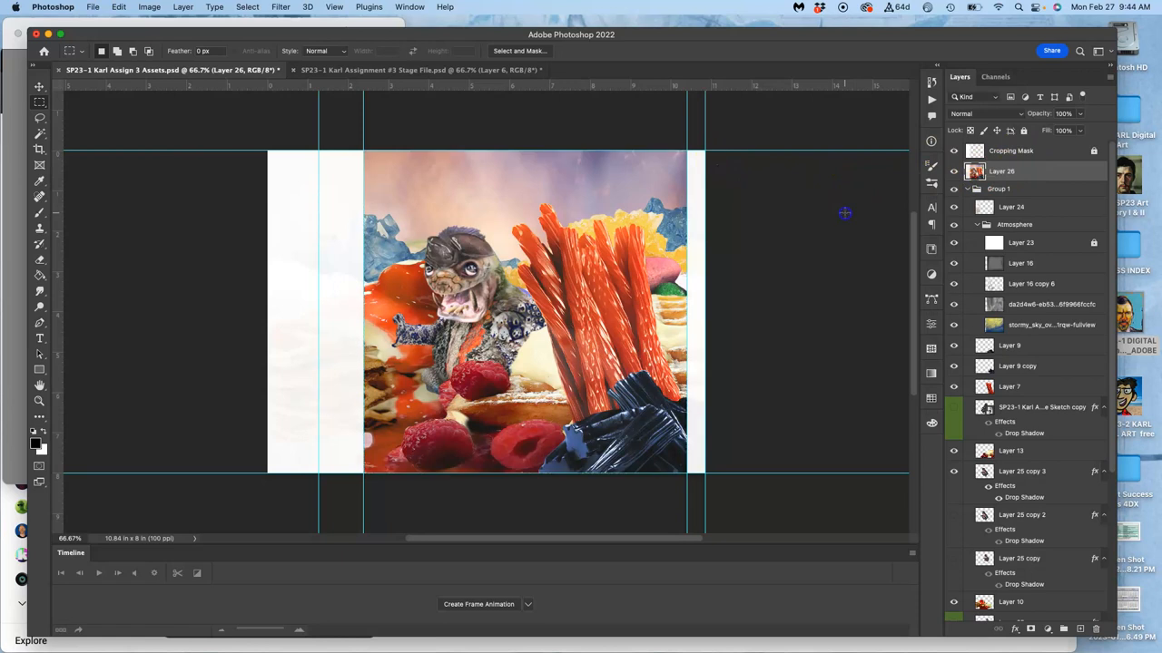
mouse_move(797, 174)
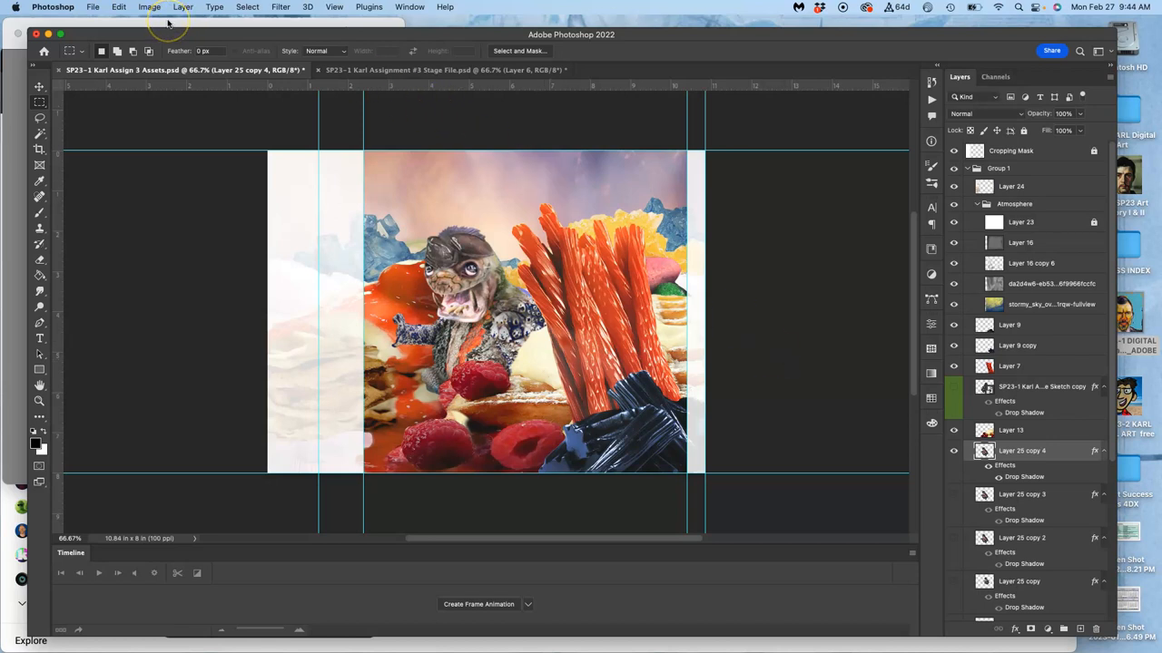
mouse_move(302, 144)
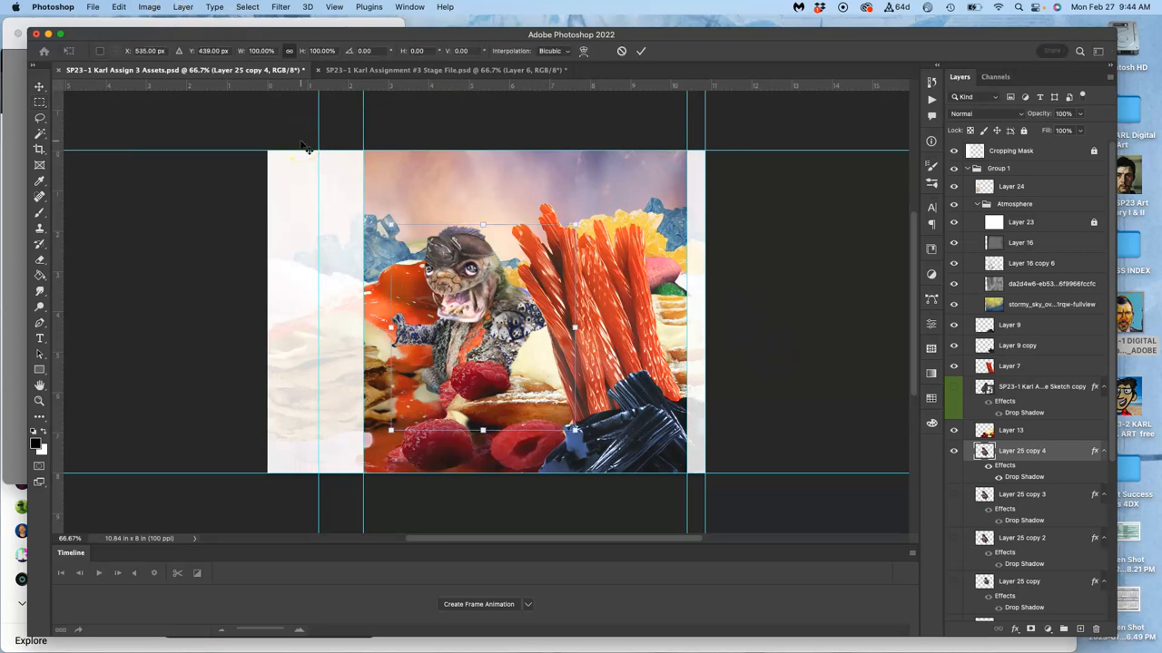
mouse_move(391, 225)
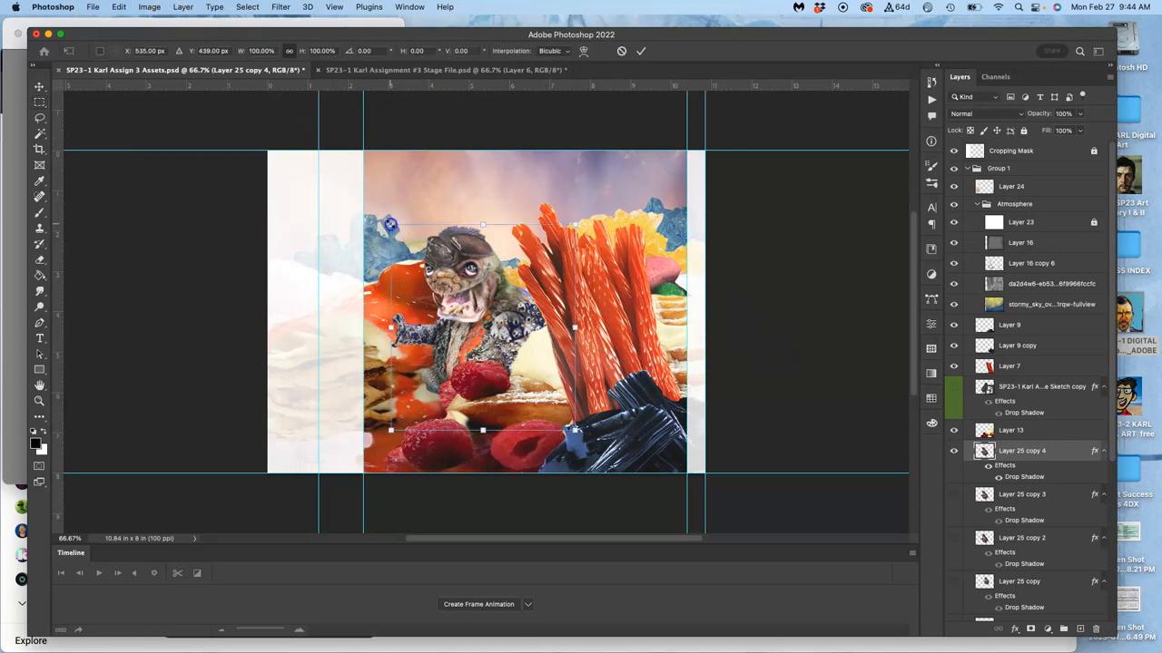
- Free Transform the Layer 25 copy 4 creature, tilting and enlarging it toward the next turning pose
left_click_drag(391, 225, 374, 211)
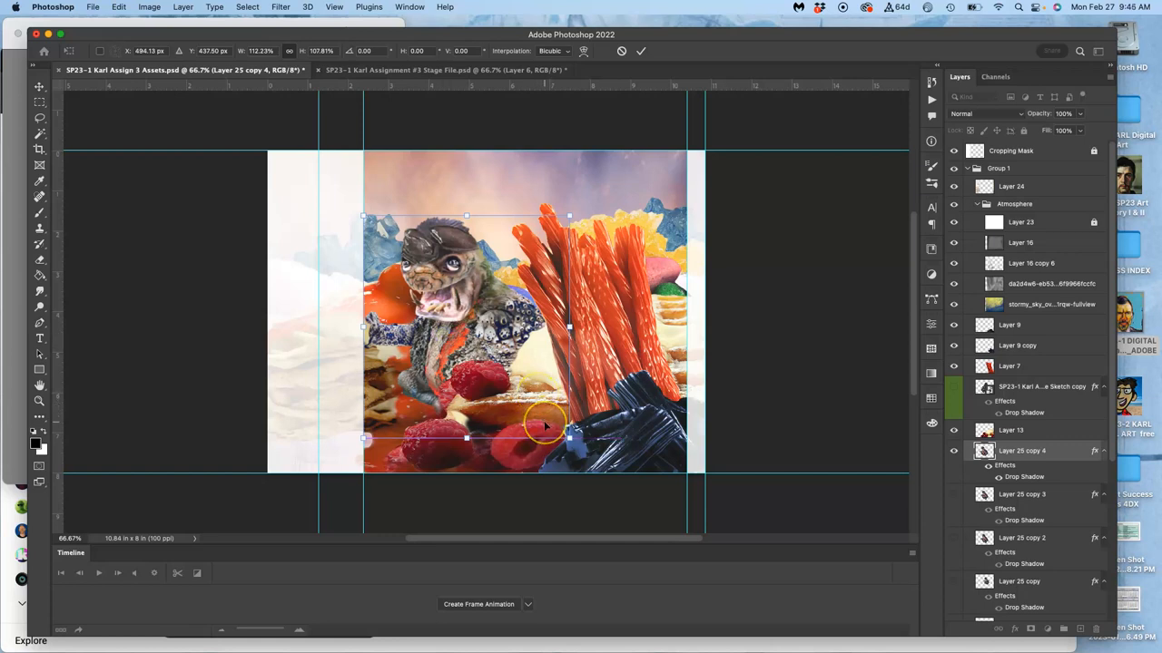
mouse_move(554, 374)
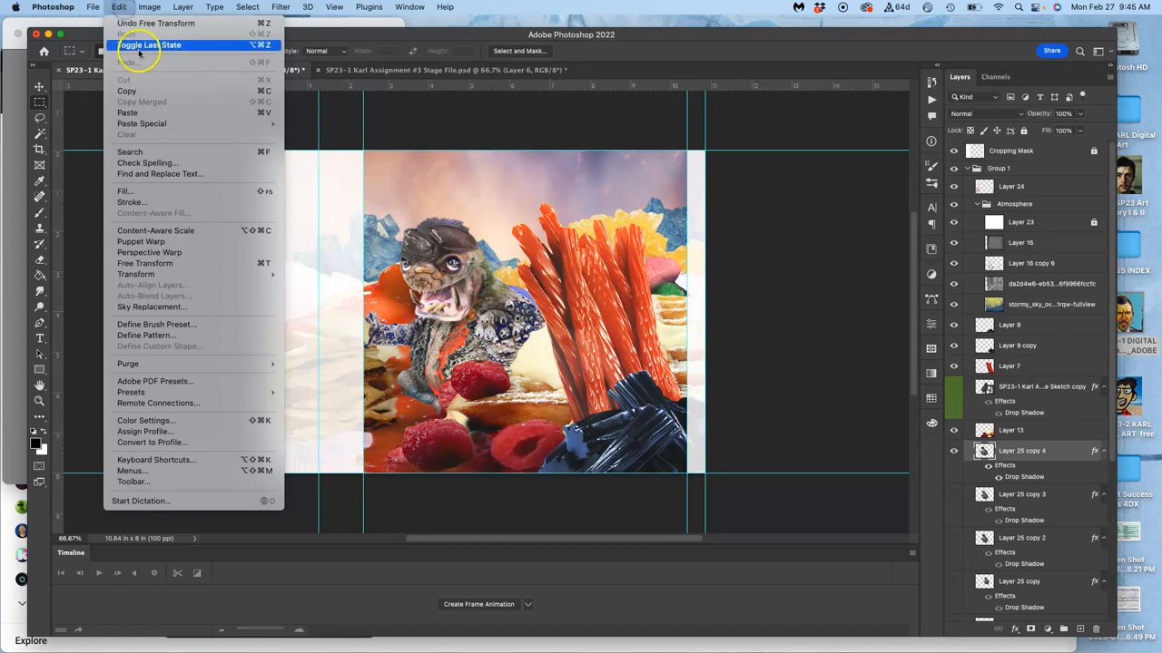
mouse_move(142, 241)
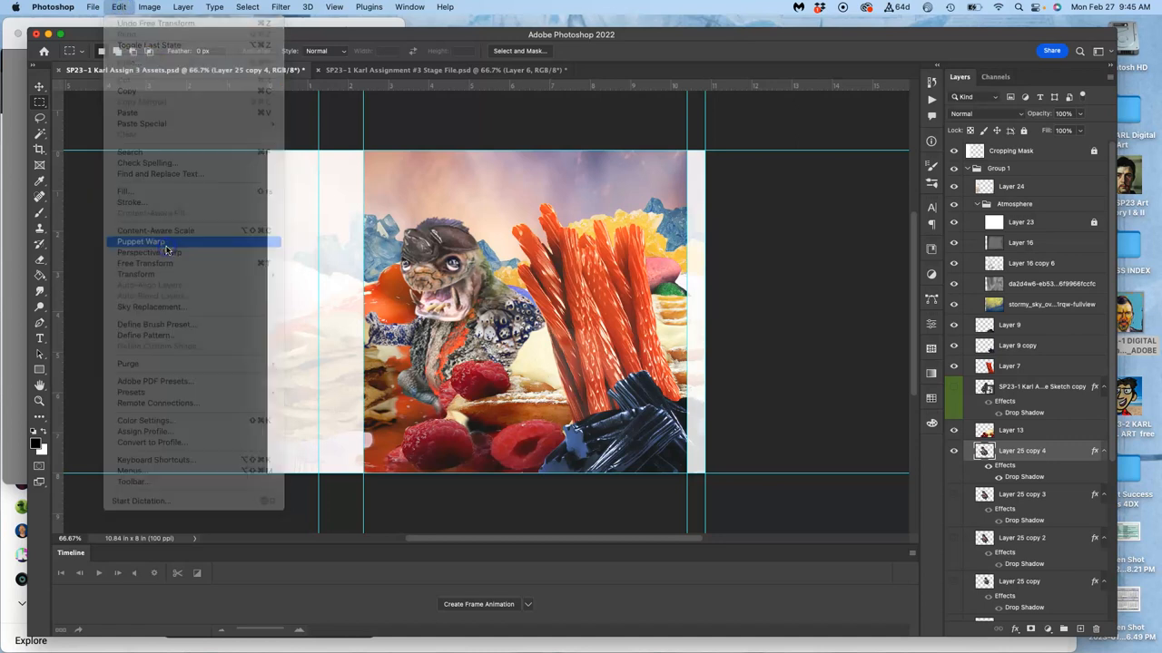
- Puppet Warp the Layer 25 copy 4 creature, bending its head into the next mouth-open pose
left_click(142, 242)
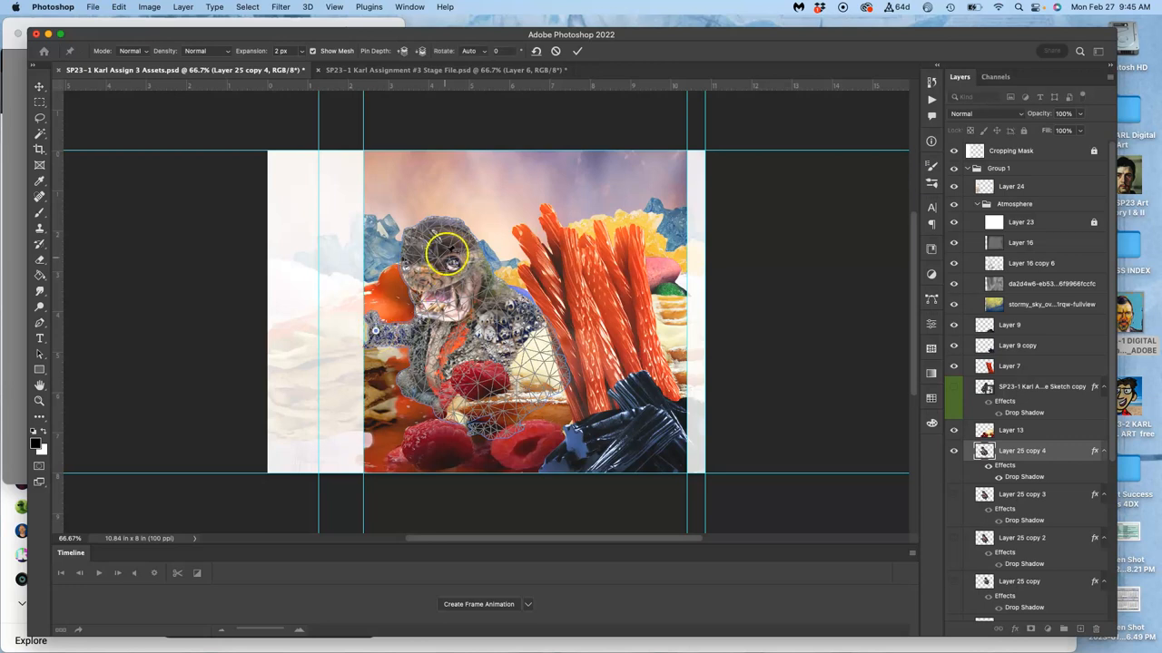
left_click_drag(444, 254, 508, 276)
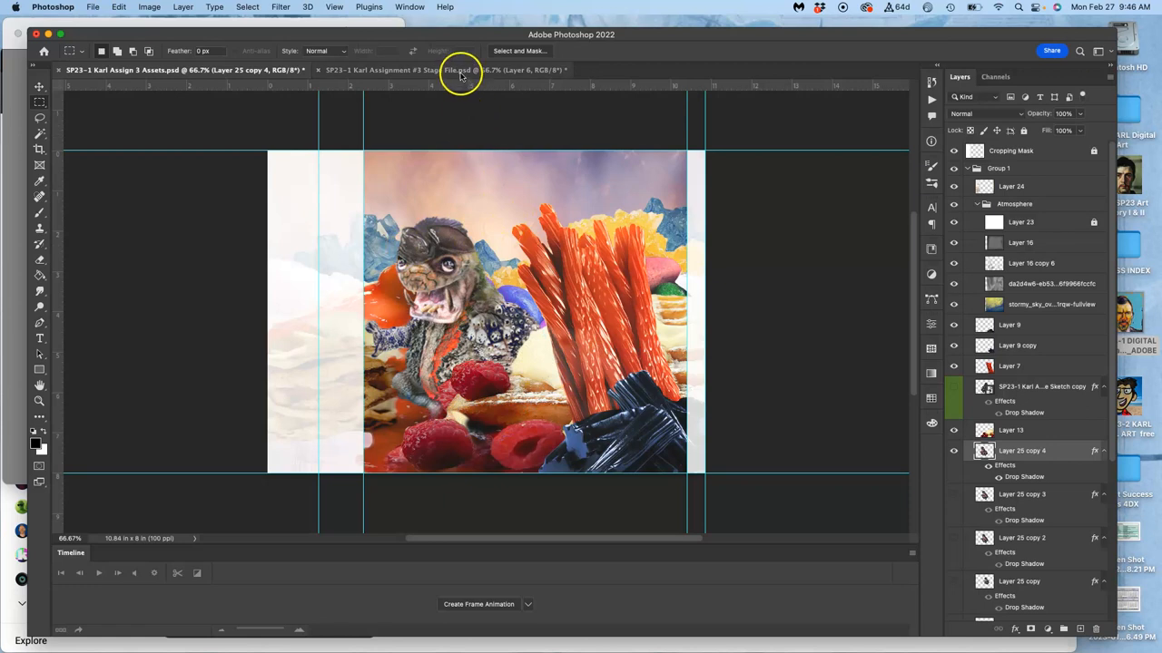
- Scale and shift the Layer 25 copy 4 creature, comparing against the Stage file frames
left_click(445, 69)
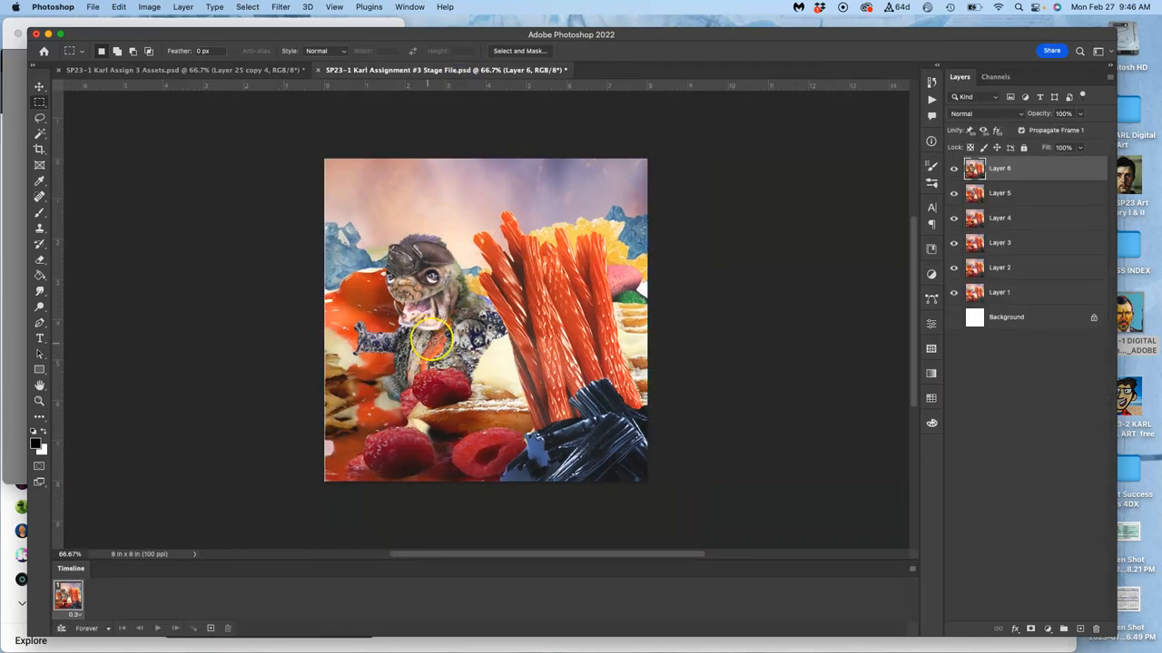
left_click(182, 69)
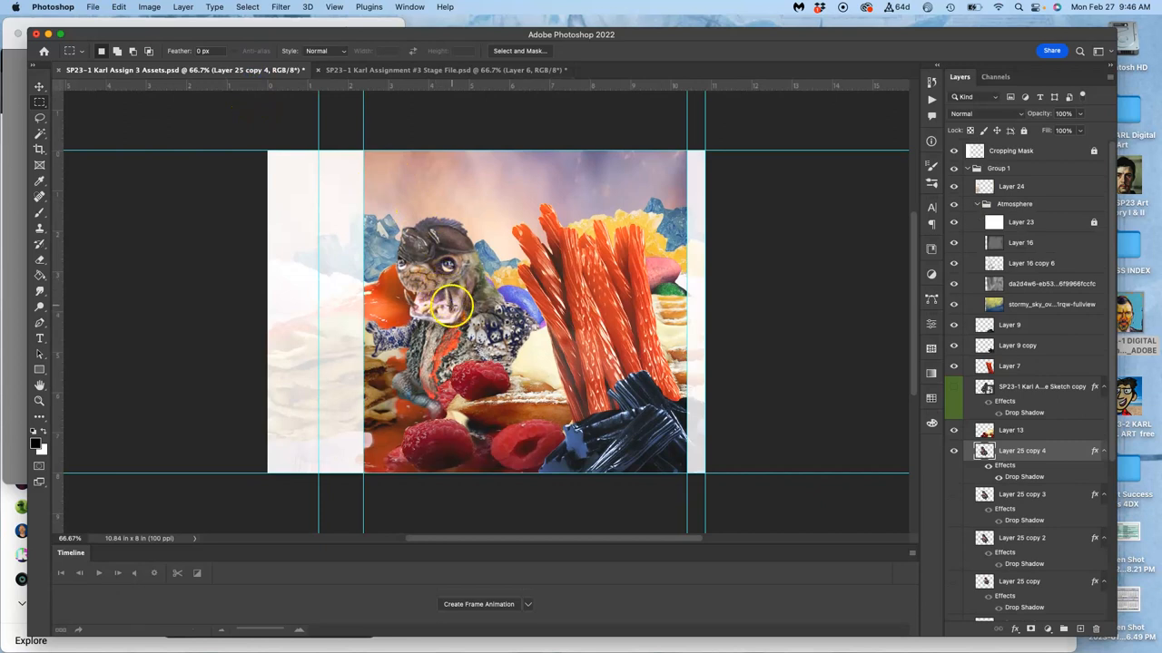
mouse_move(445, 336)
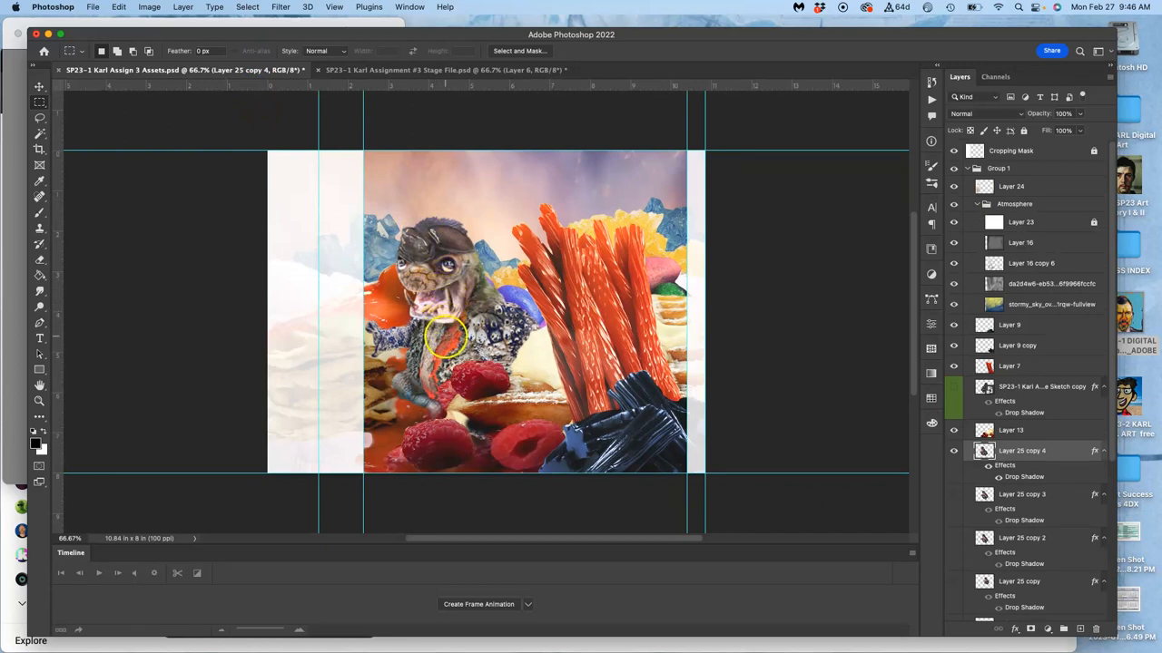
left_click(443, 69)
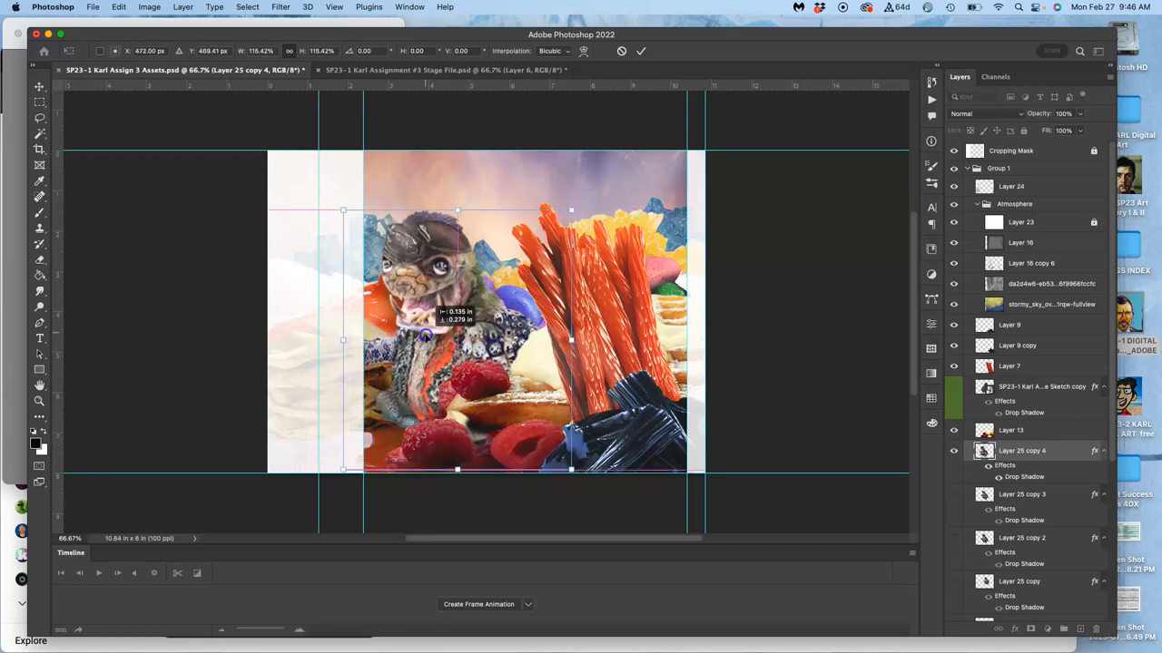
left_click_drag(457, 341, 424, 341)
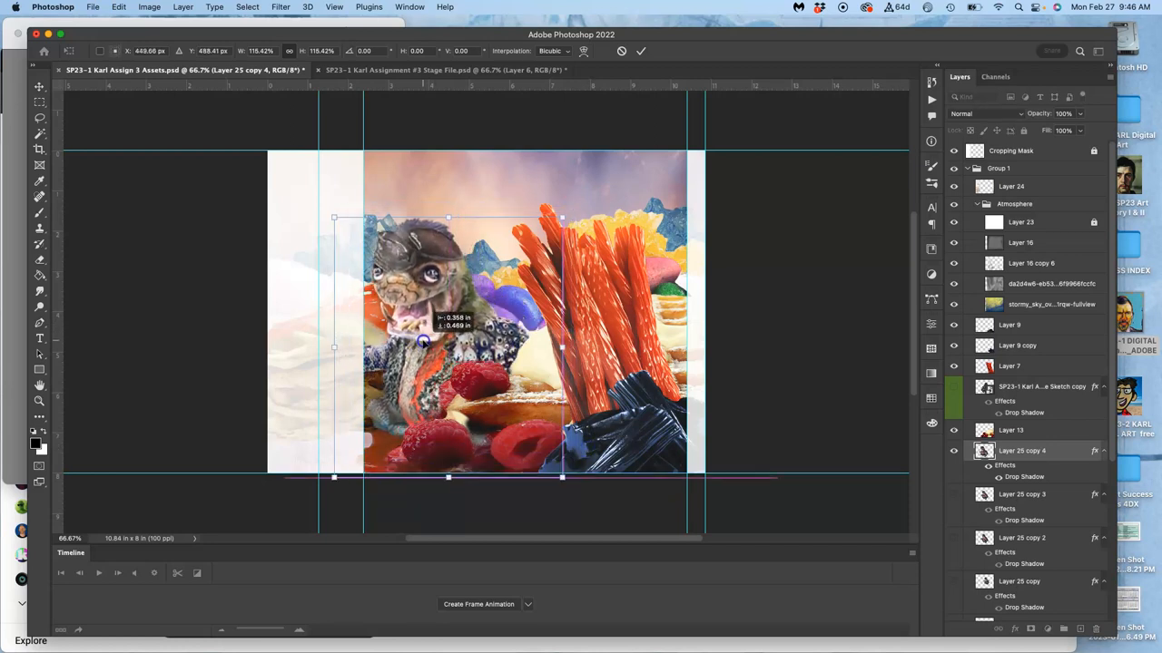
left_click_drag(421, 344, 445, 348)
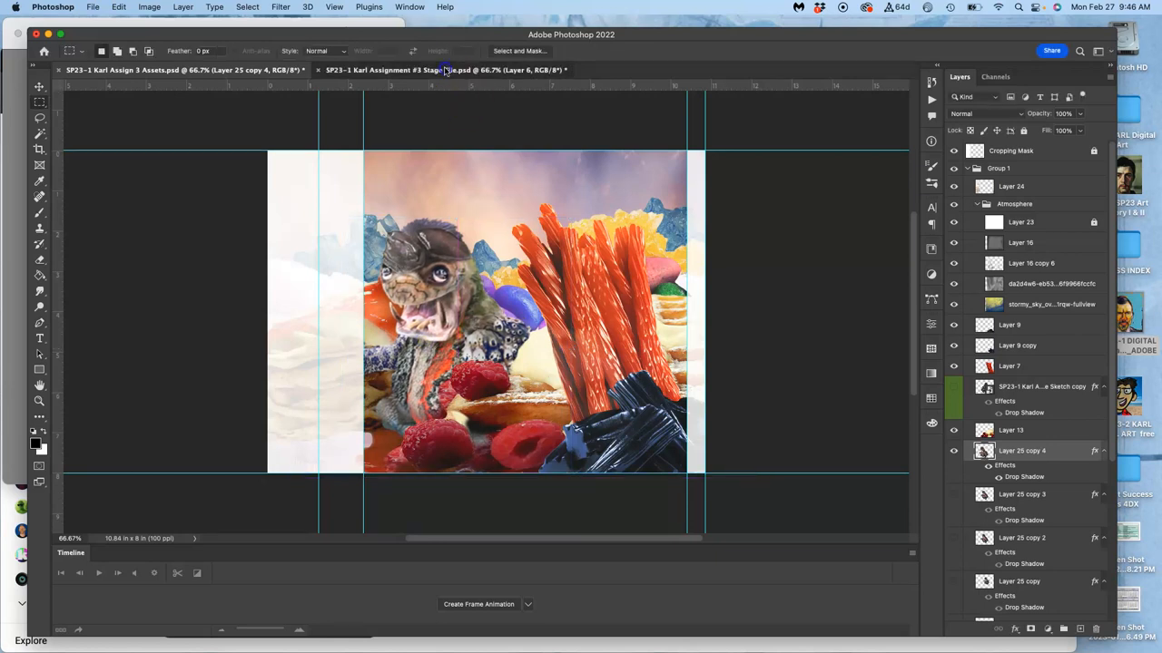
left_click(439, 69)
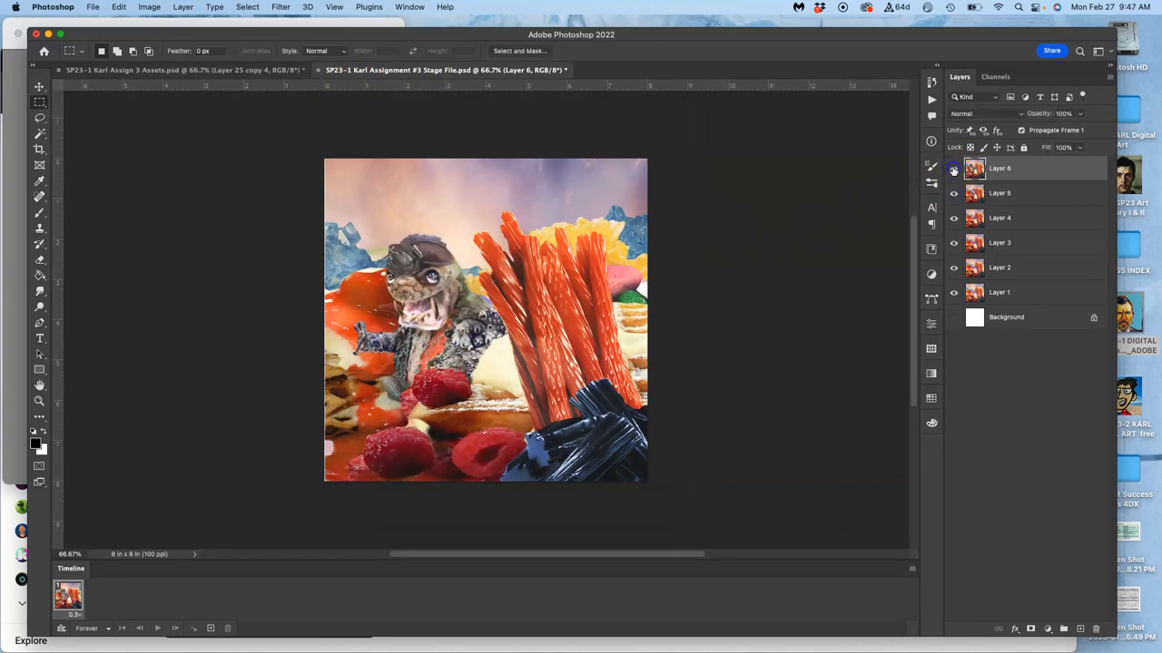
- Stamp the visible assets artwork into a merged copy as new top Layer 26
left_click(181, 68)
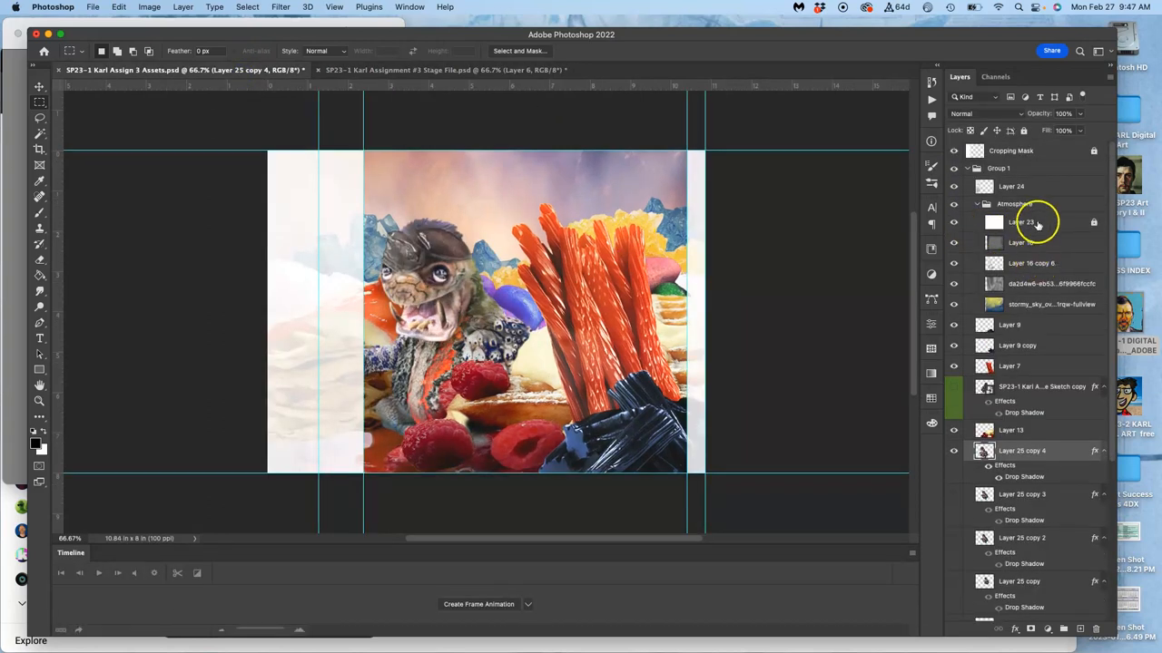
left_click(1012, 203)
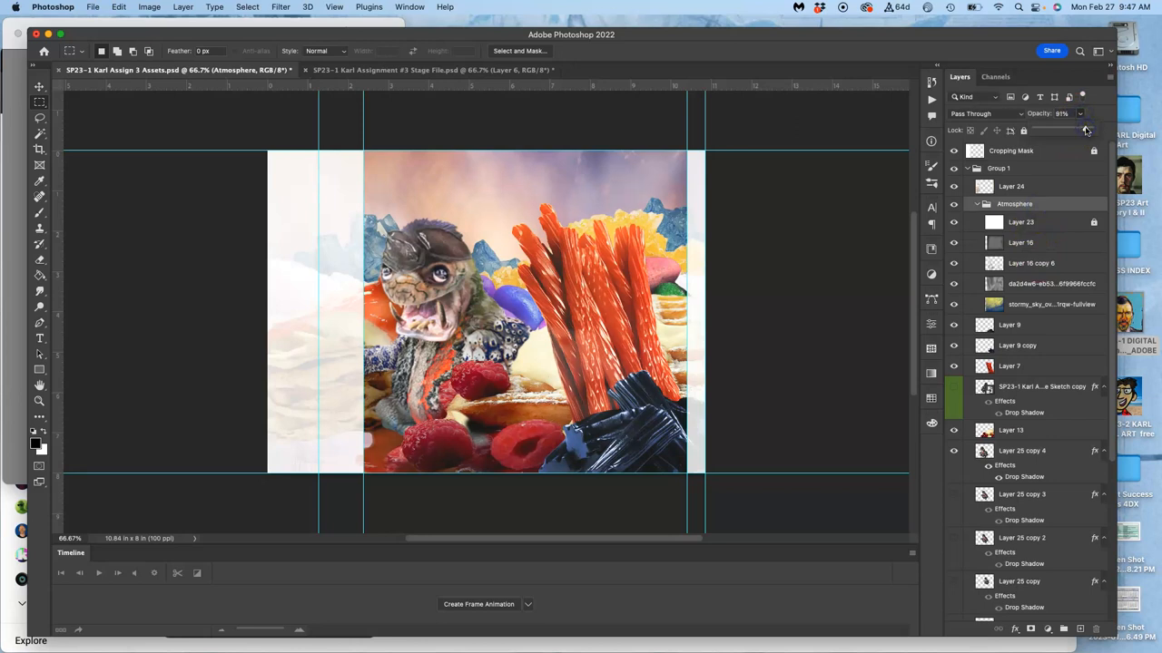
mouse_move(935, 180)
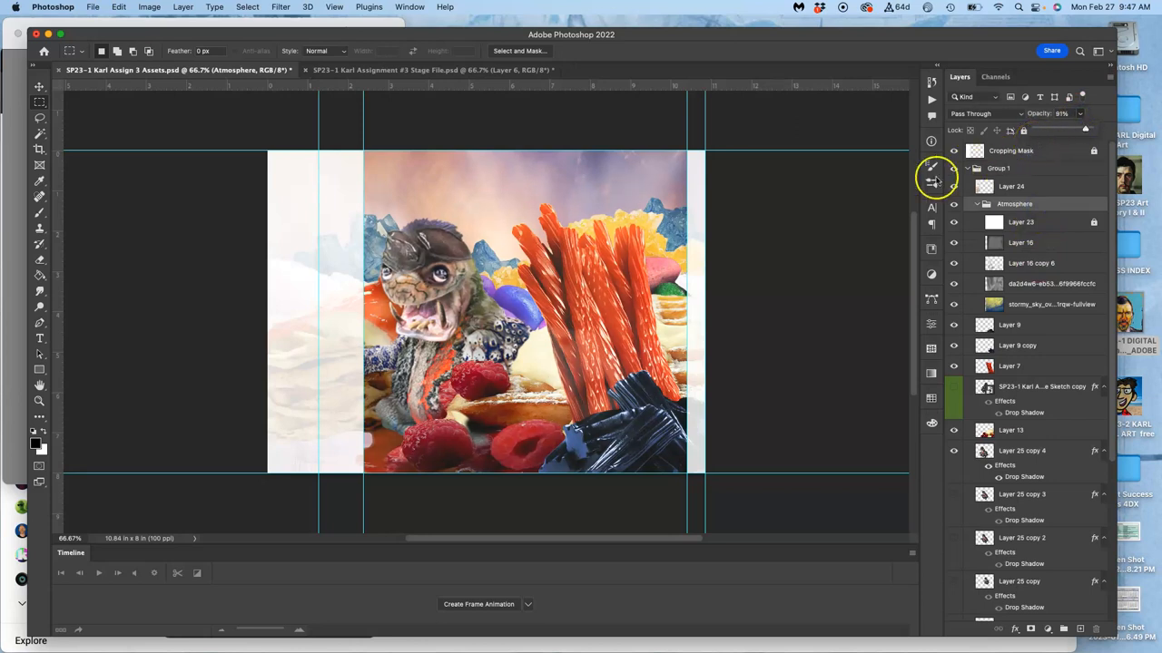
mouse_move(791, 294)
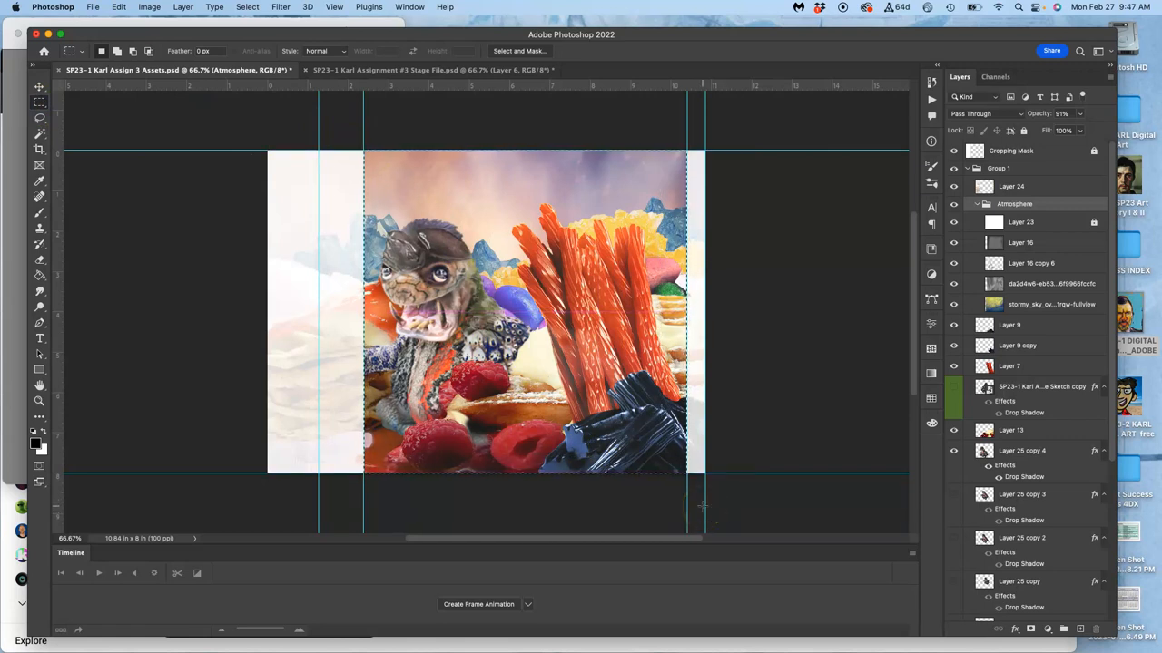
left_click(998, 169)
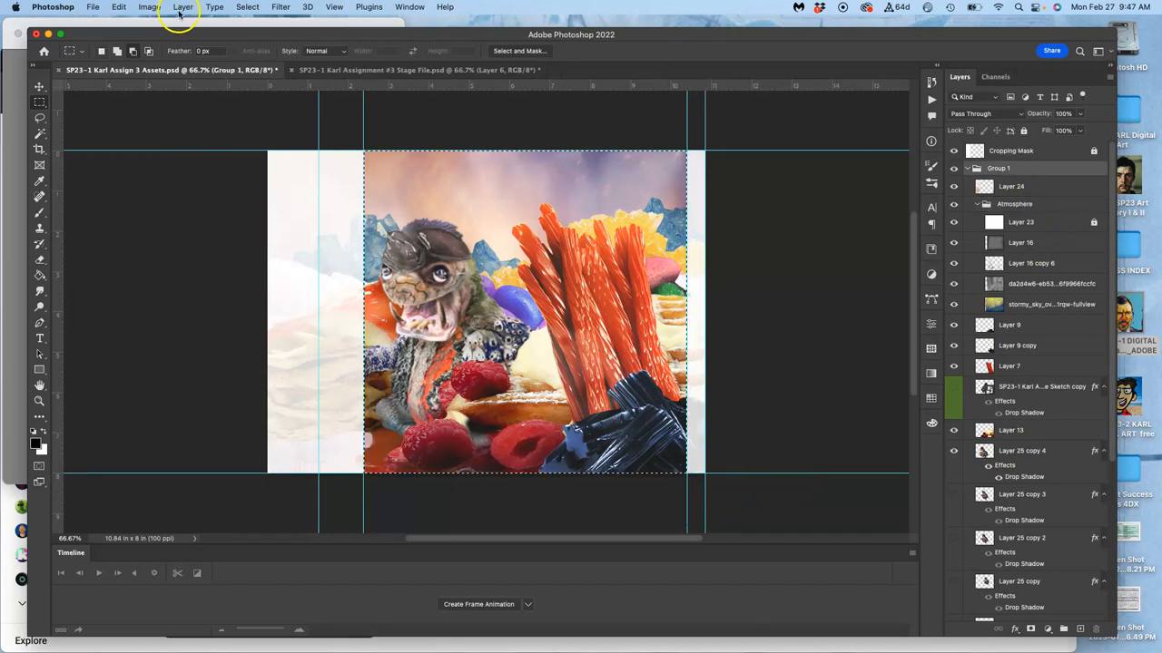
left_click(182, 7)
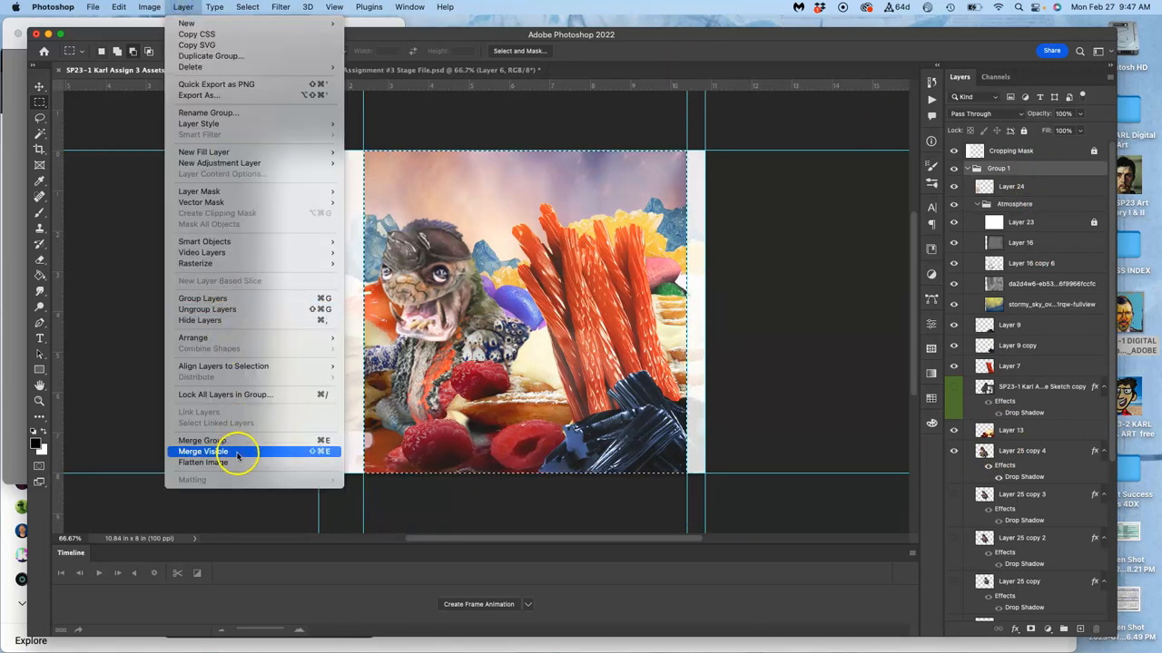
left_click(203, 450)
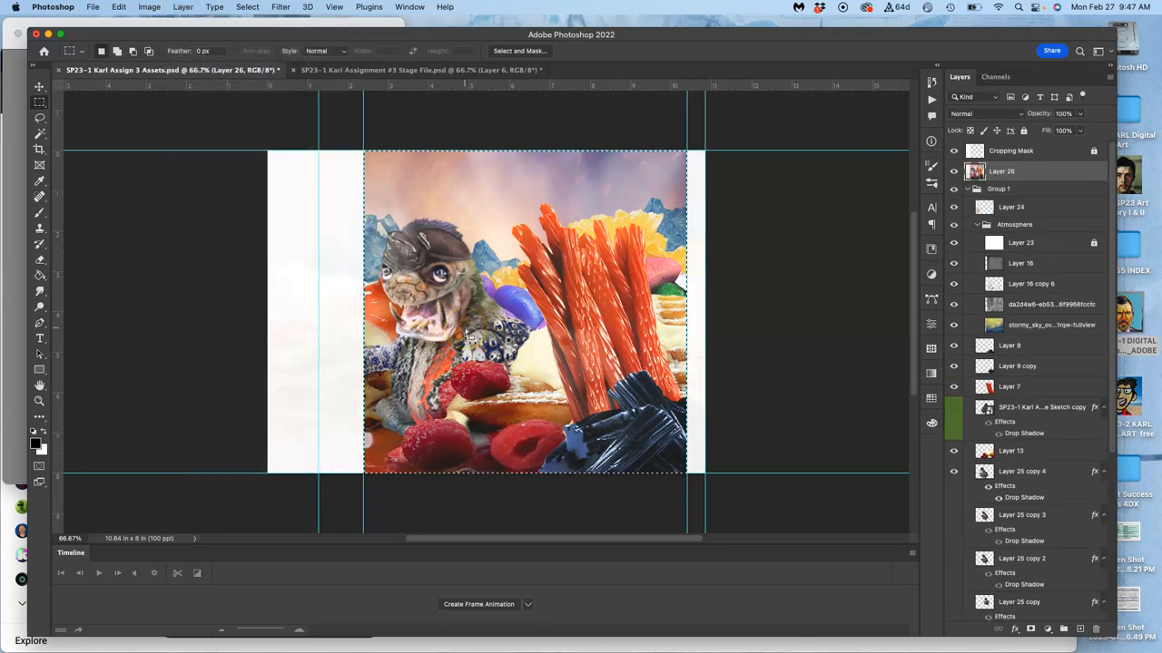
left_click(118, 7)
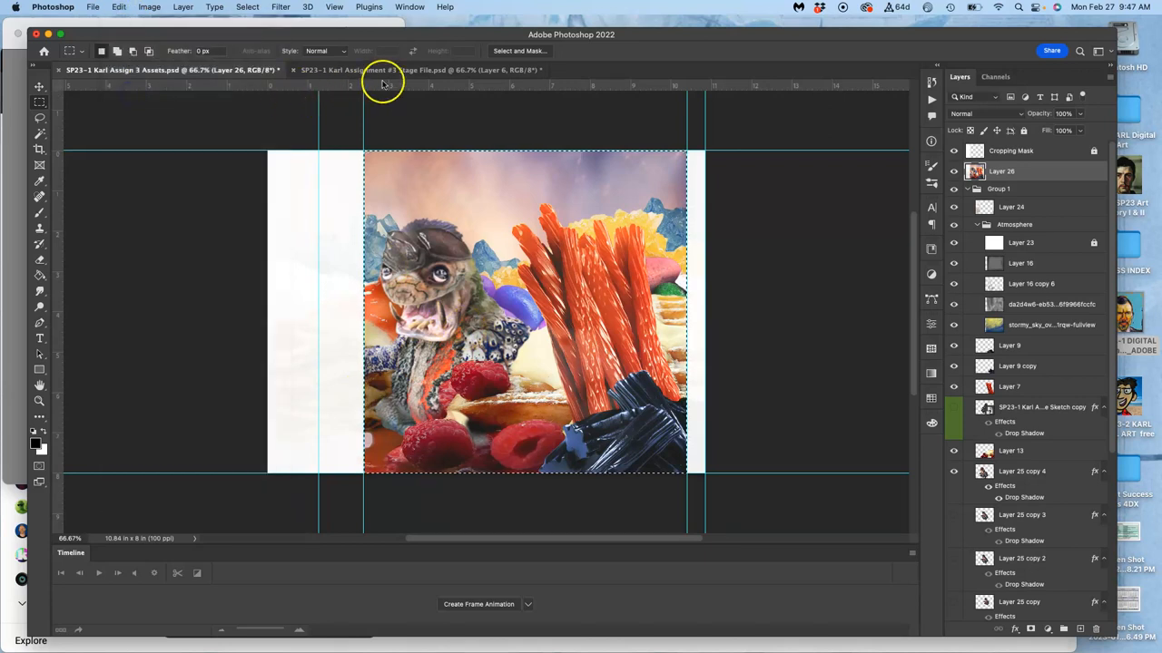
- Paste the Layer 26 composite into the Stage file as Layer 7 and go back to assets
left_click(120, 7)
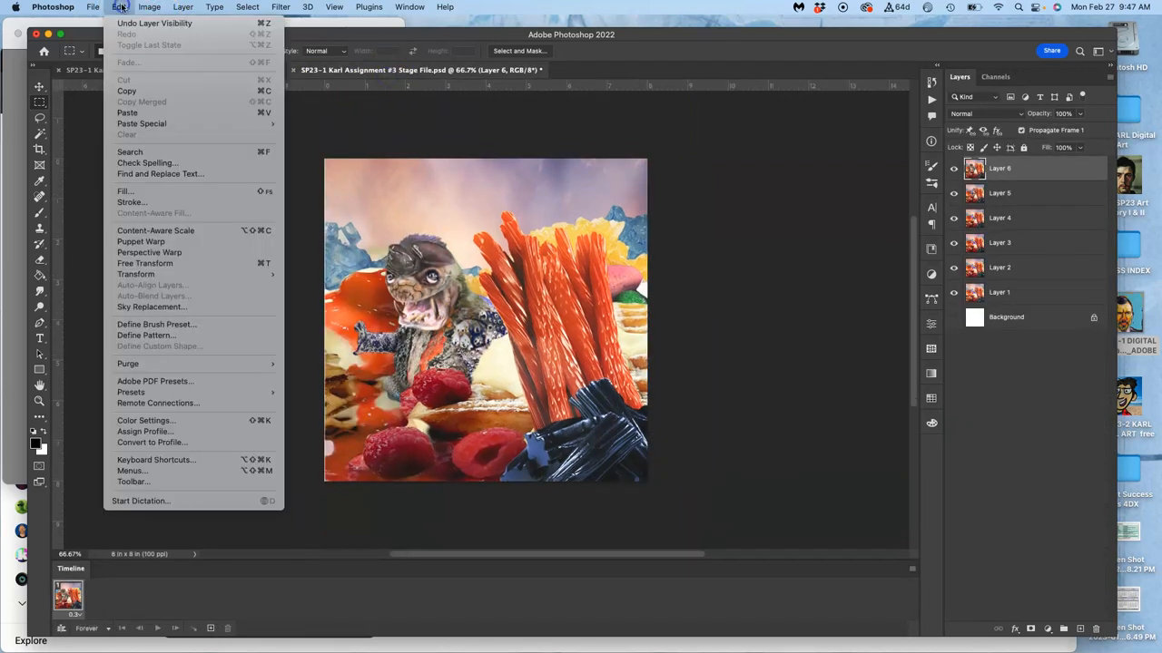
mouse_move(127, 113)
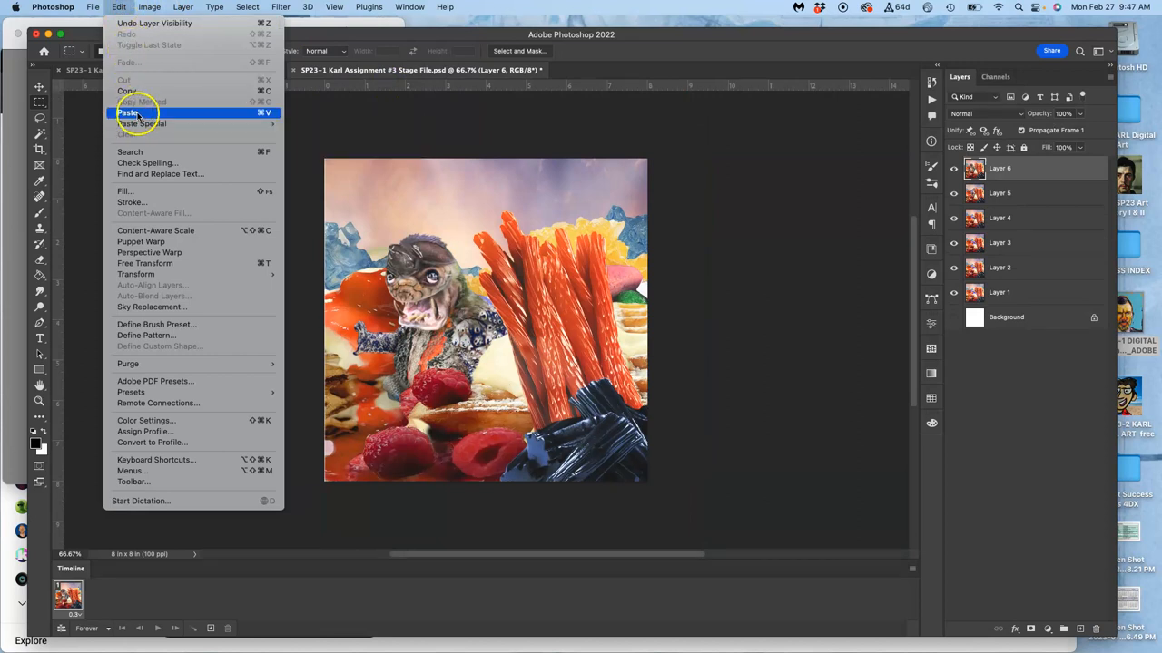
left_click(127, 113)
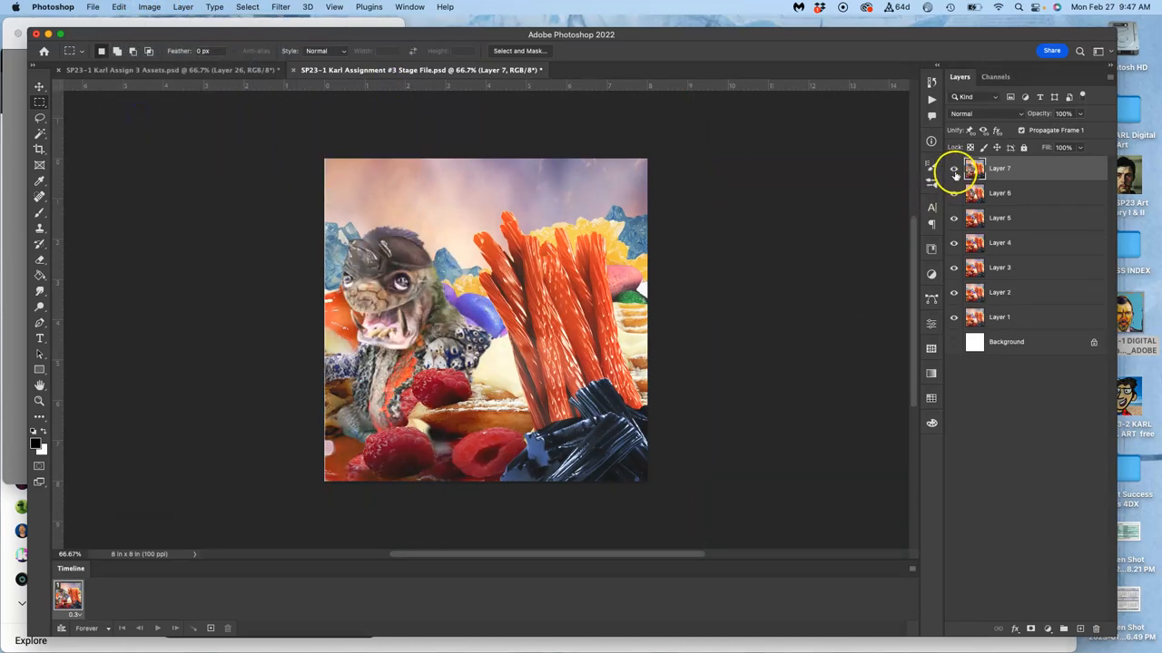
left_click(952, 167)
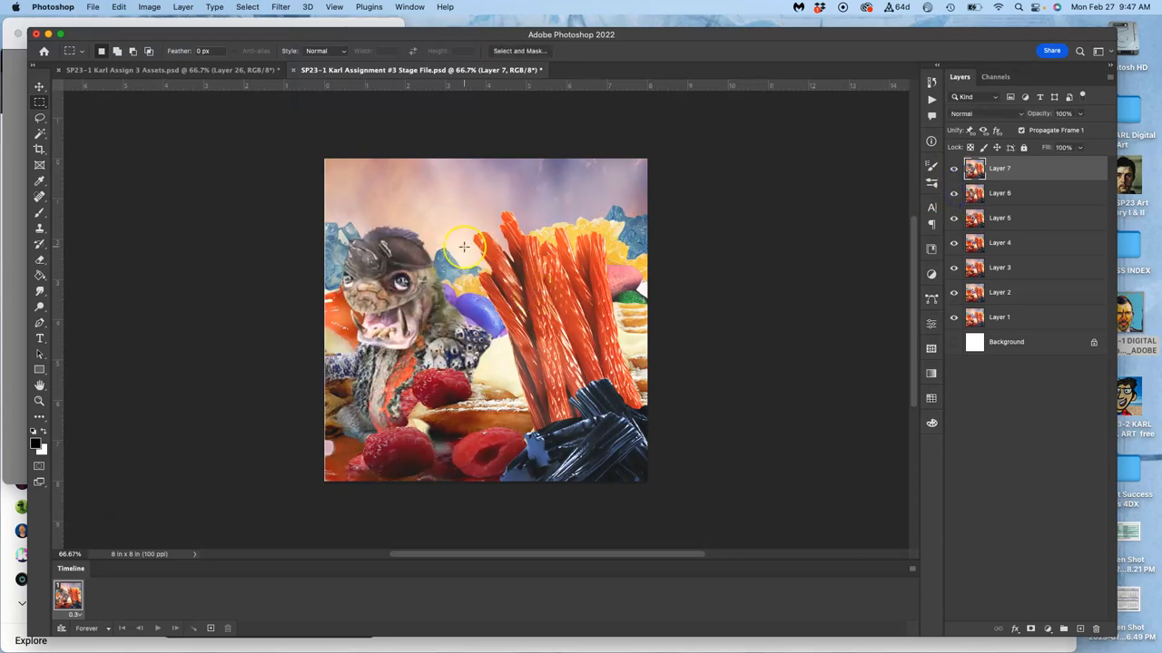
left_click(167, 69)
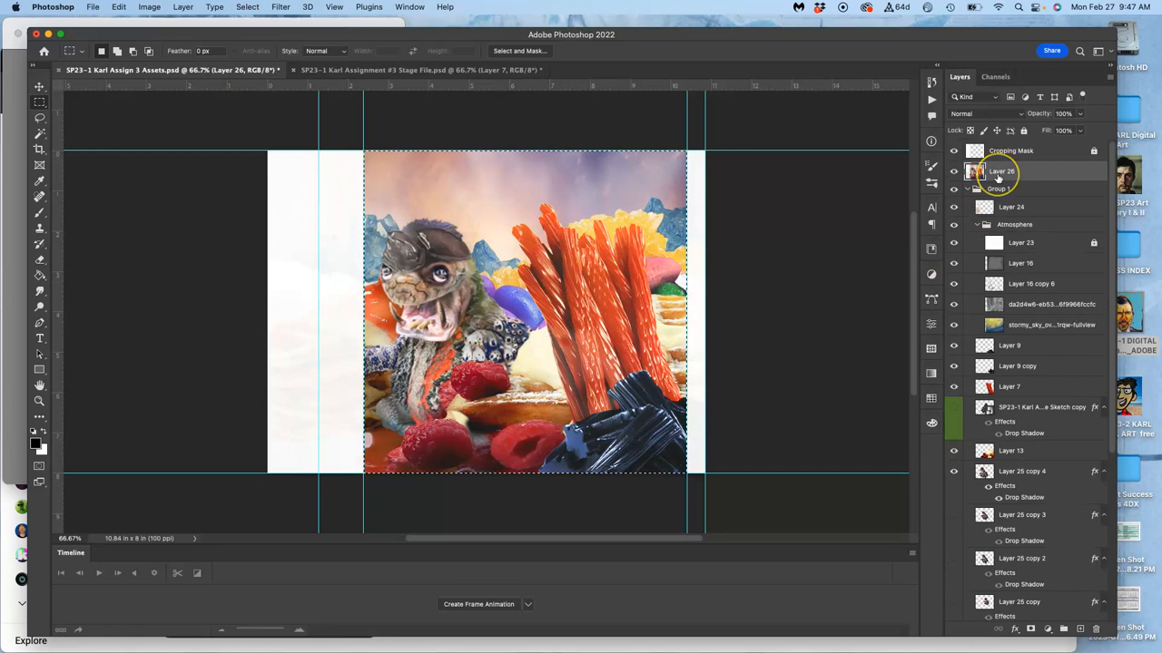
mouse_move(1002, 171)
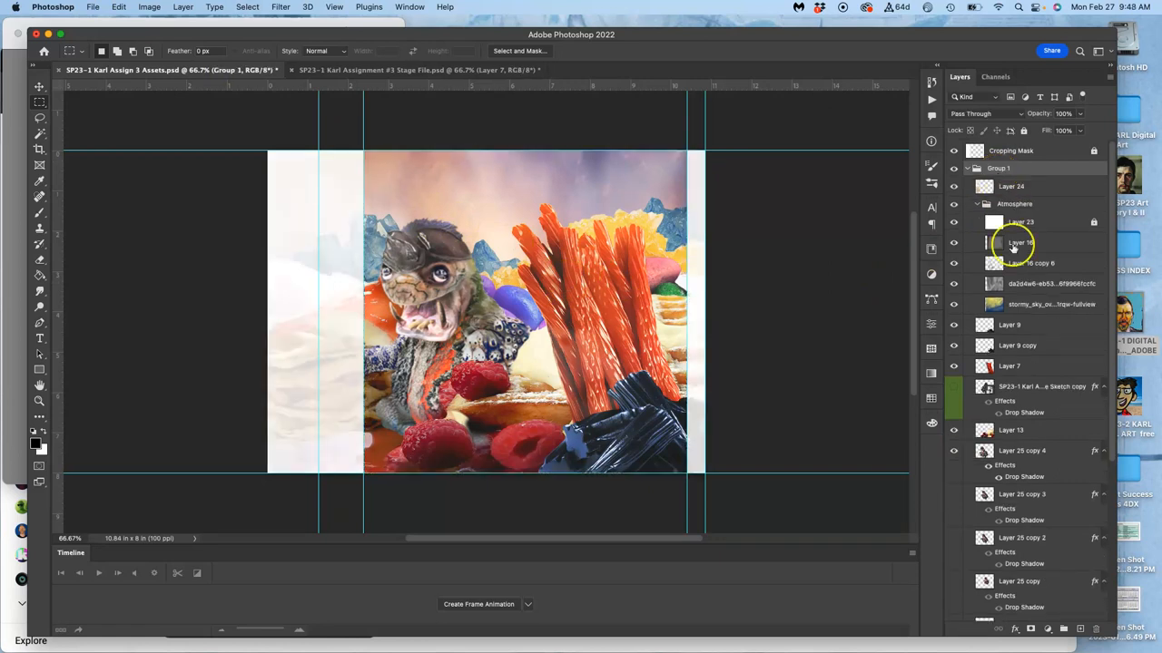
- Delete Layer 26 and flip the Layer 25 copy 5 creature horizontally
left_click(1020, 450)
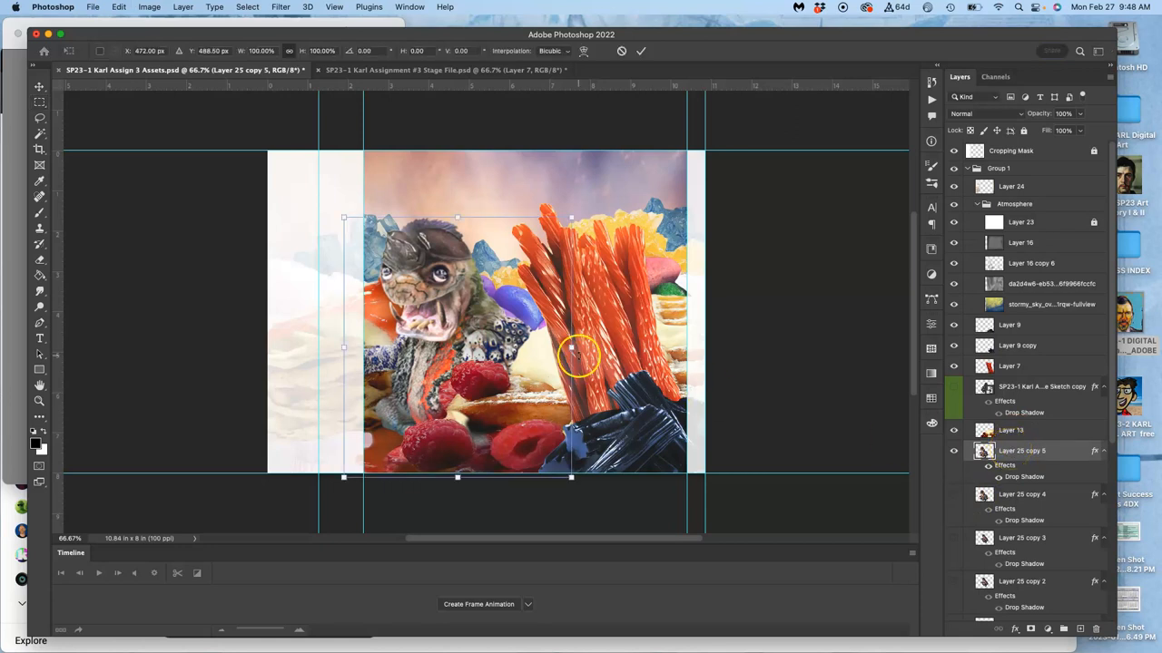
right_click(572, 354)
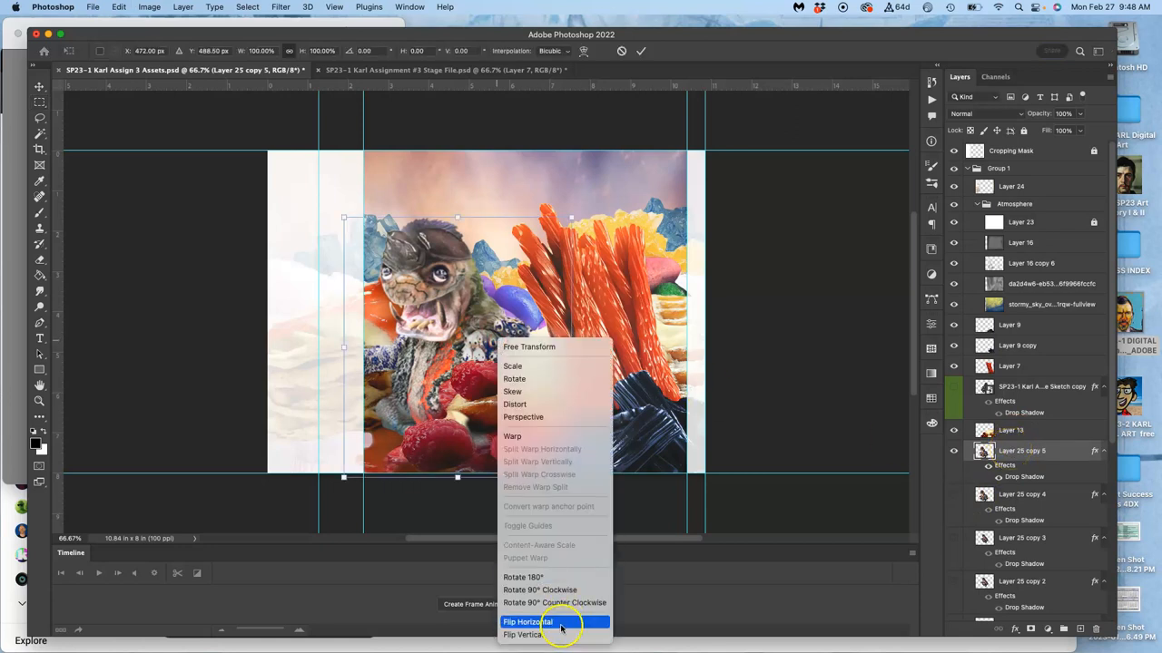
left_click(527, 621)
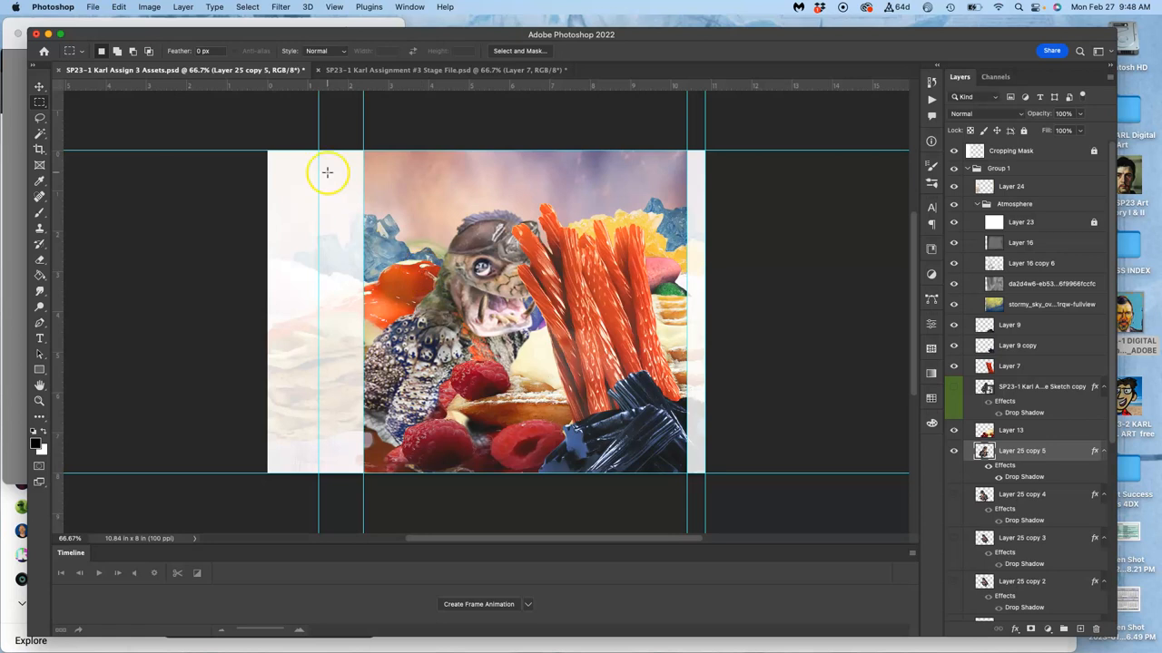
left_click(445, 69)
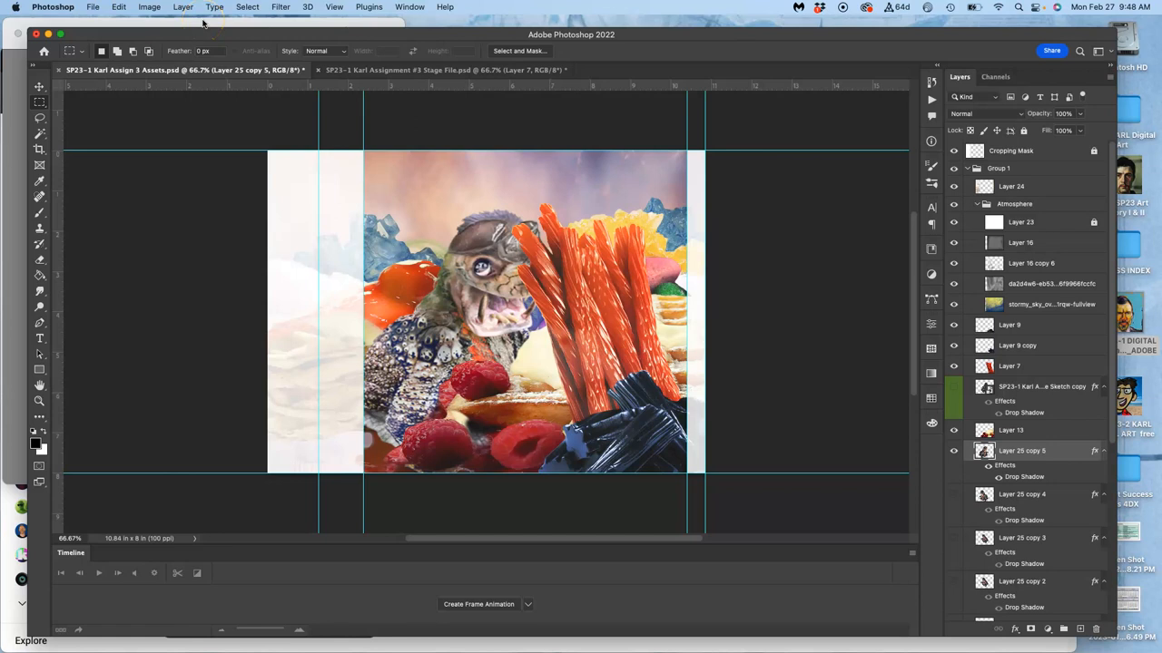
mouse_move(204, 24)
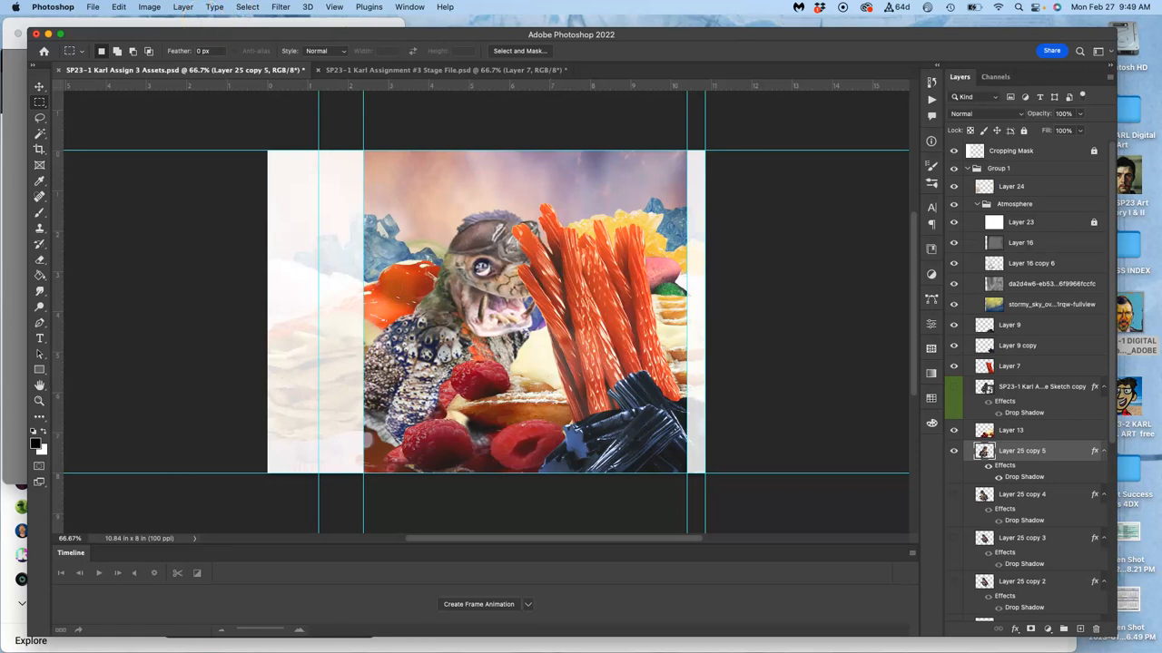
mouse_move(320, 87)
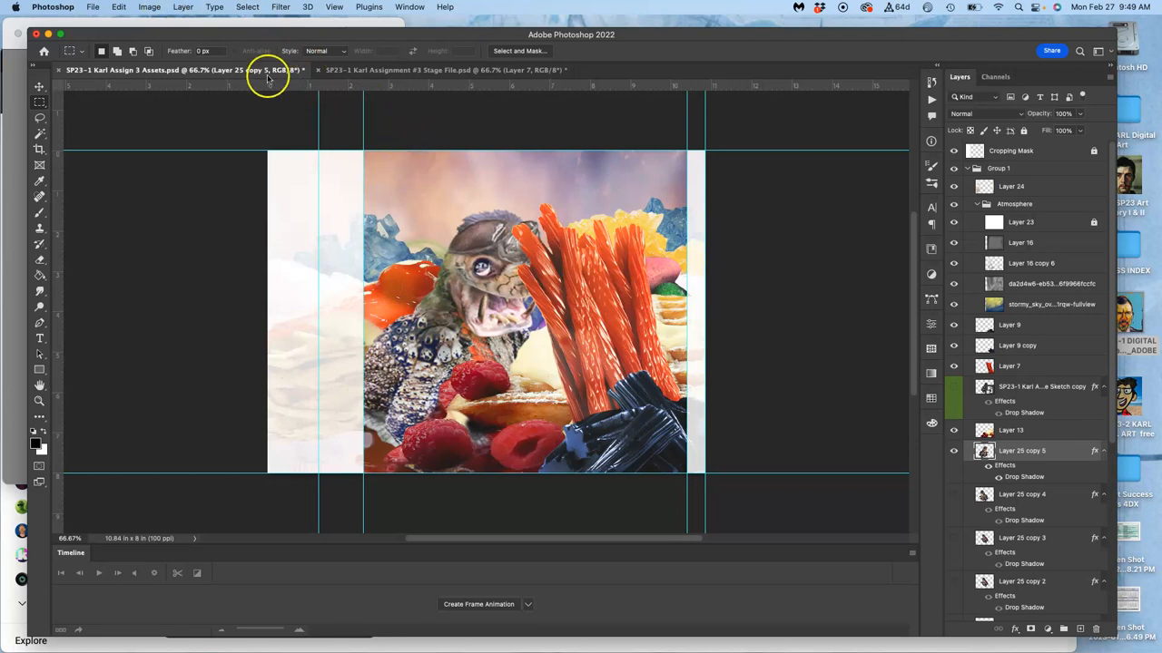
left_click(120, 8)
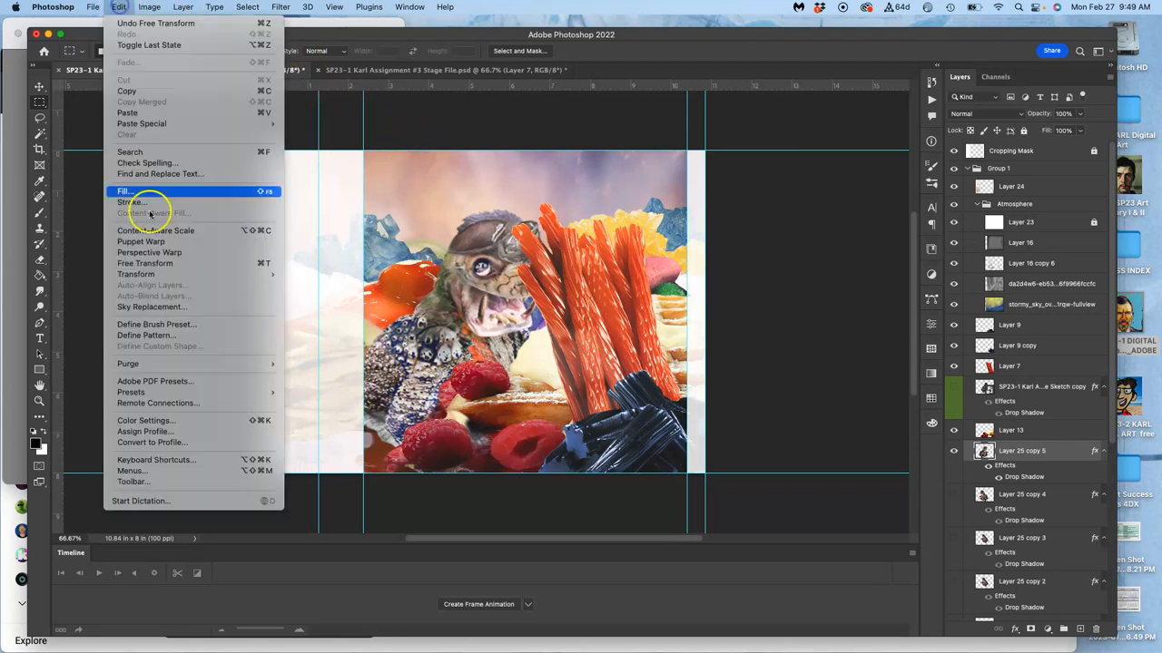
- Puppet Warp the flipped creature's lower body and neck into a new pose with pins
left_click(141, 252)
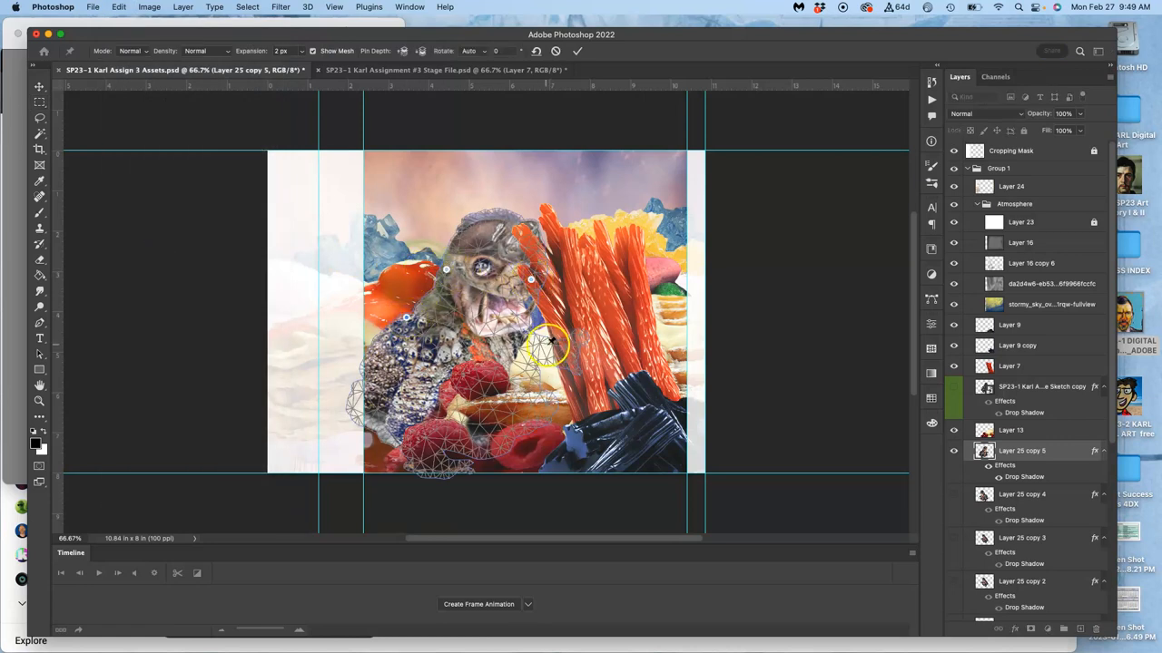
left_click_drag(548, 341, 490, 454)
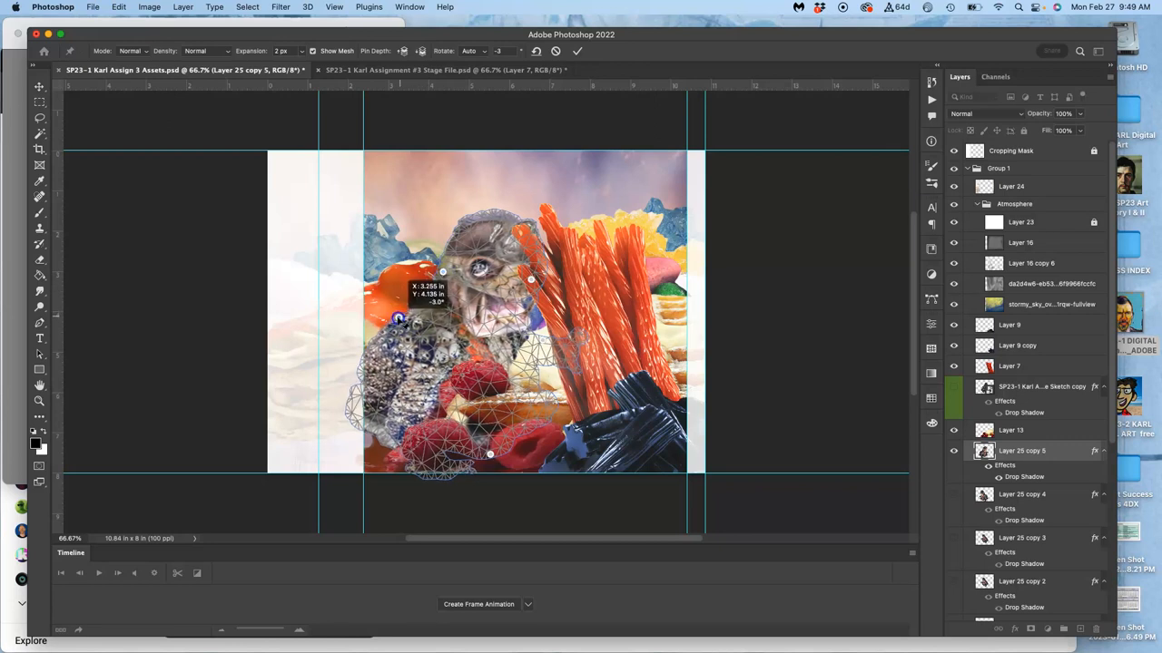
left_click_drag(399, 317, 432, 274)
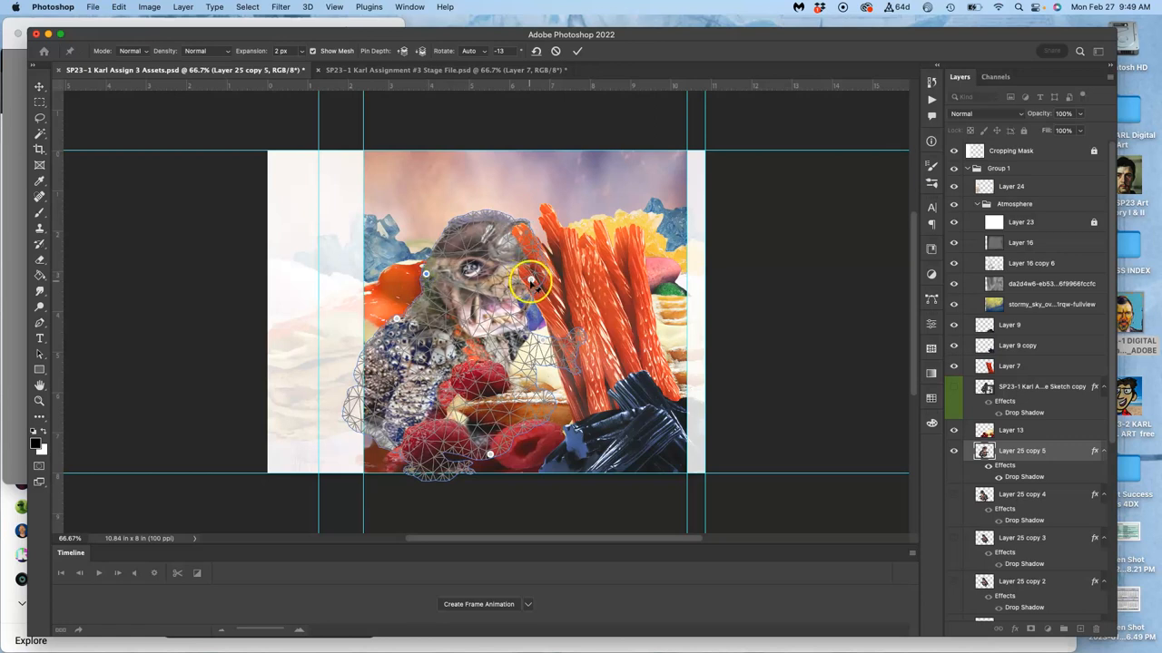
left_click_drag(530, 281, 518, 281)
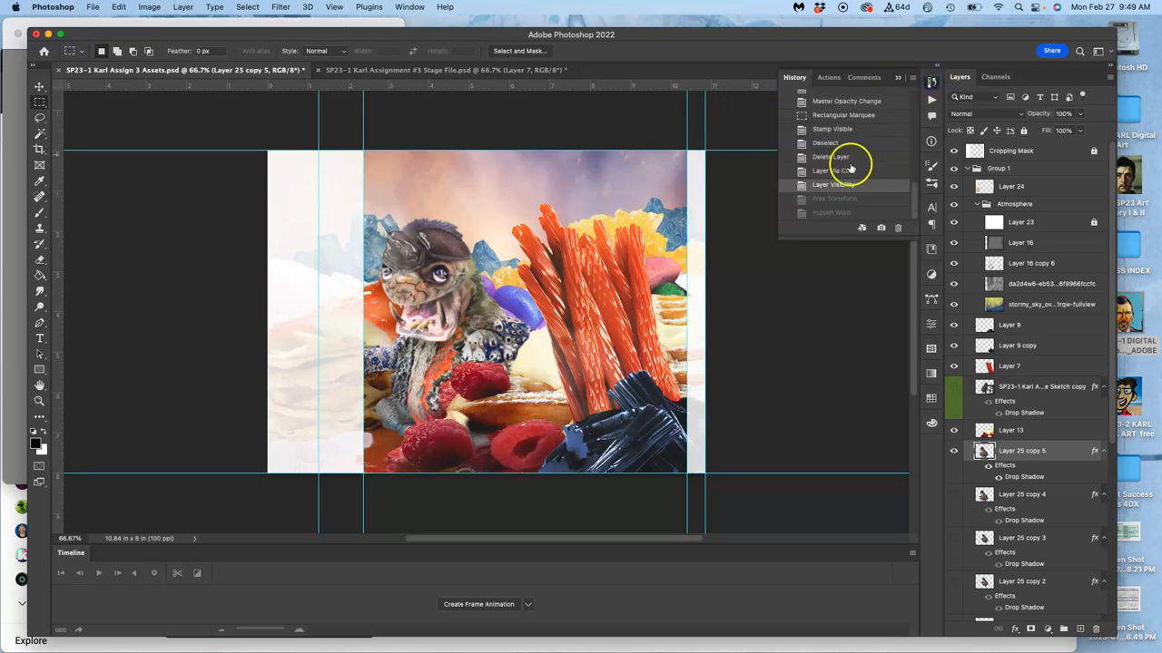
- Restore the pin-warped Layer 25 copy 5 from history and tilt it with another transform
left_click(834, 198)
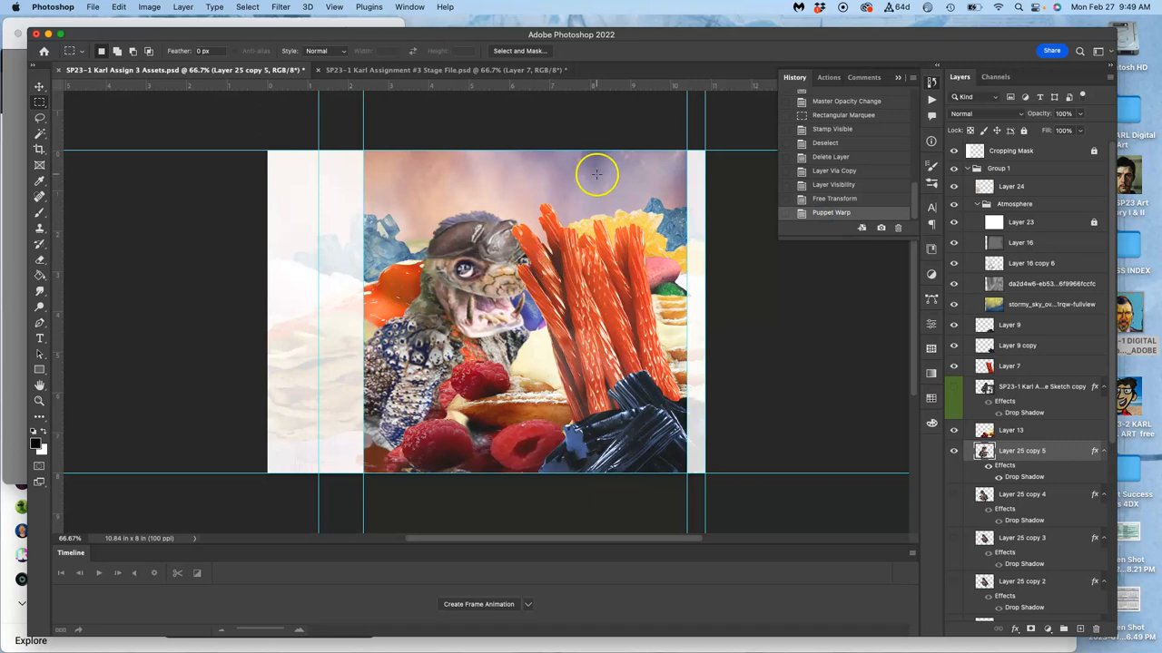
mouse_move(575, 215)
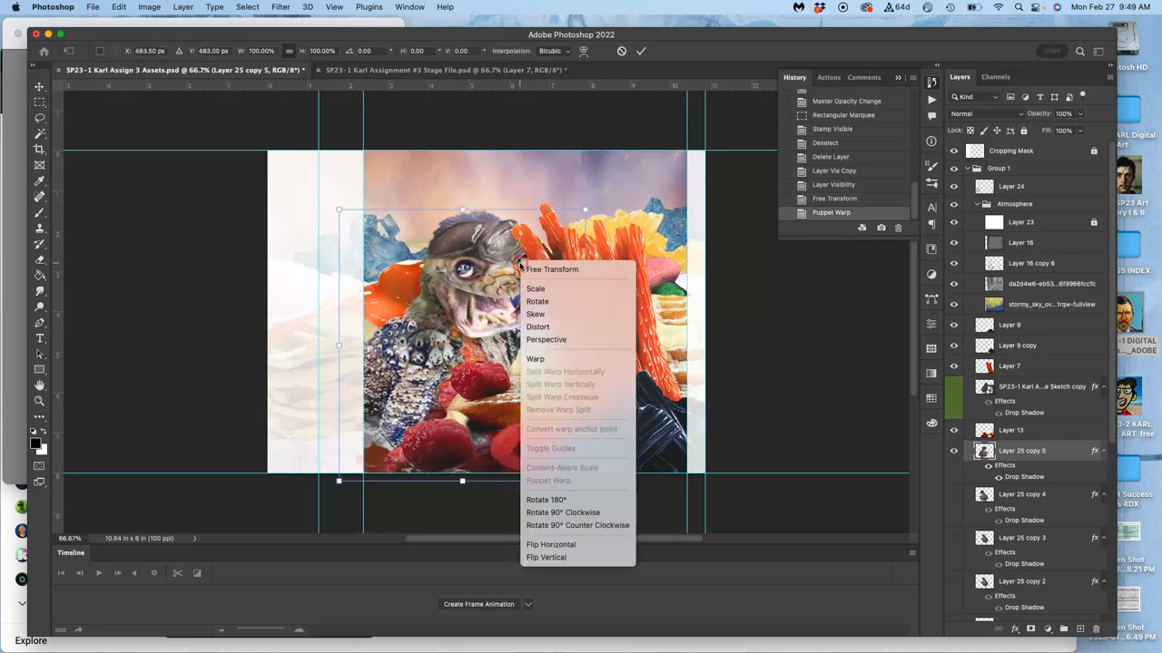
left_click(534, 359)
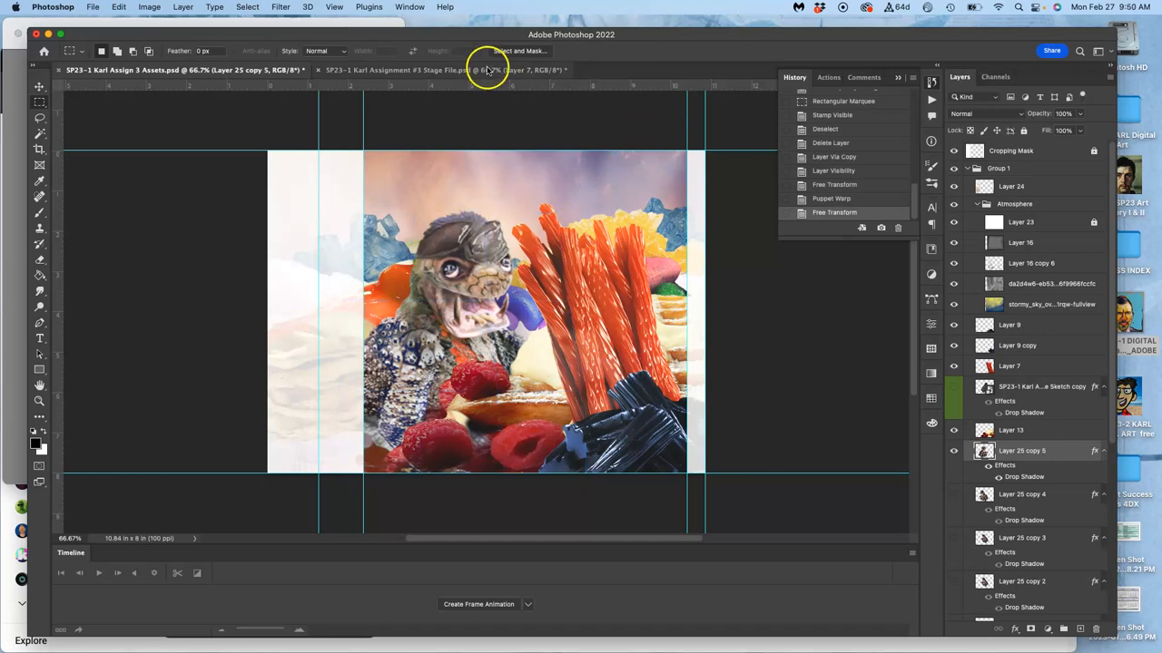
left_click(445, 69)
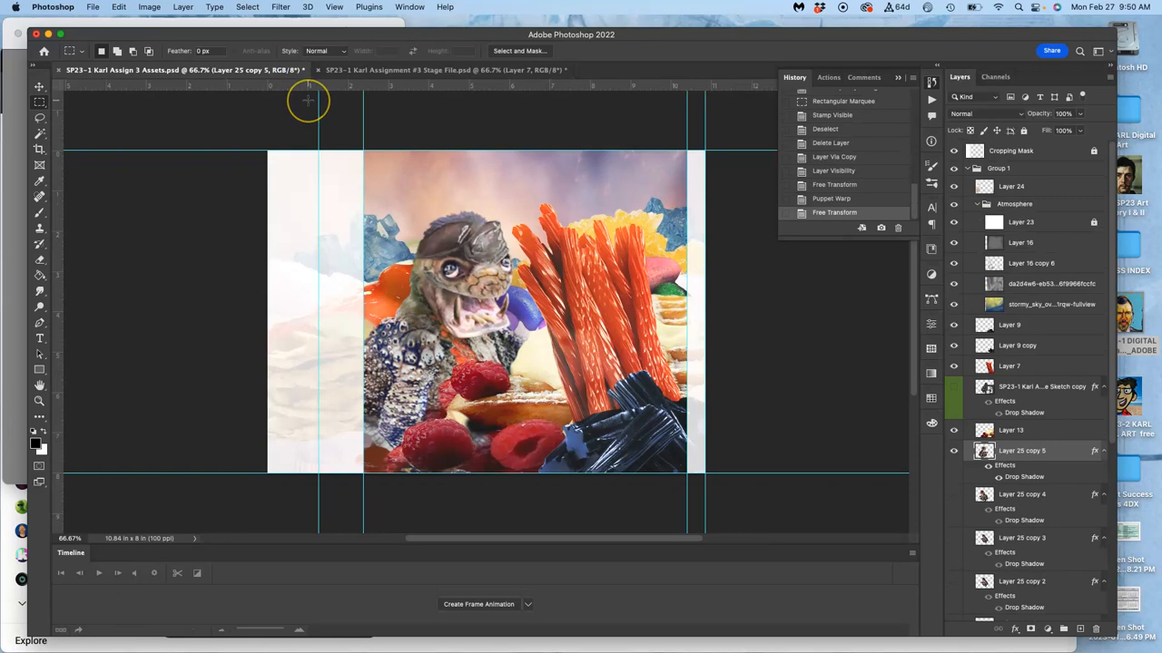
mouse_move(309, 102)
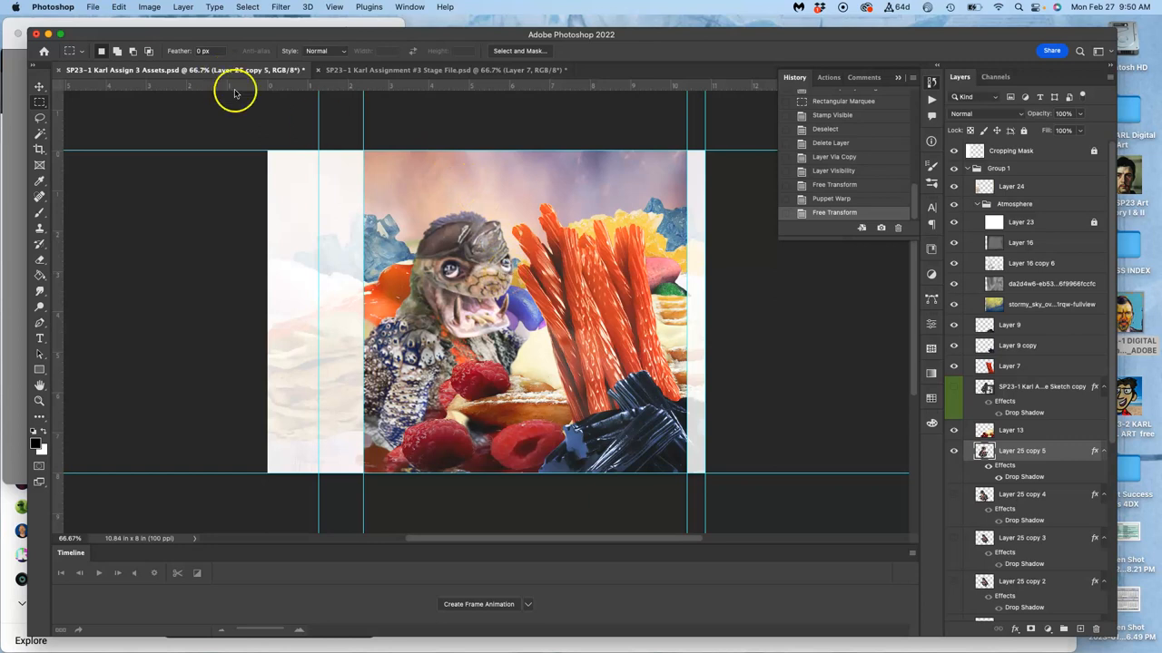
left_click(148, 7)
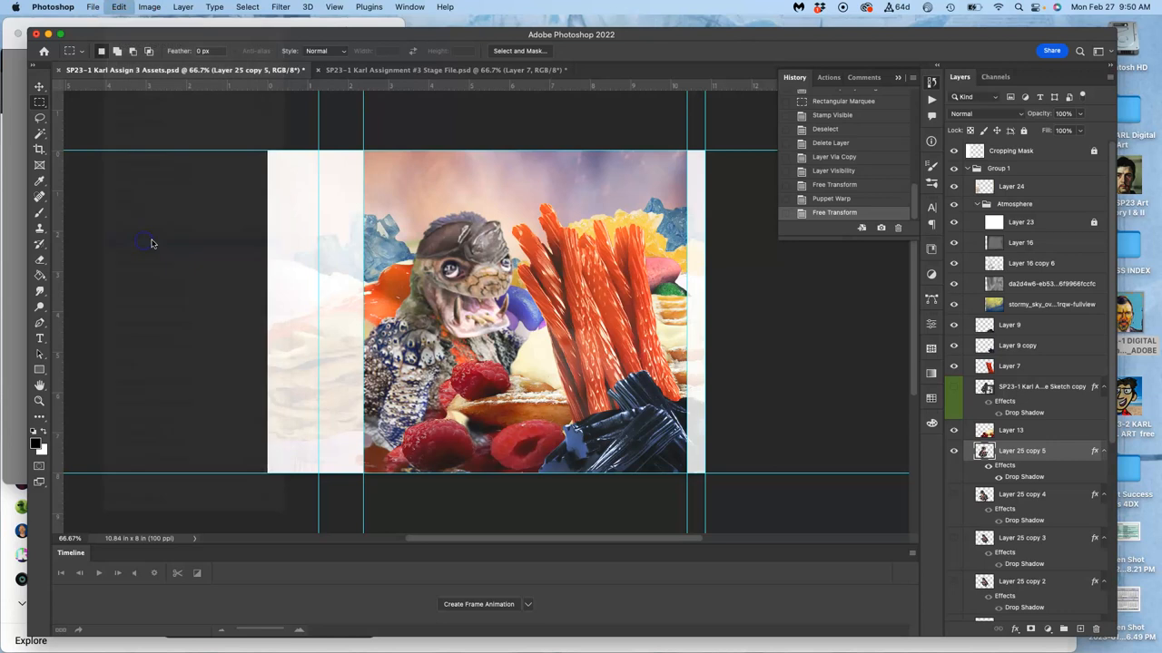
- Puppet Warp the creature again so its head turns and its mouth opens wider
left_click(831, 198)
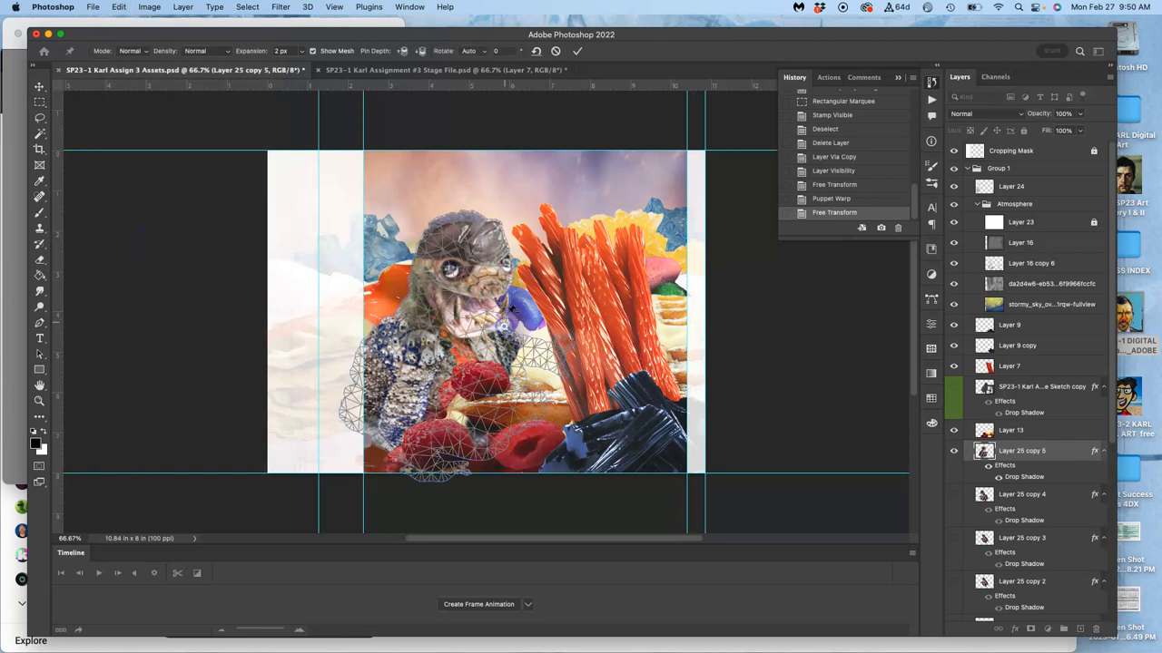
mouse_move(508, 276)
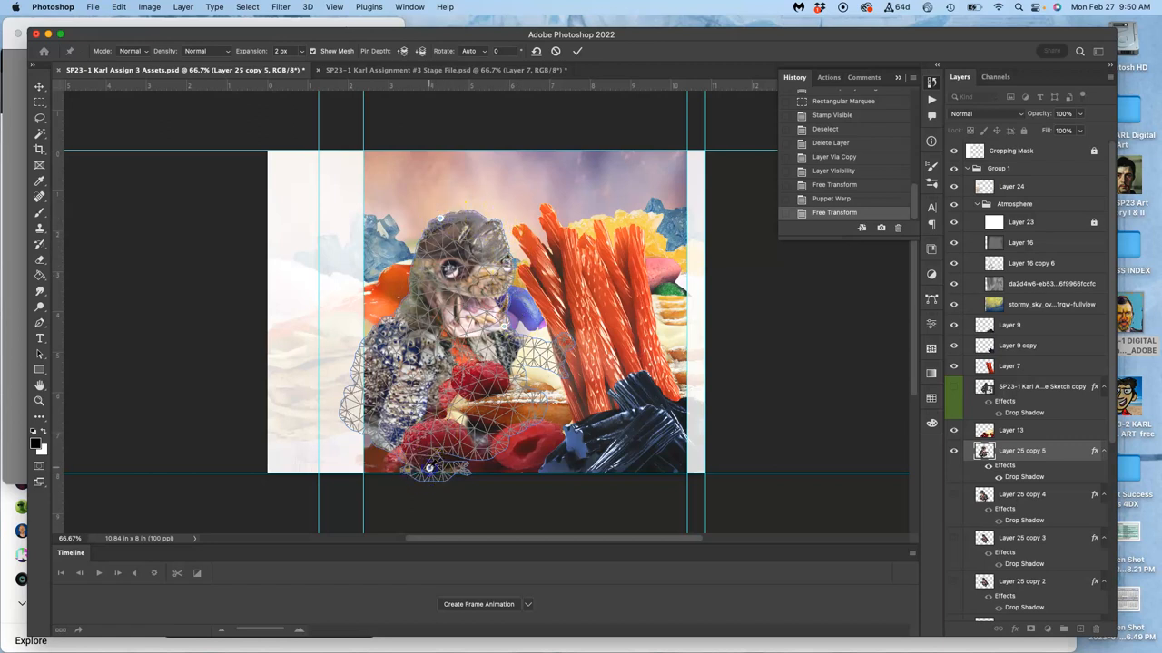
left_click_drag(439, 218, 450, 225)
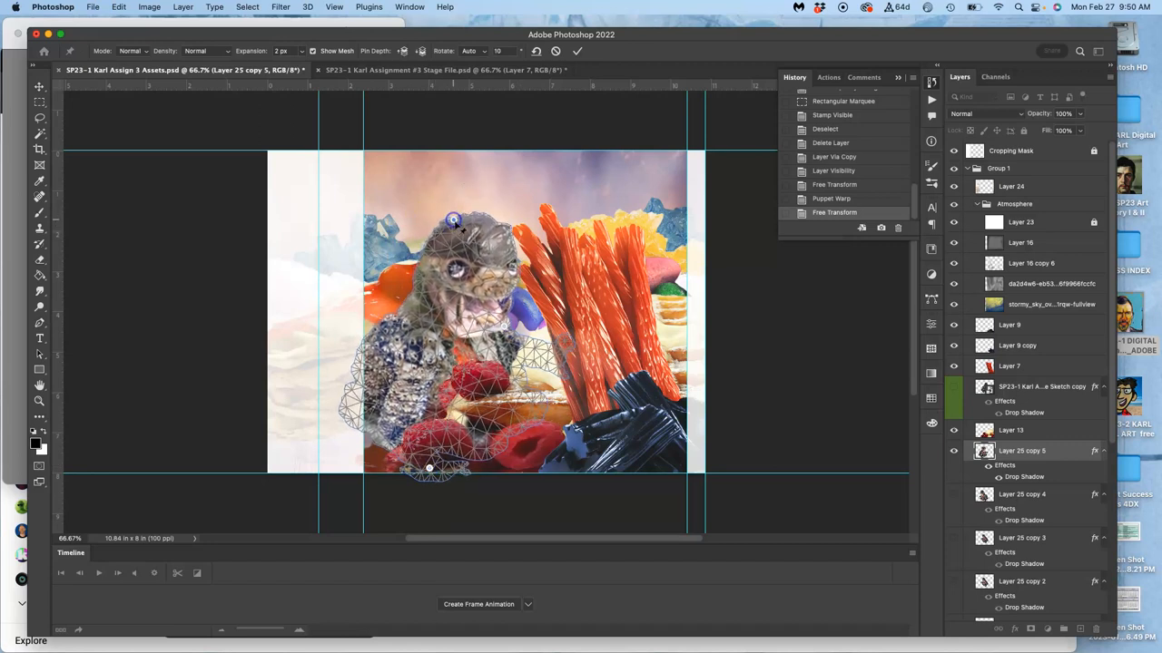
left_click_drag(454, 221, 507, 327)
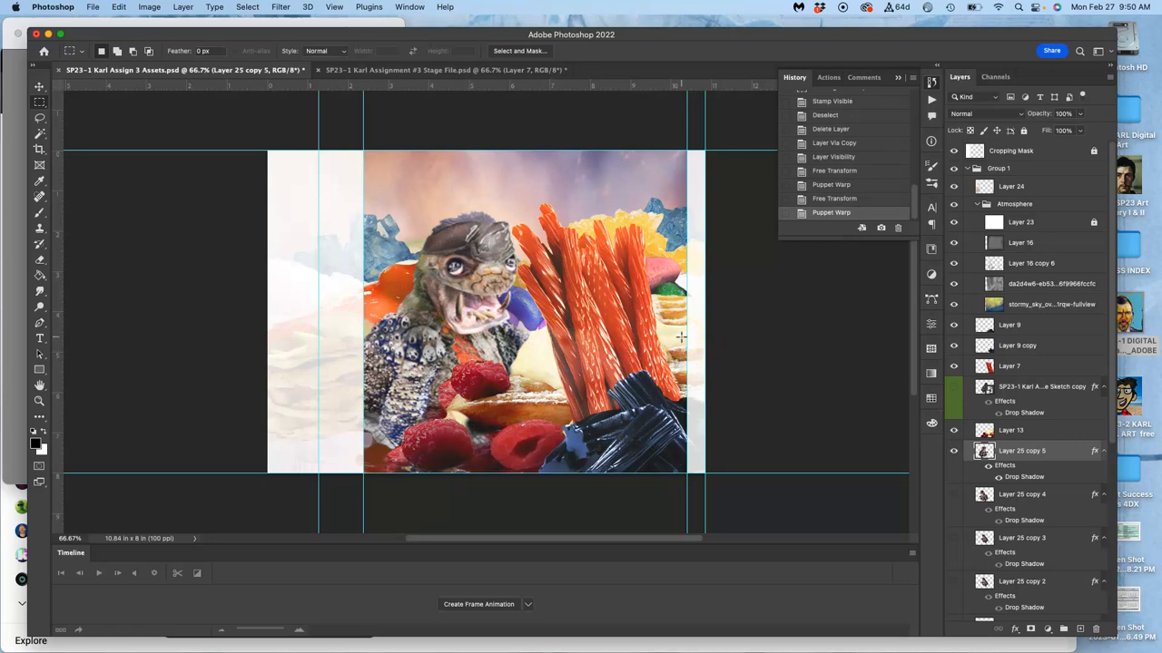
mouse_move(927, 426)
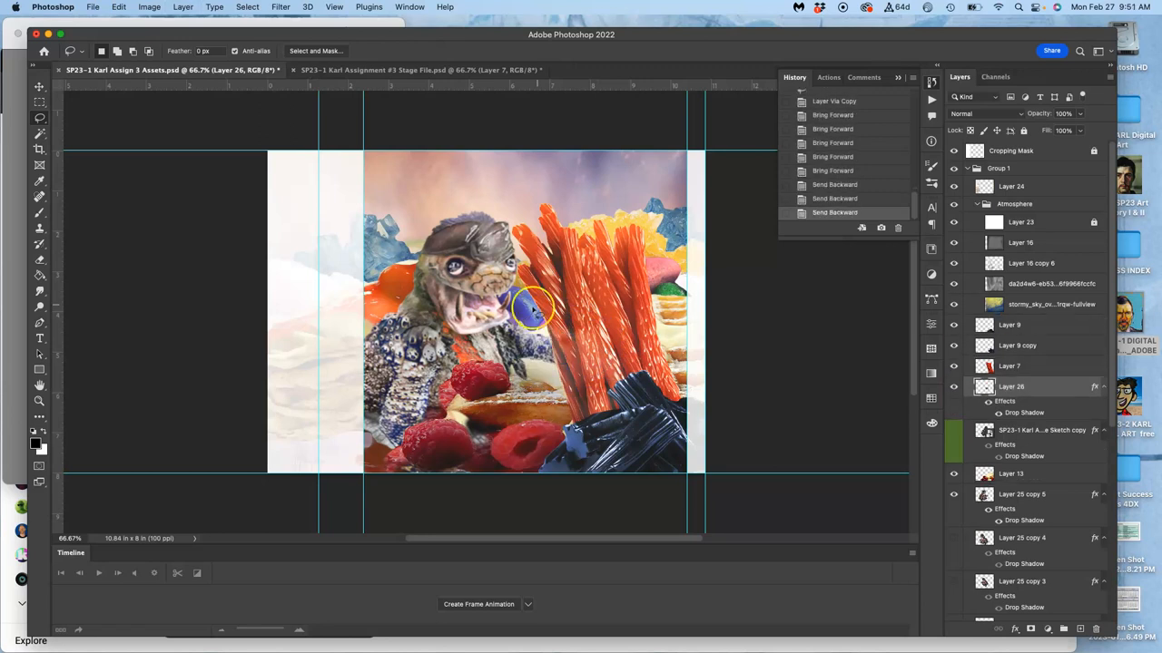
mouse_move(571, 341)
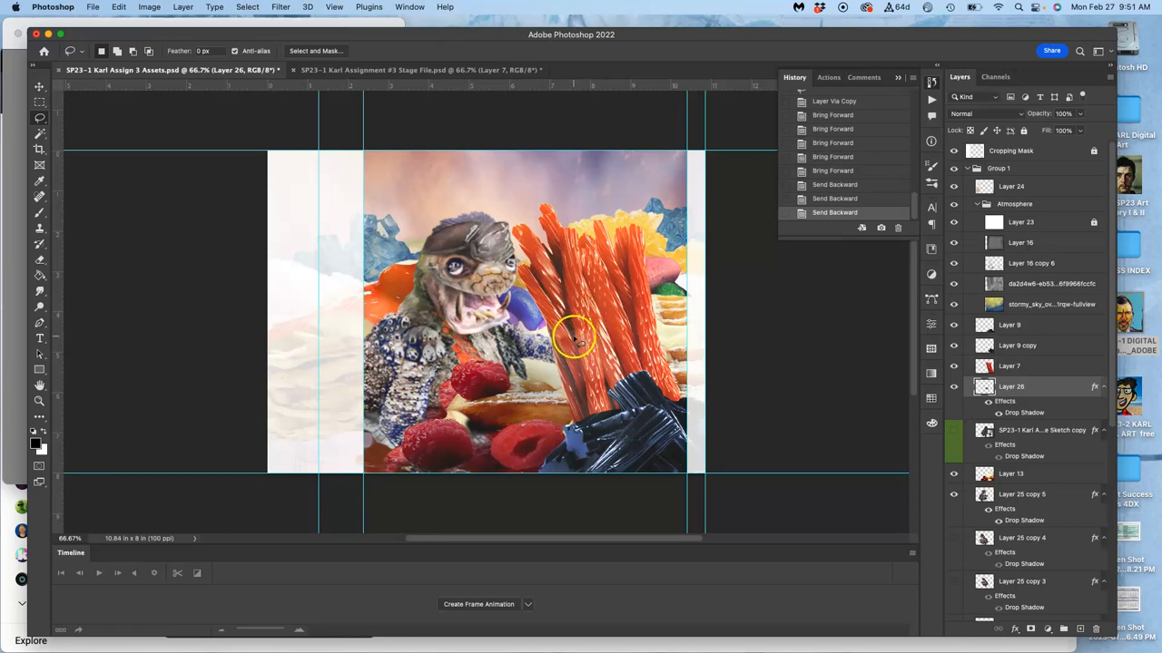
mouse_move(838, 372)
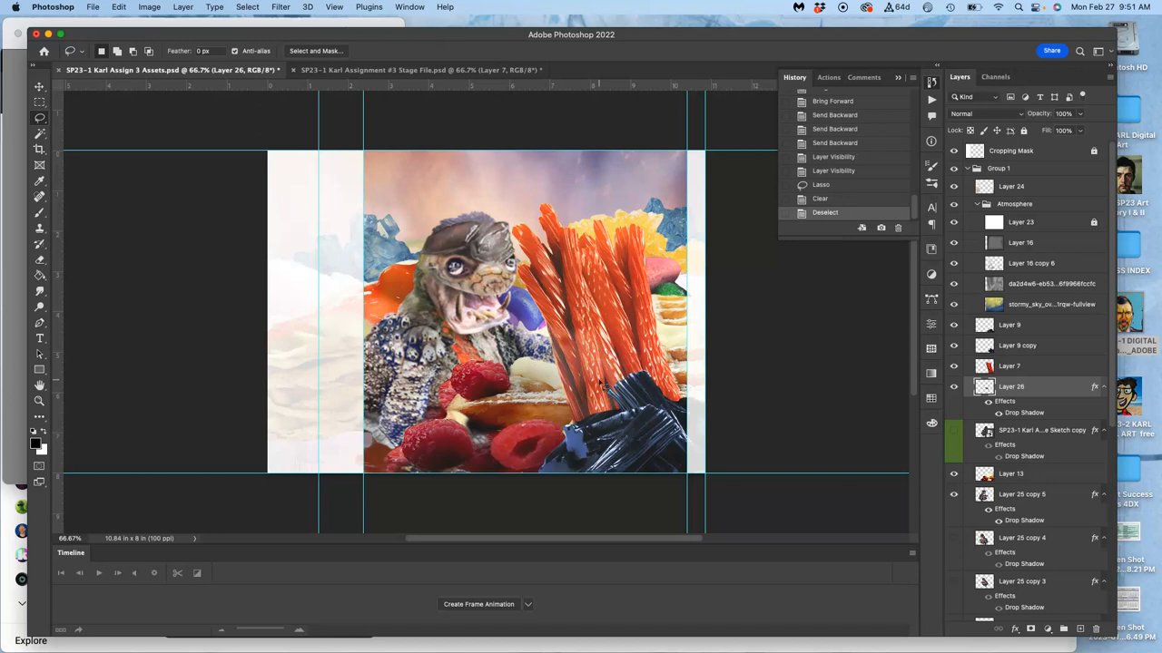
mouse_move(508, 100)
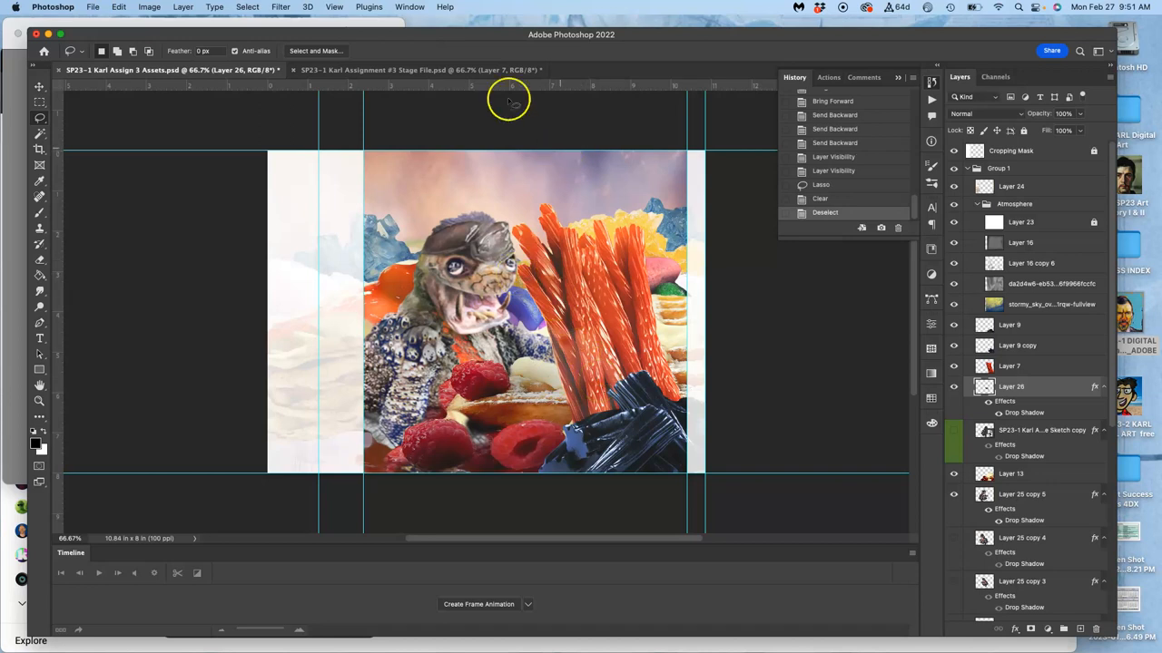
- Select Group 1, stamp visible artwork into Layer 27, and bring up the Stage file
left_click(417, 69)
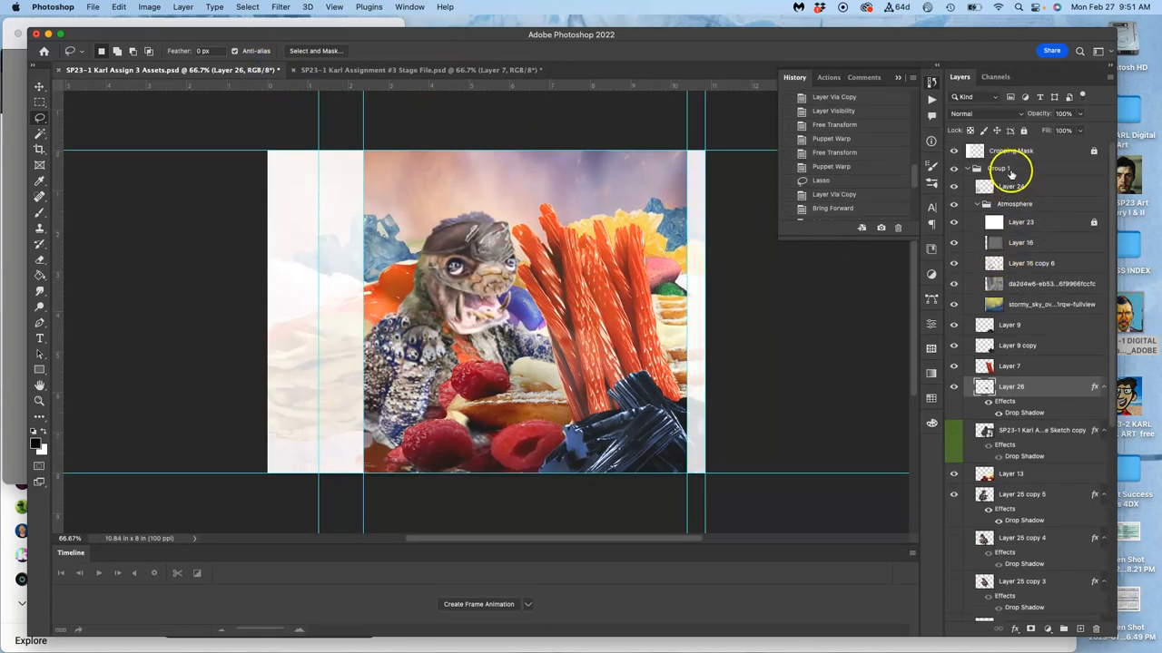
left_click(998, 169)
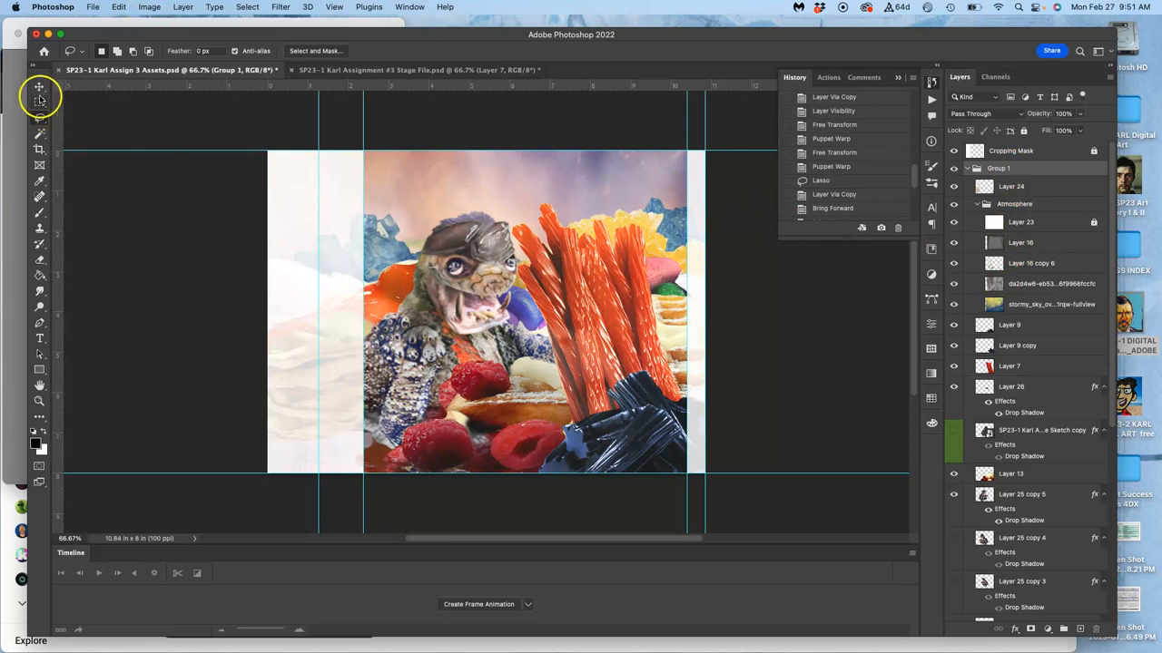
left_click(40, 98)
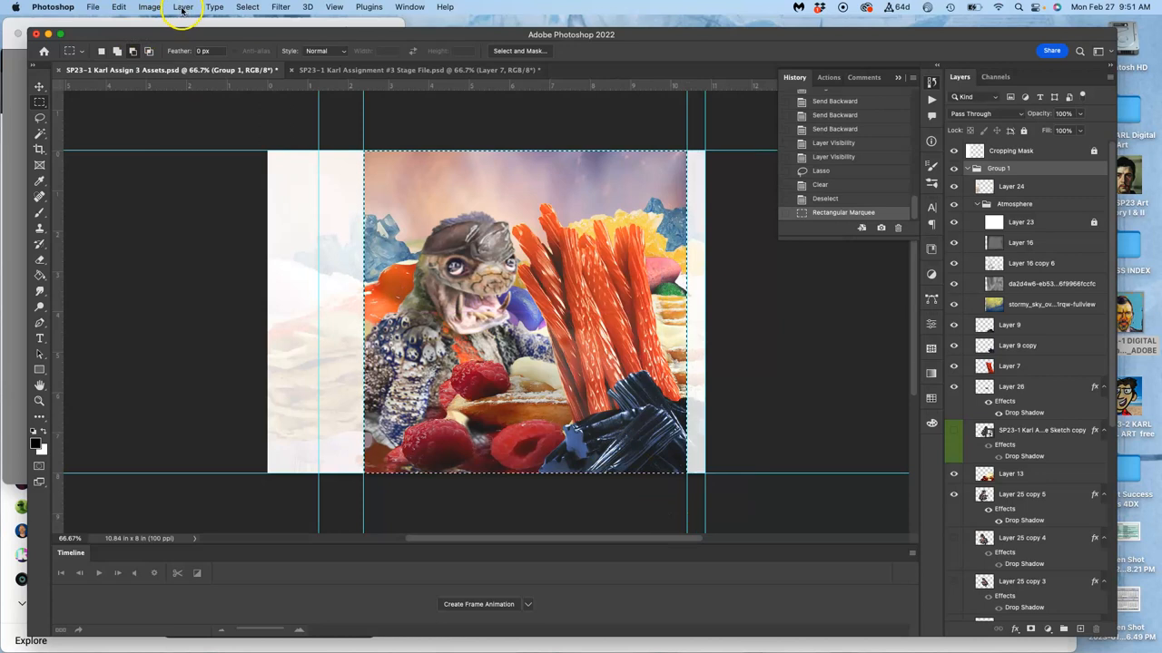
left_click(182, 8)
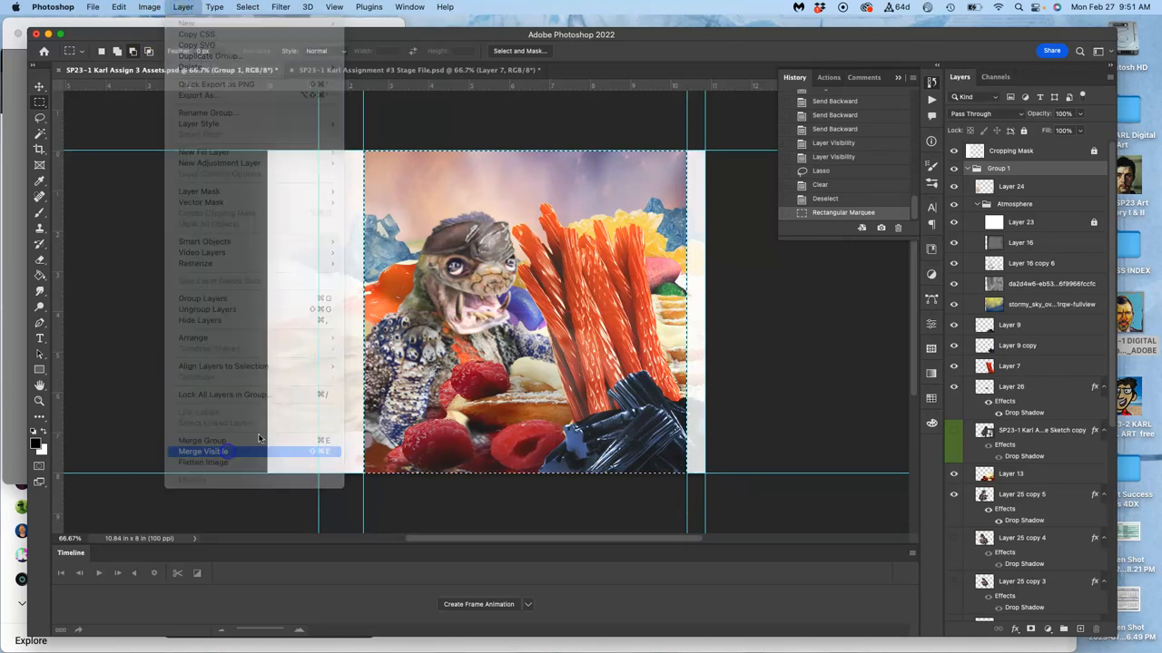
left_click(202, 450)
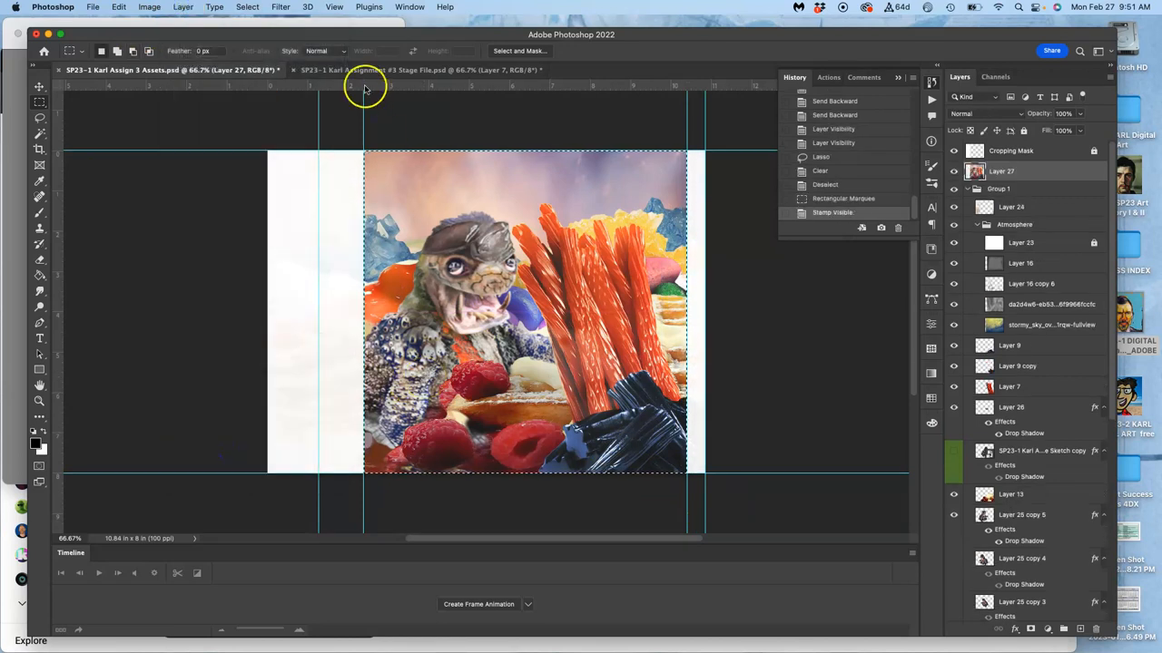
left_click(417, 69)
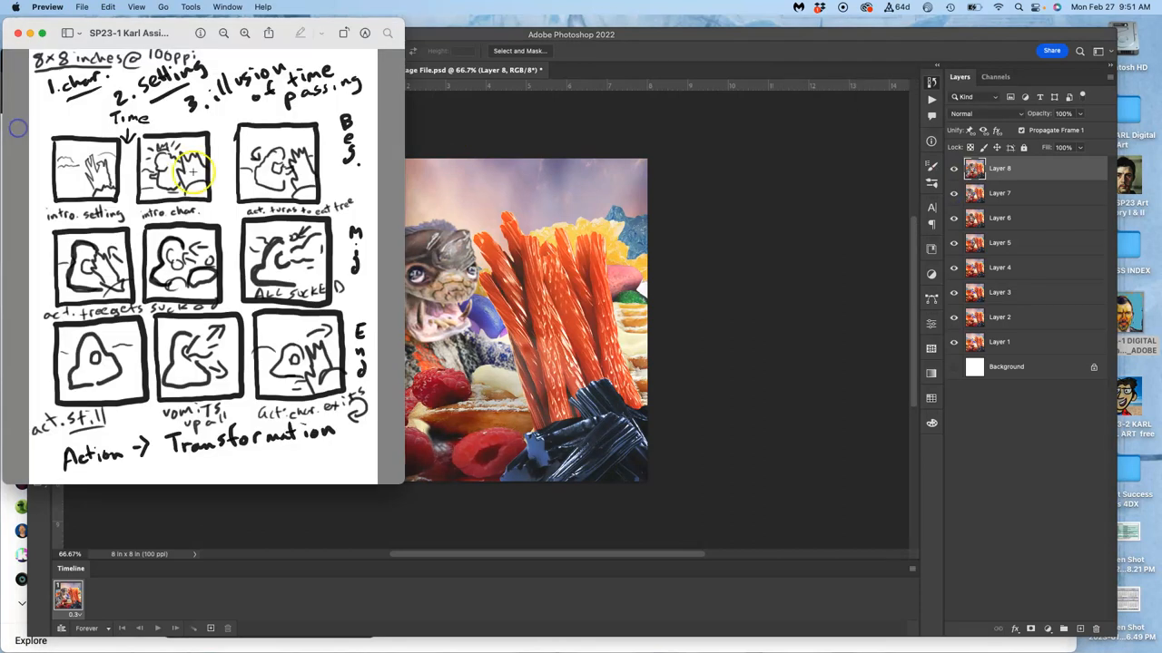
mouse_move(316, 171)
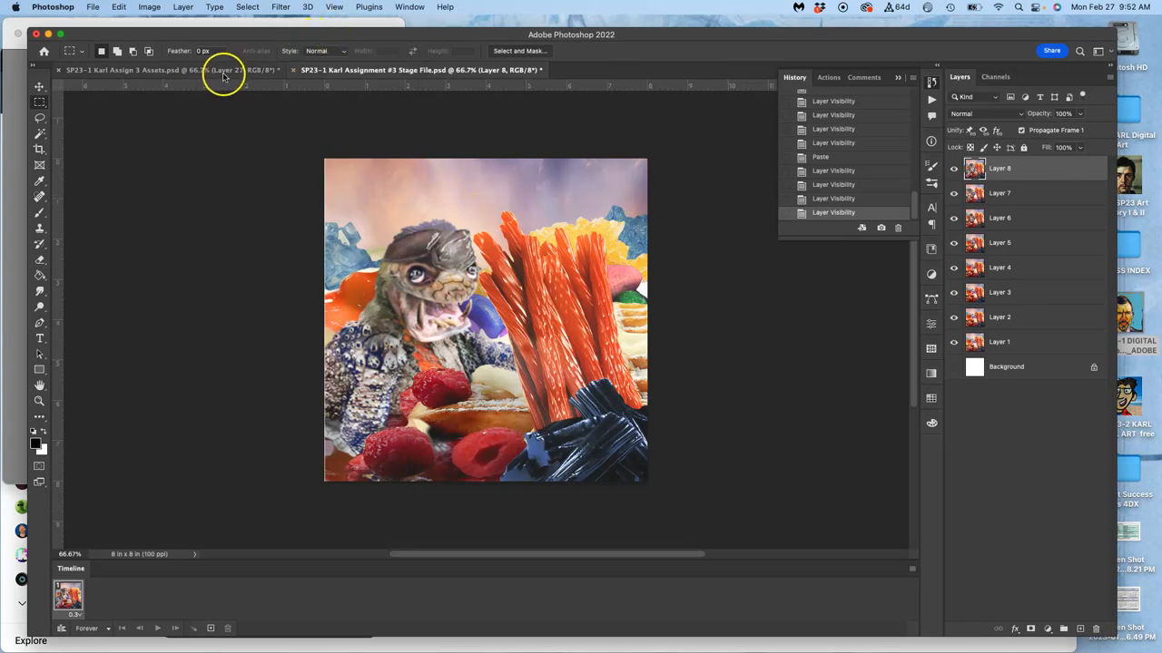
- Return to the assets file to delete Layer 27 and copy the creature as Layer 25 copy 6
left_click(164, 69)
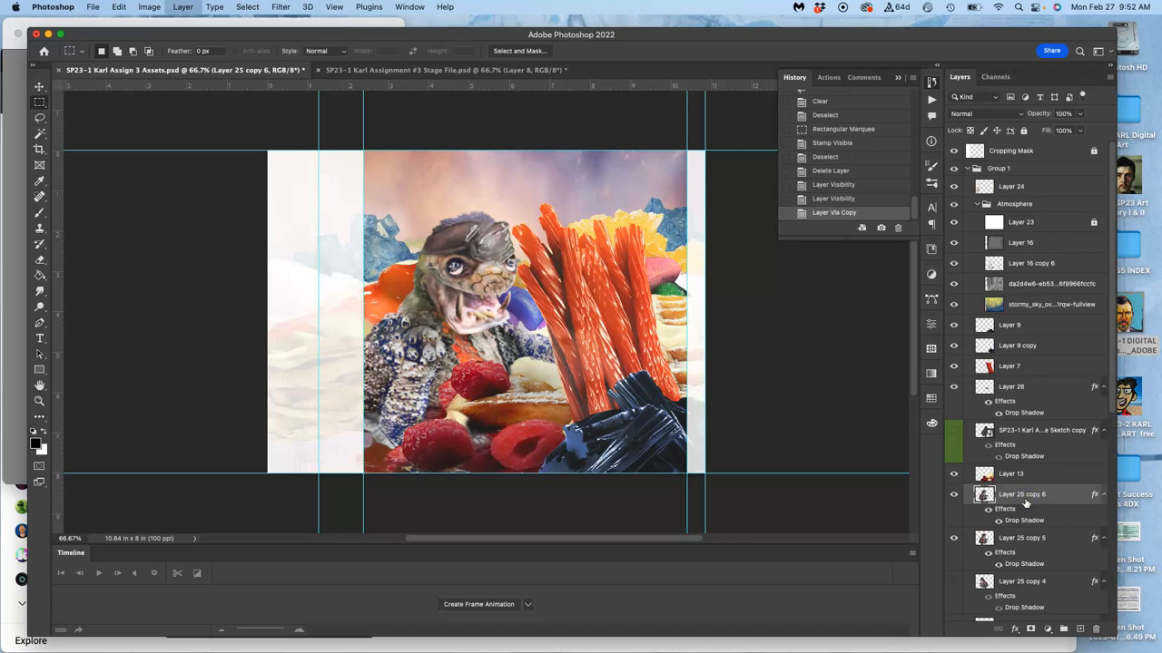
- Show Layer 25 copy 6 and Puppet Warp its head further round with the jaw open
left_click(953, 537)
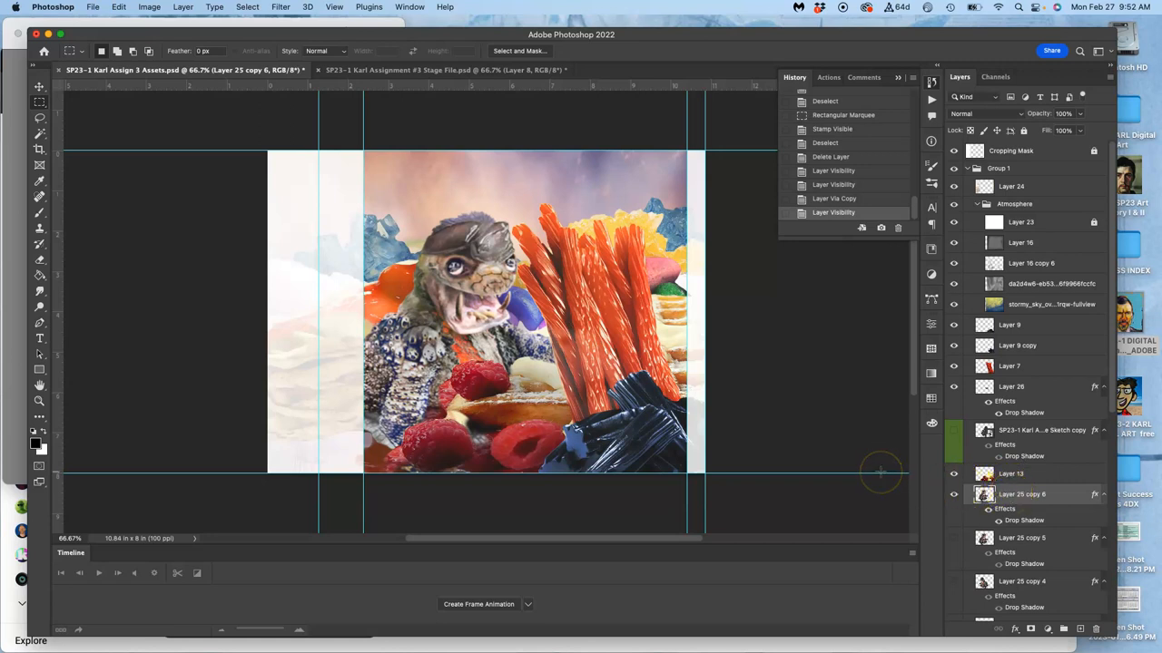
left_click(120, 7)
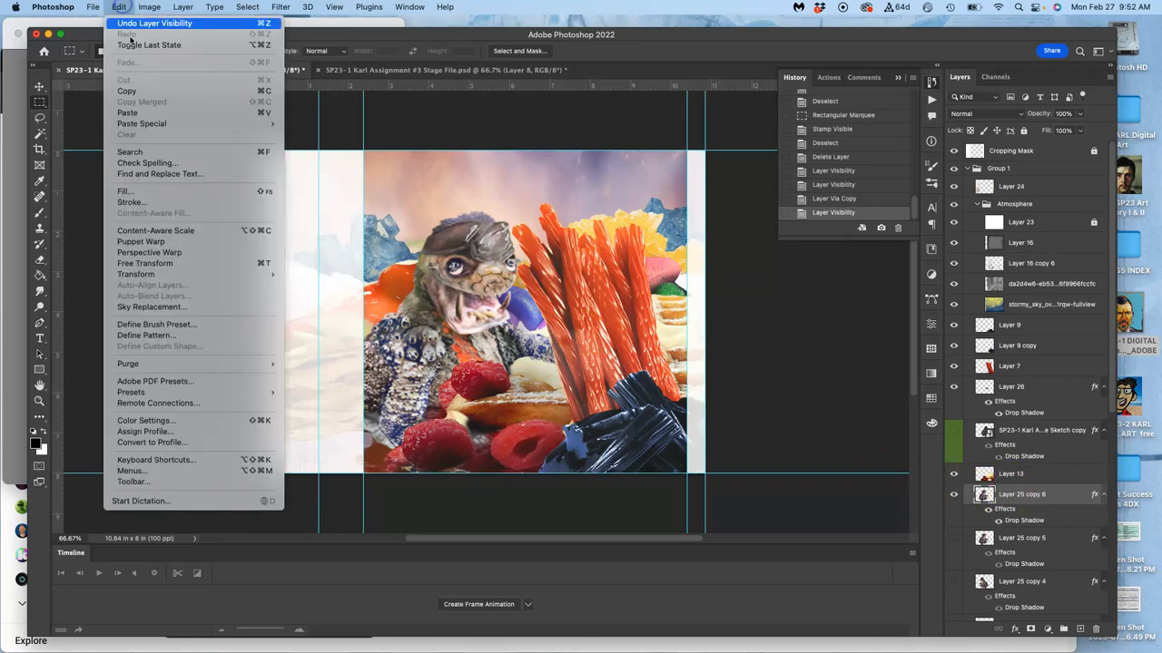
left_click(142, 240)
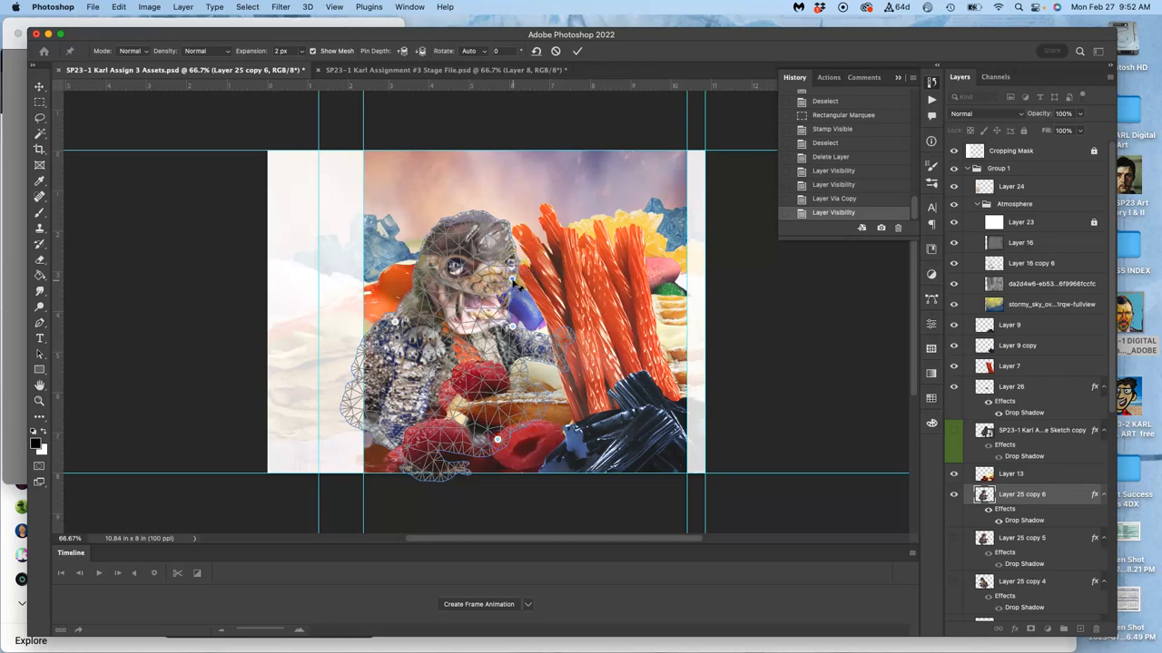
left_click_drag(512, 281, 512, 236)
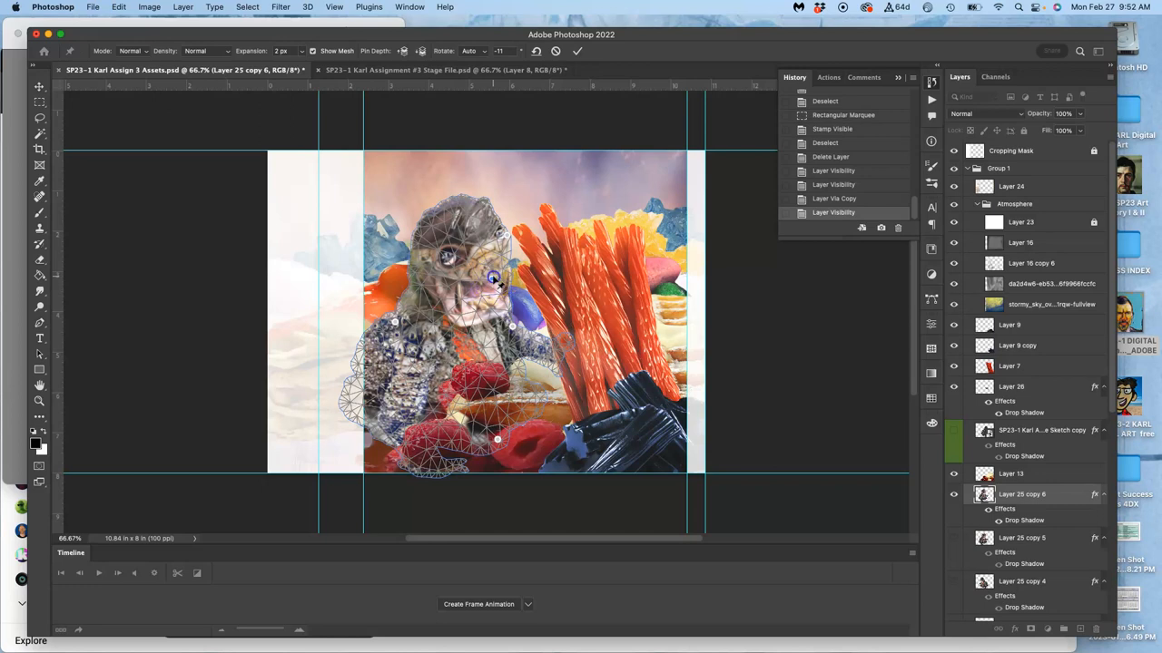
left_click_drag(493, 281, 493, 263)
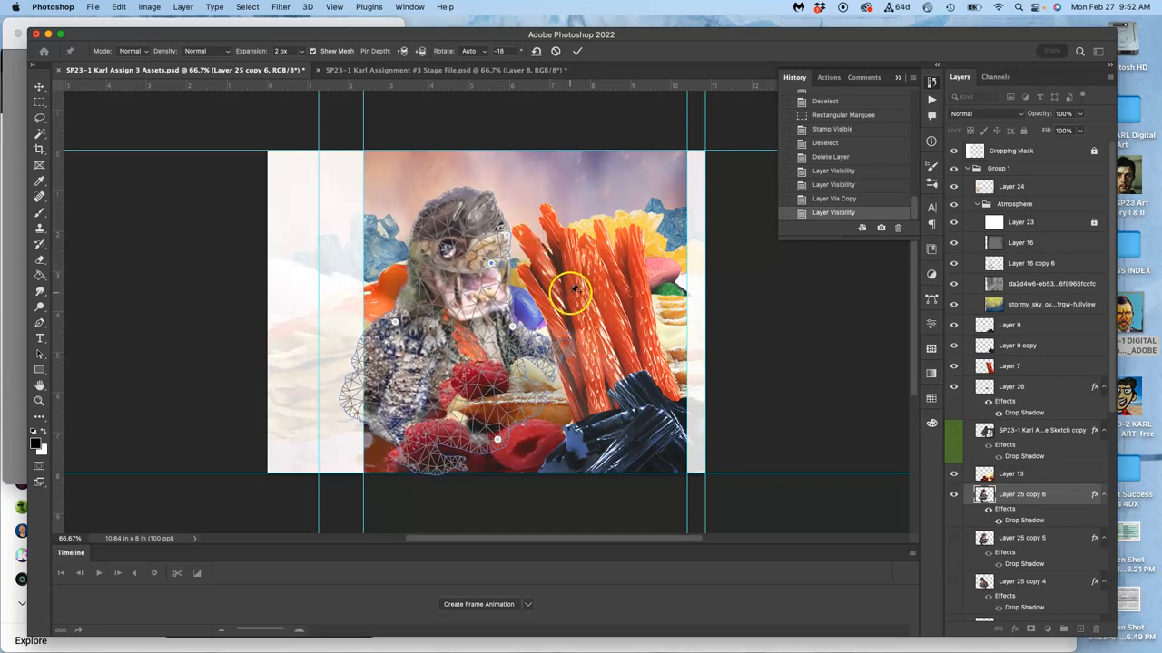
left_click(577, 51)
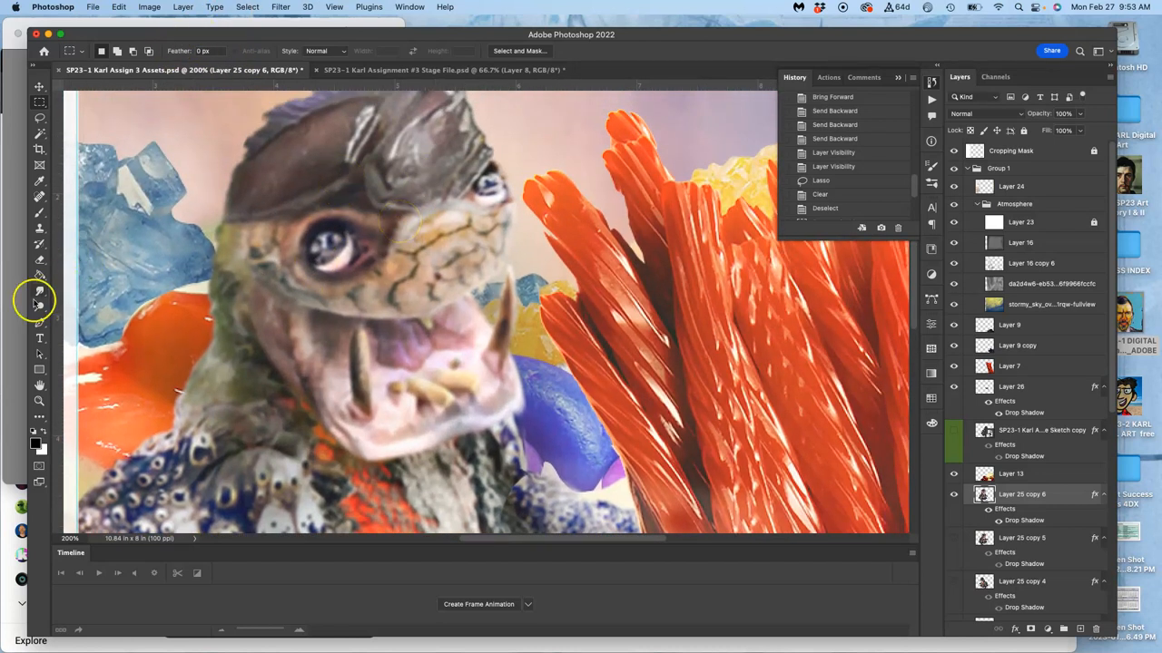
mouse_move(40, 318)
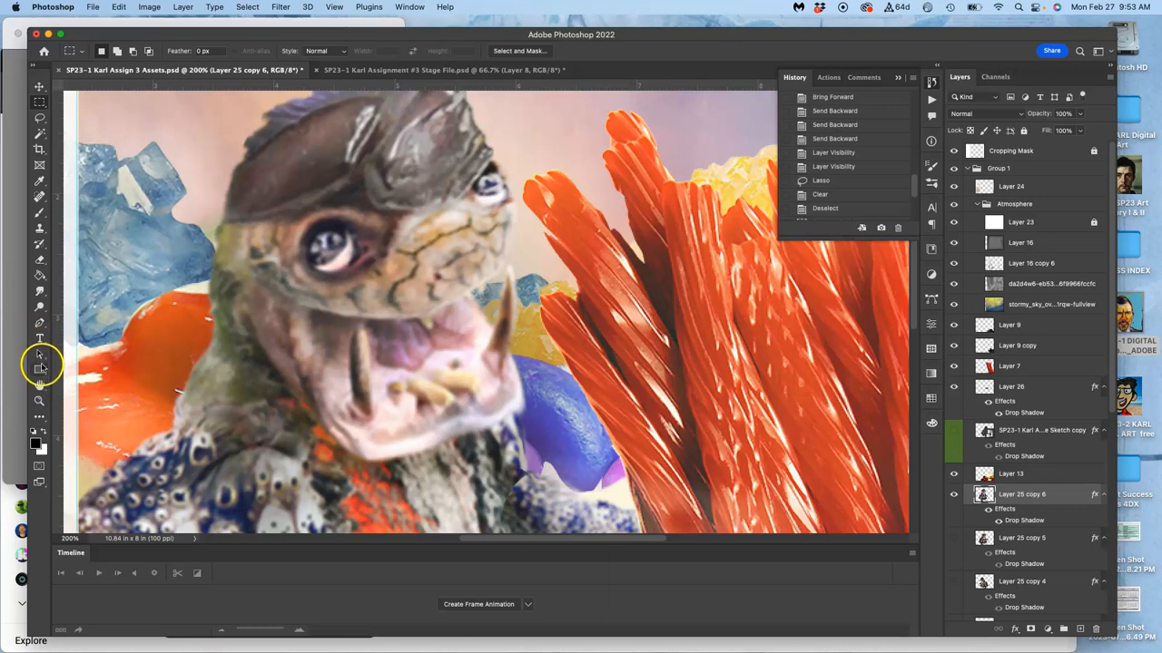
mouse_move(40, 323)
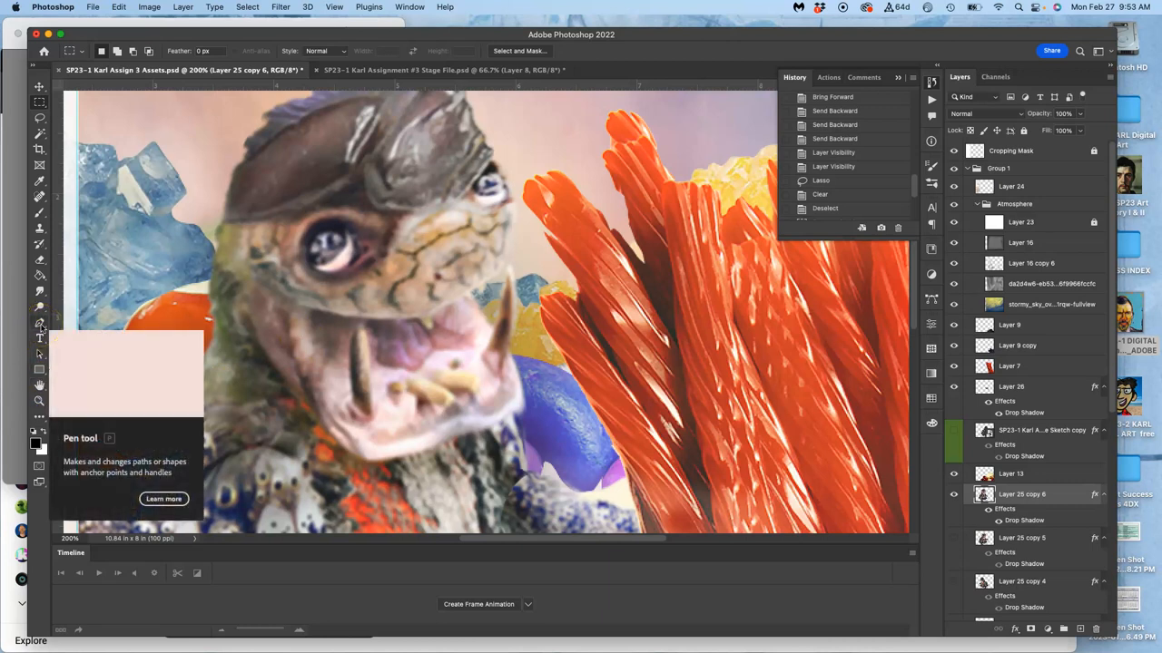
mouse_move(40, 301)
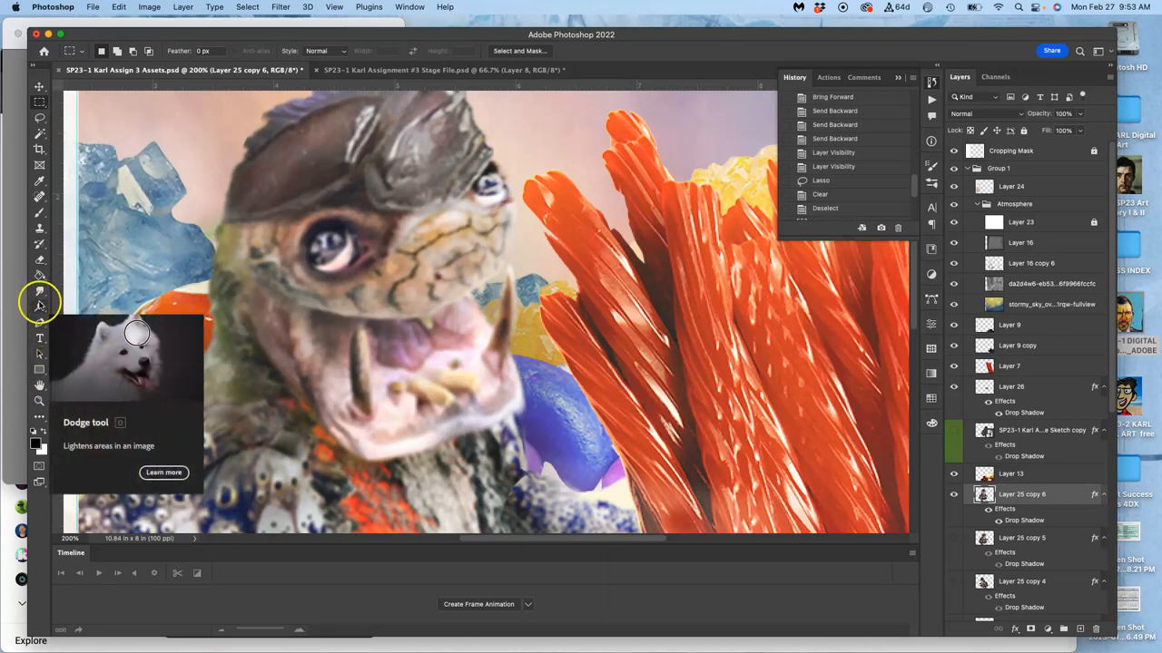
mouse_move(40, 292)
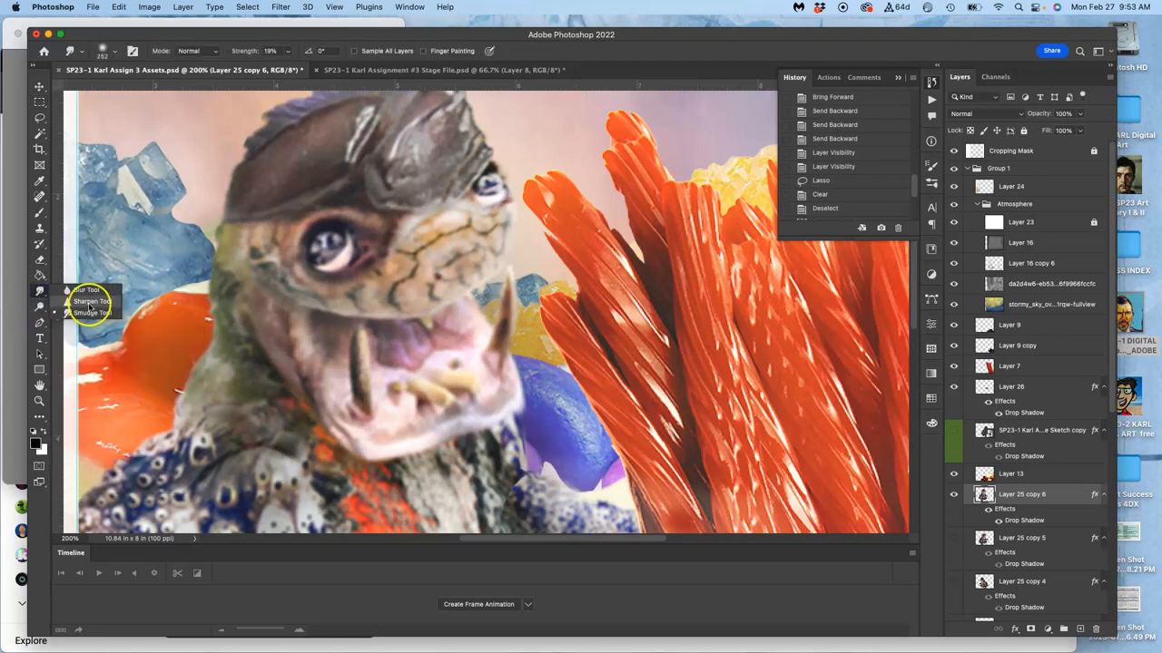
mouse_move(87, 290)
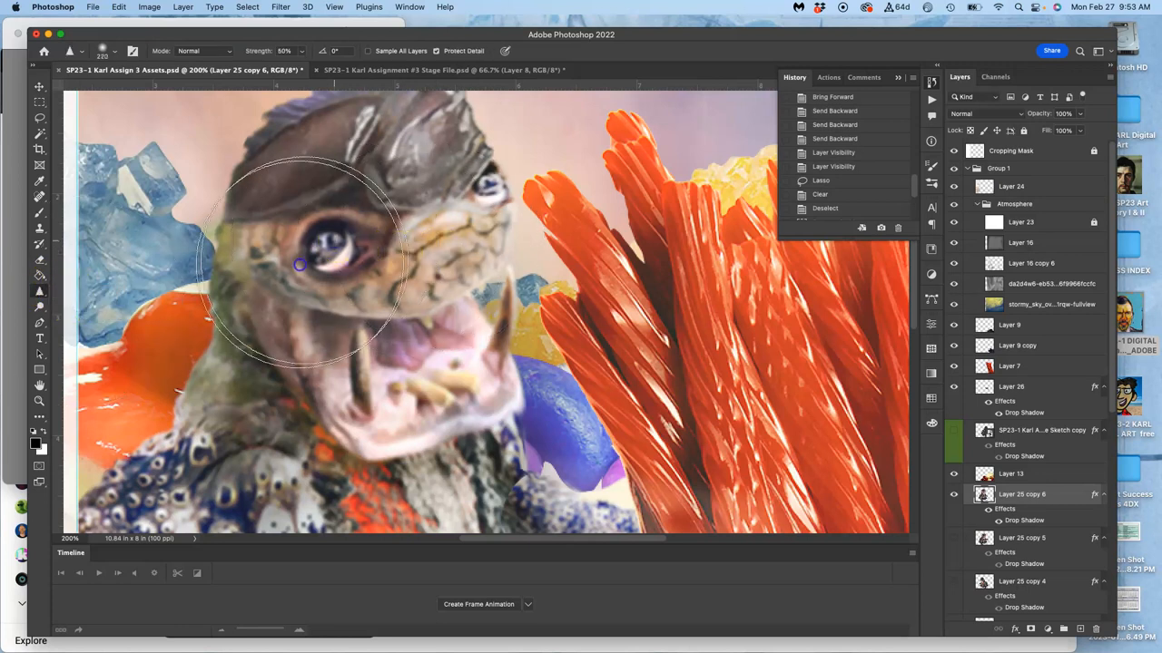
- Brush the Sharpen Tool over the creature's eye, mouth, teeth and the details below the mouth
left_click_drag(300, 265, 363, 176)
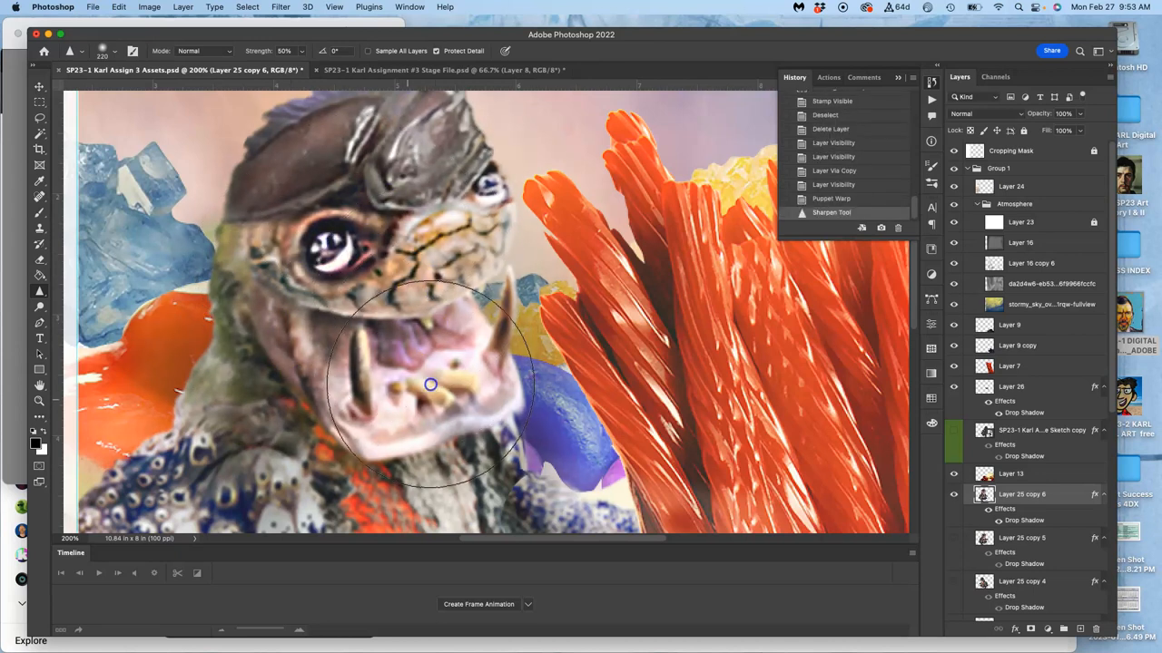
left_click_drag(432, 385, 487, 316)
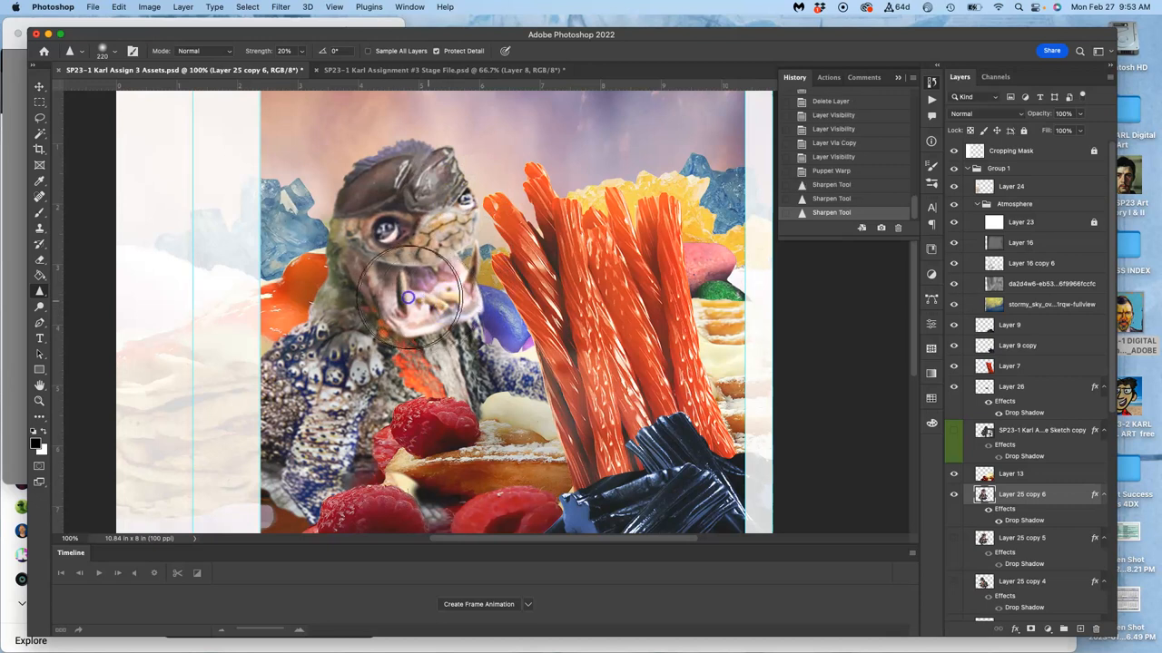
left_click_drag(409, 298, 512, 414)
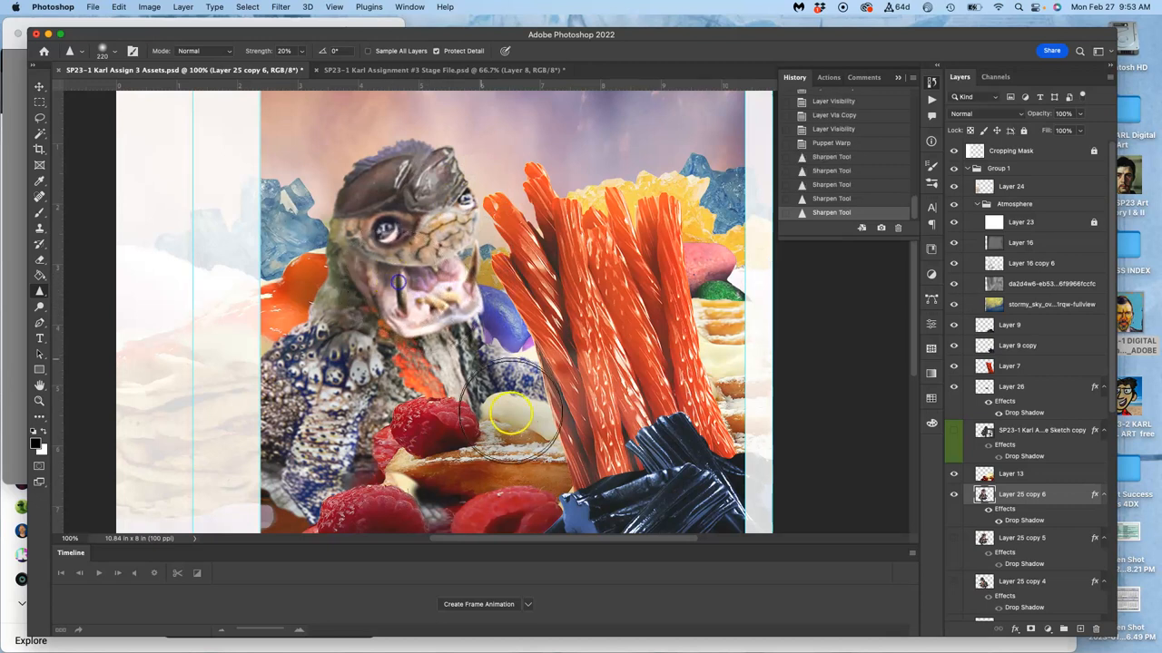